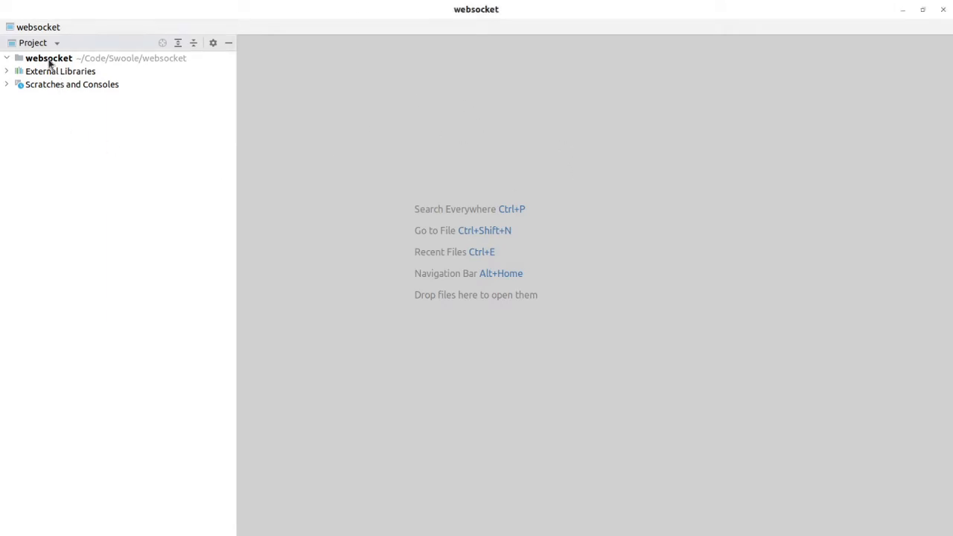
Create a new PHP file named ws-server.php in the websocket project folder
right_click(48, 58)
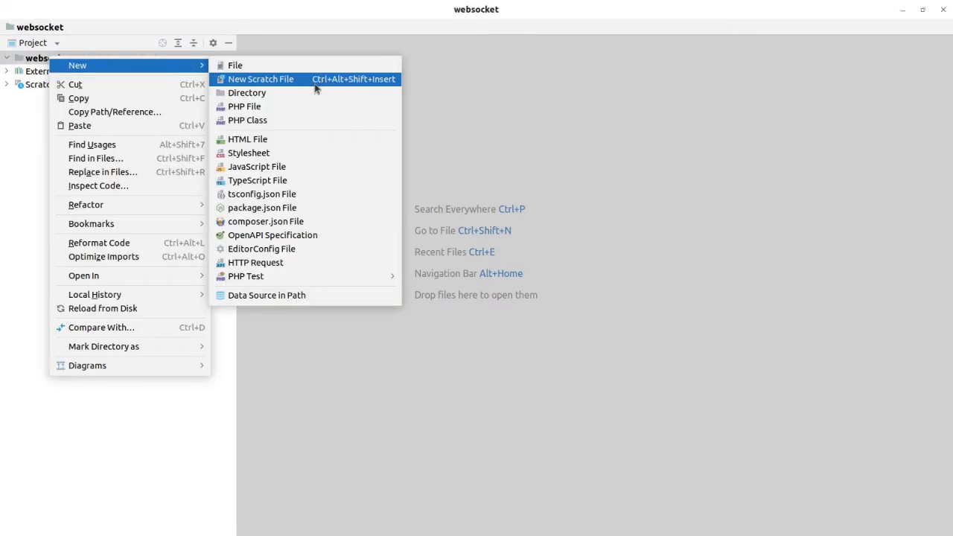
mouse_move(290, 119)
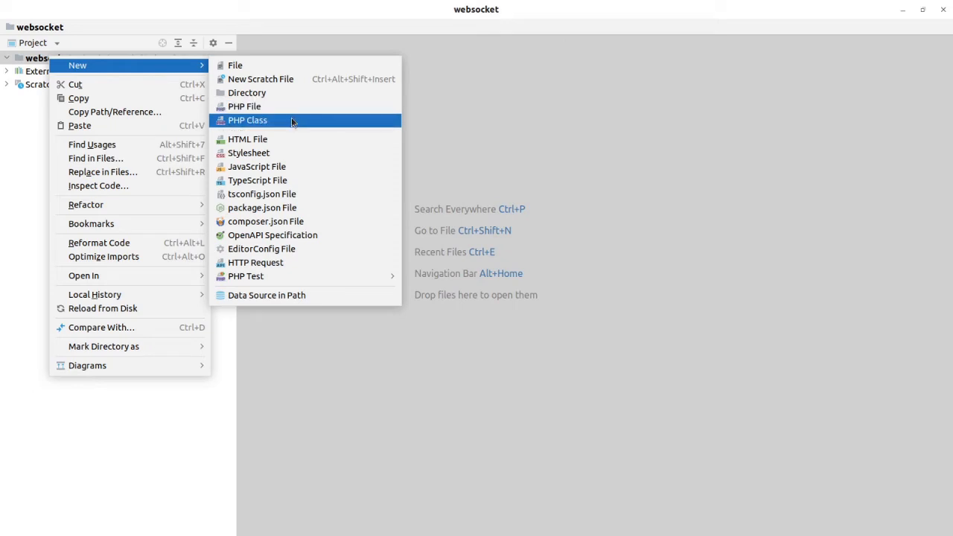
left_click(244, 105)
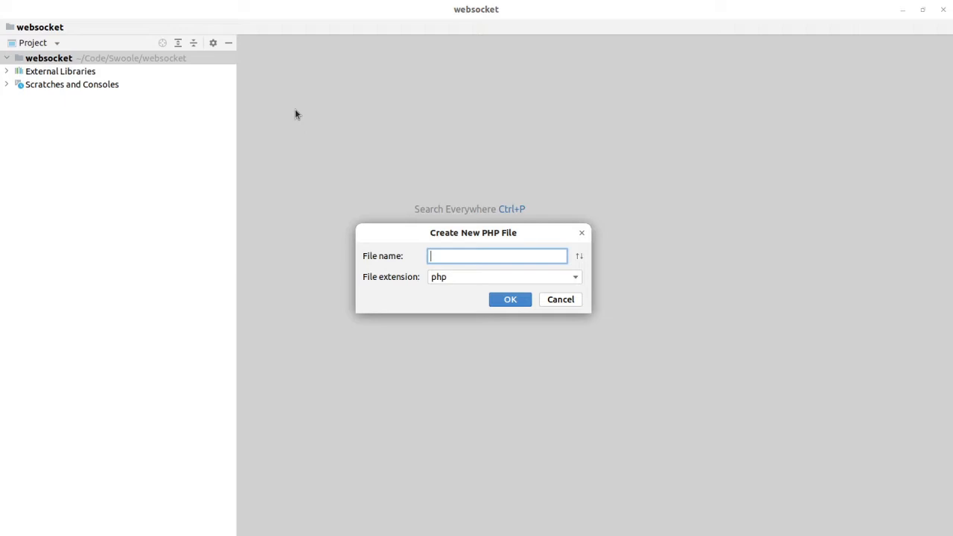
type("ws-")
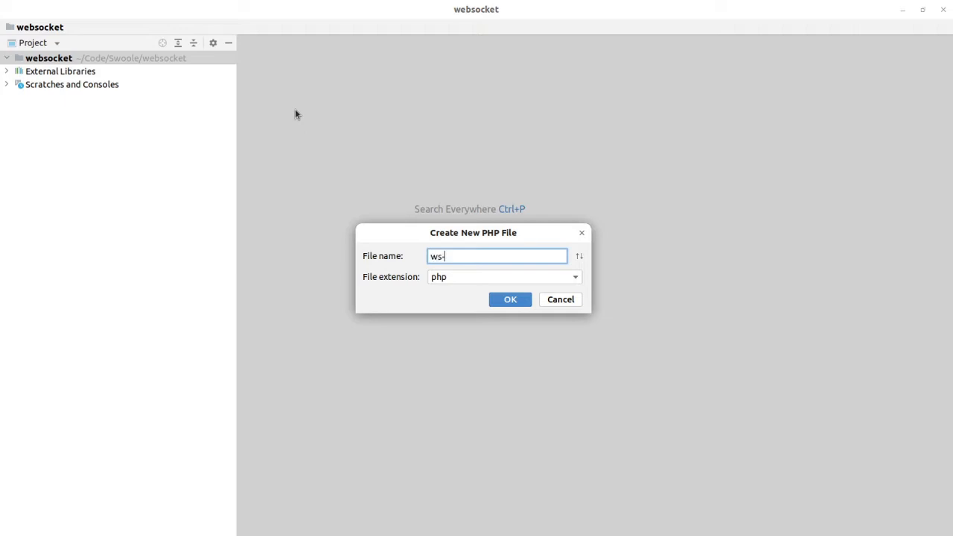
type("server.")
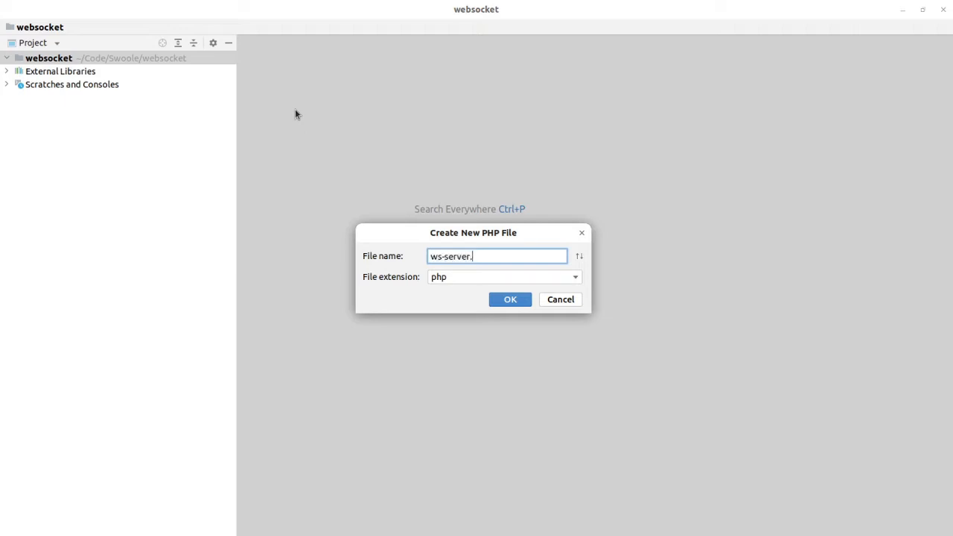
left_click(510, 297)
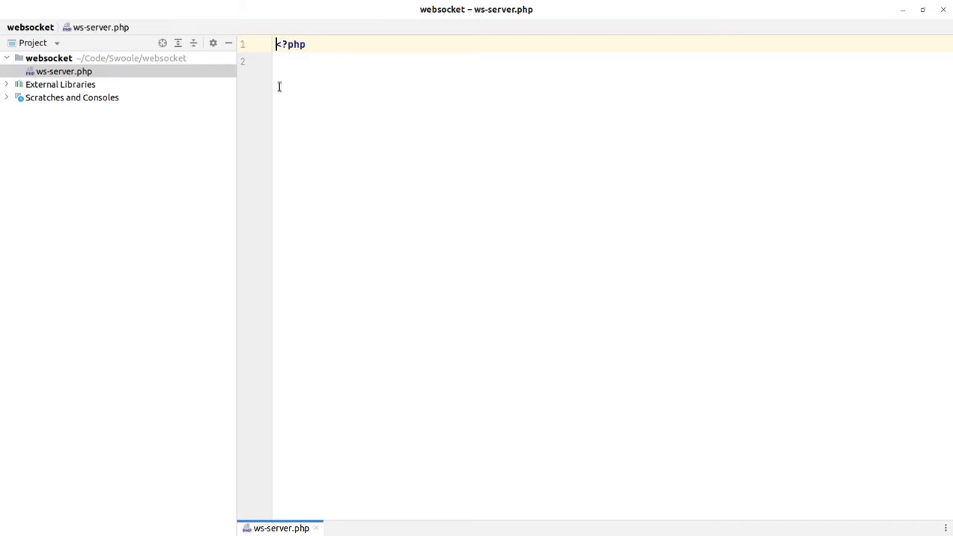
Write $server = new Server('0.0.0.0', 8585) and import Swoole\WebSocket\Server
key("enter")
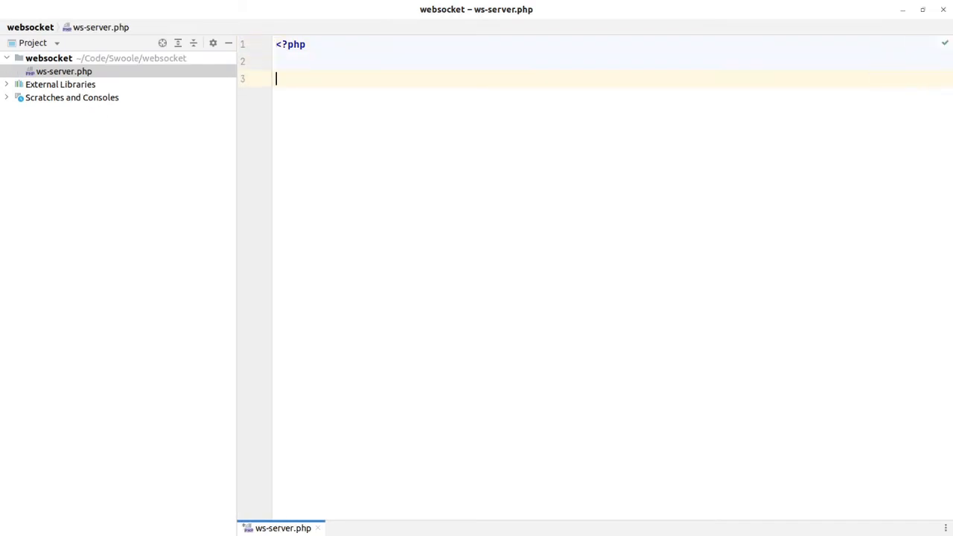
type("$")
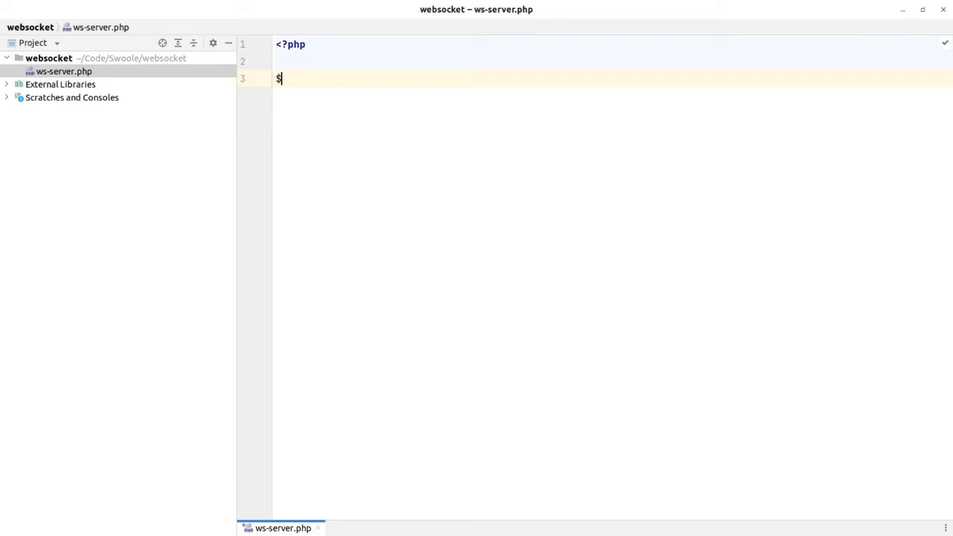
type("server = new Server")
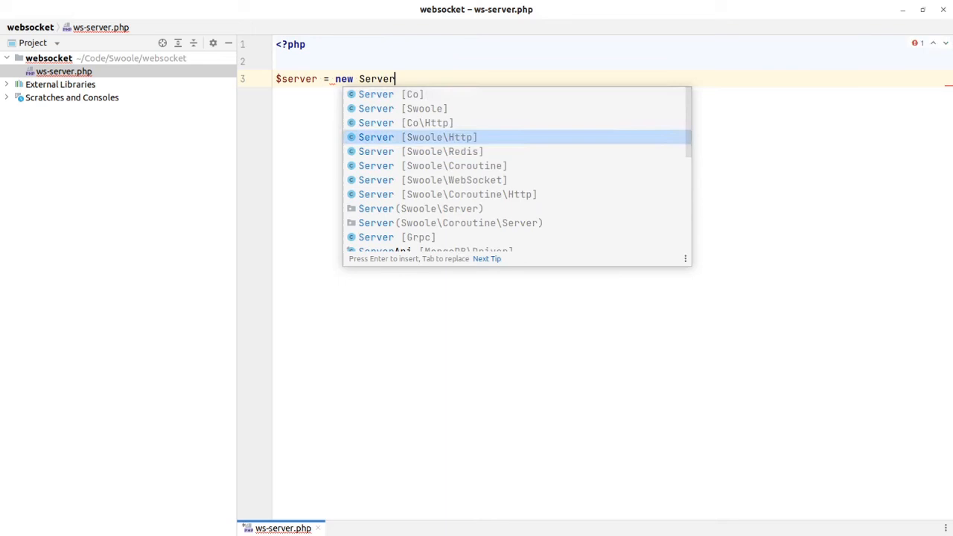
left_click(432, 179)
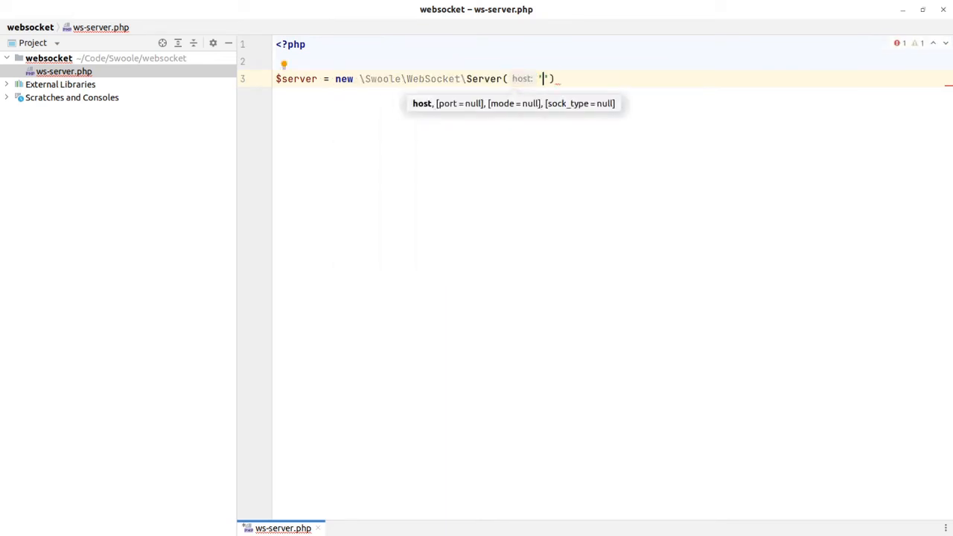
type("0.0.0.0")
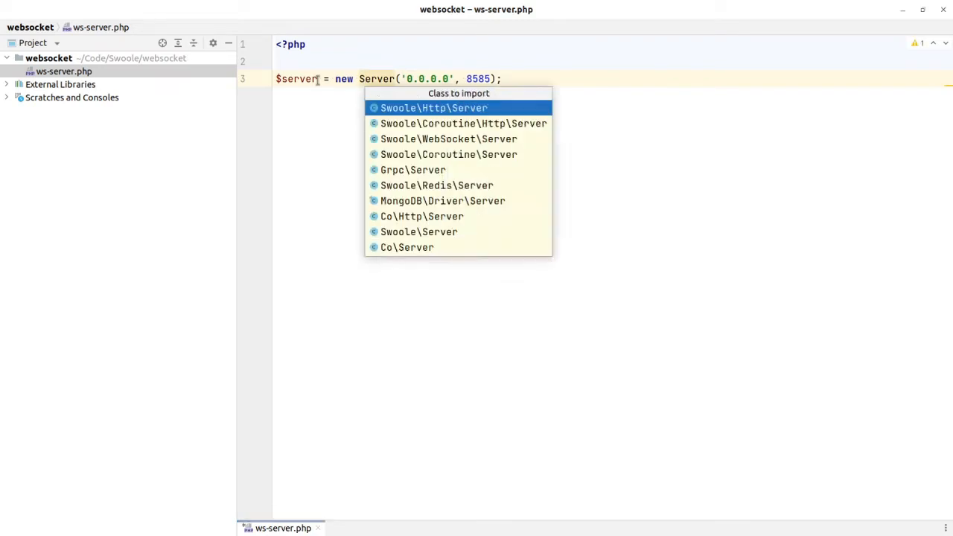
left_click(448, 138)
type("$server")
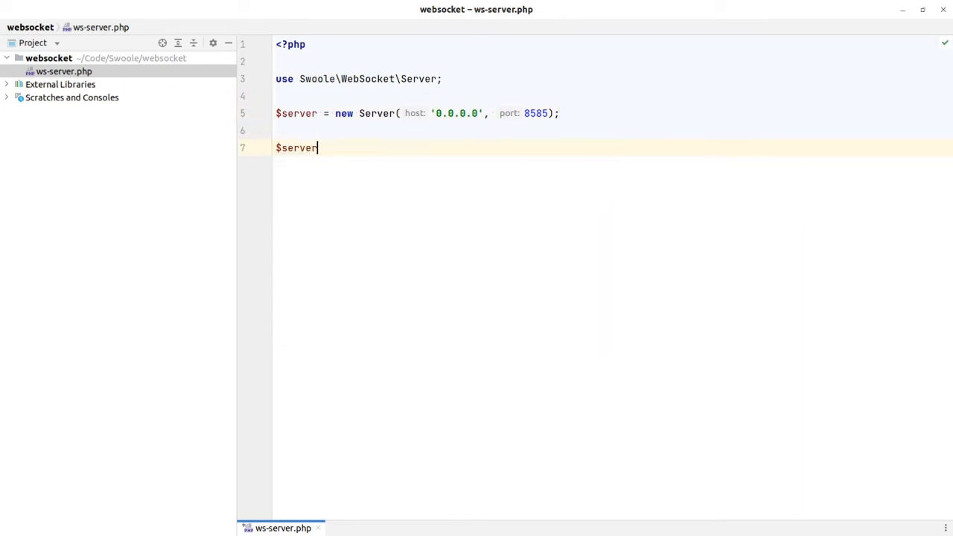
Begin $server->on('start', function (Server $server) { ... }) handler
type("->")
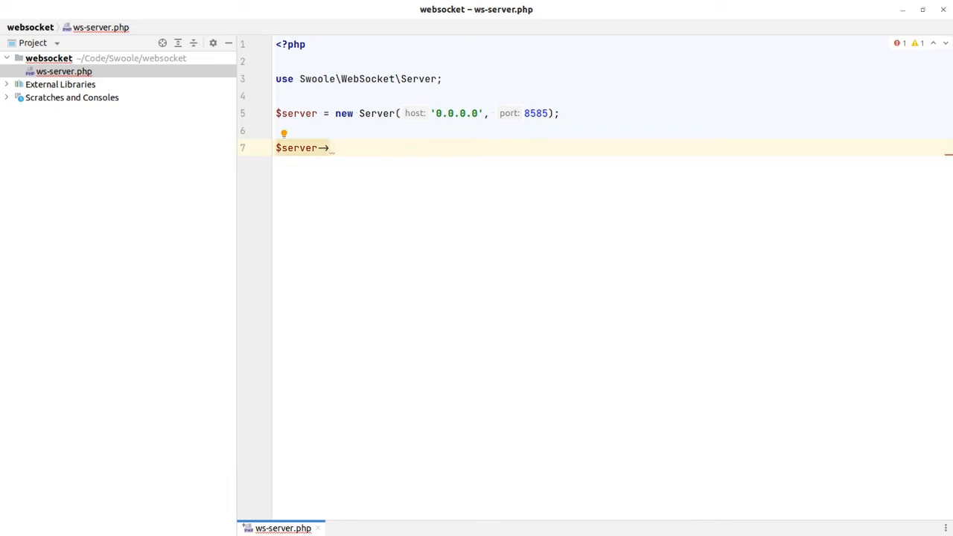
type("on()")
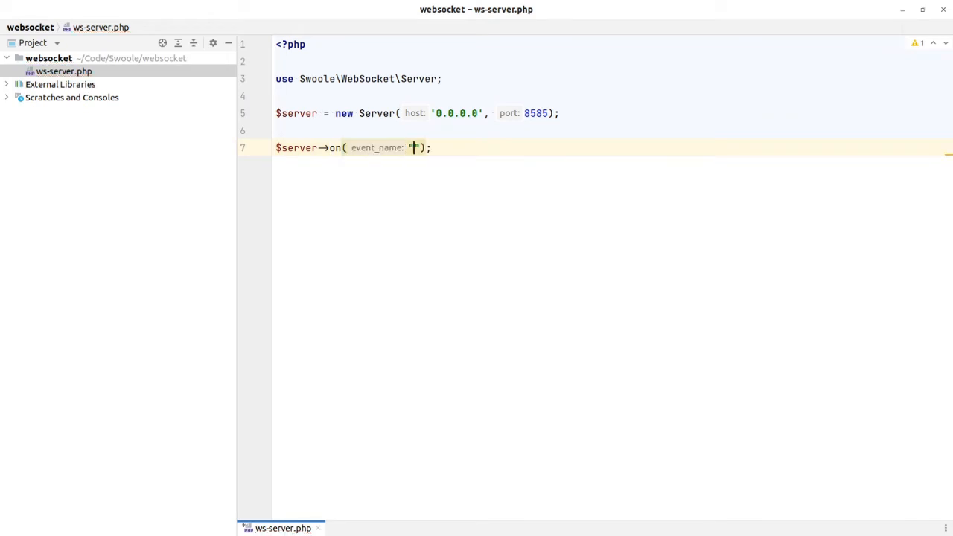
type("start\",")
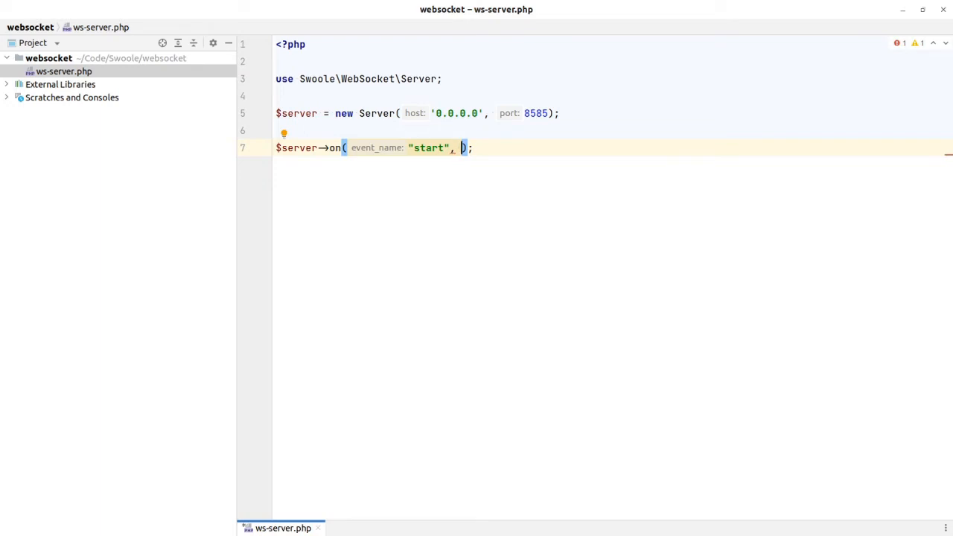
type("function (")
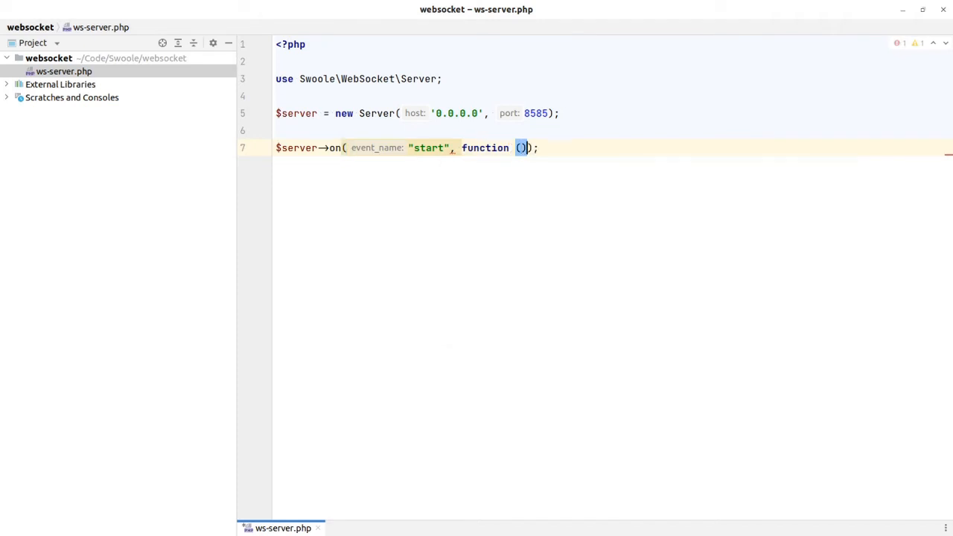
type("{")
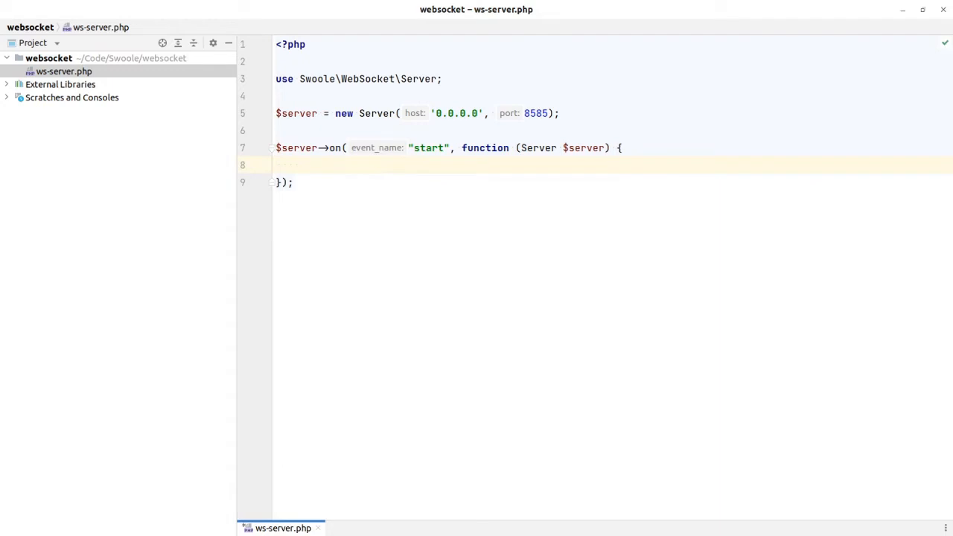
type("echo '';")
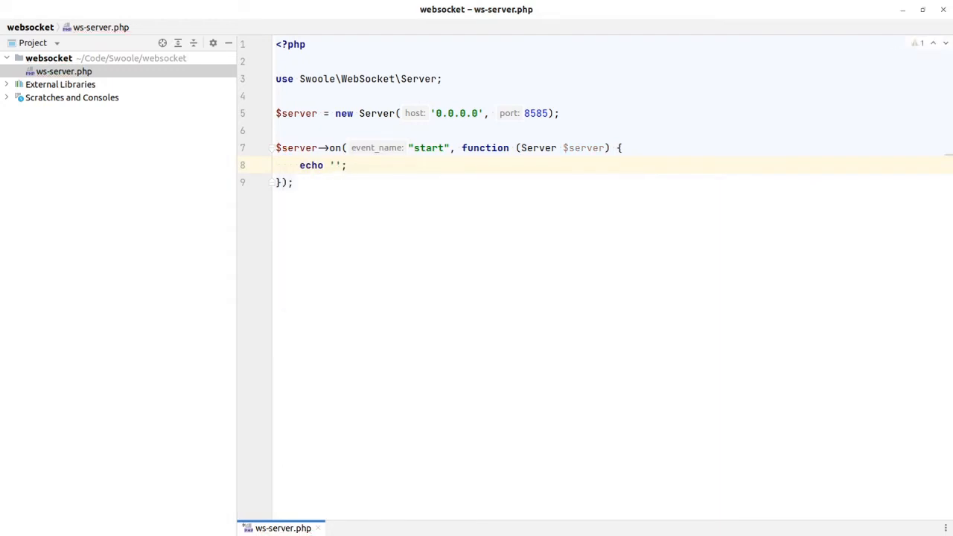
type("Websocket")
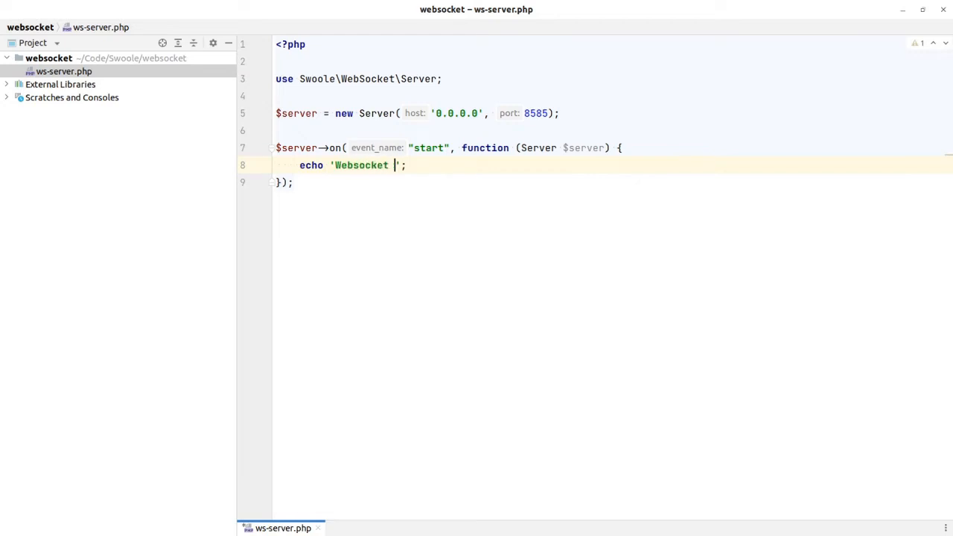
type("server is")
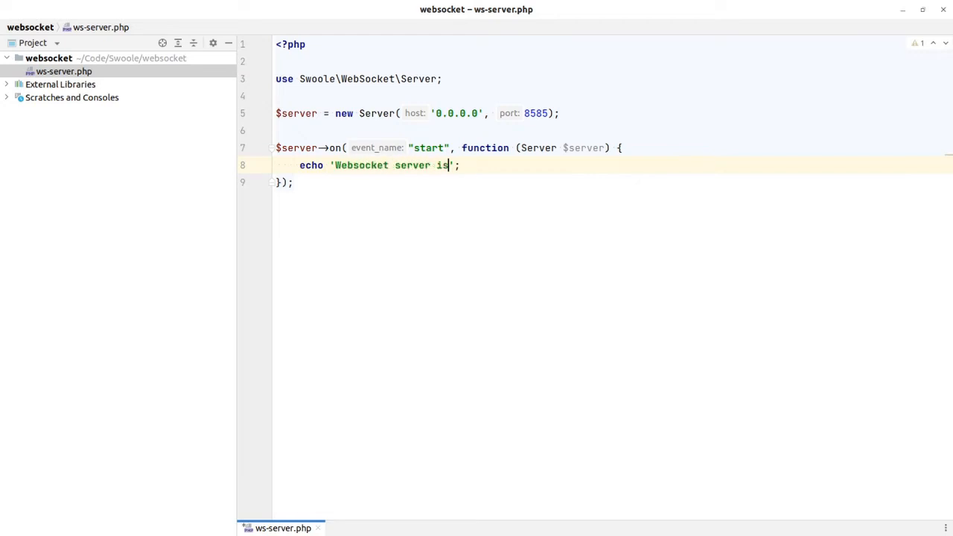
type("tarted at")
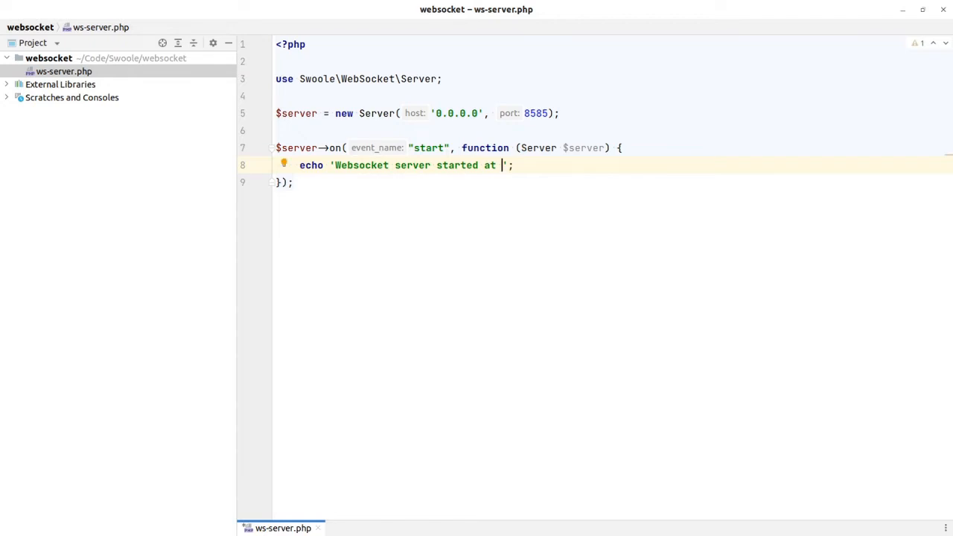
type("http://127.0.0.1")
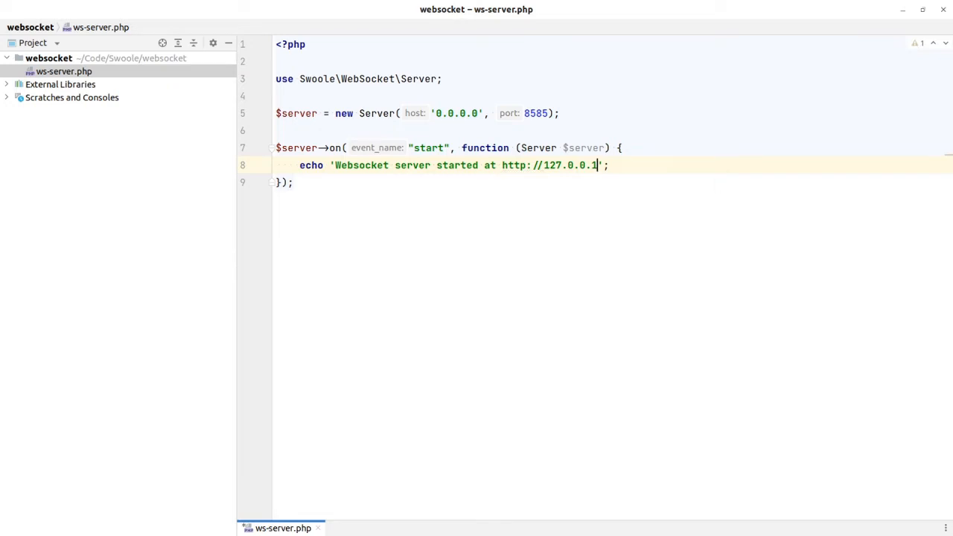
type("' .")
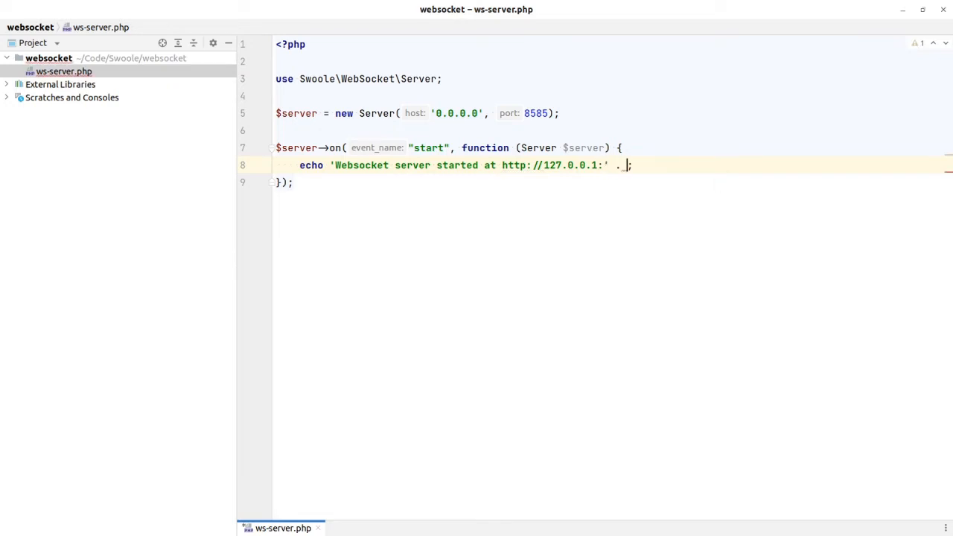
type("$server->port . PHP")
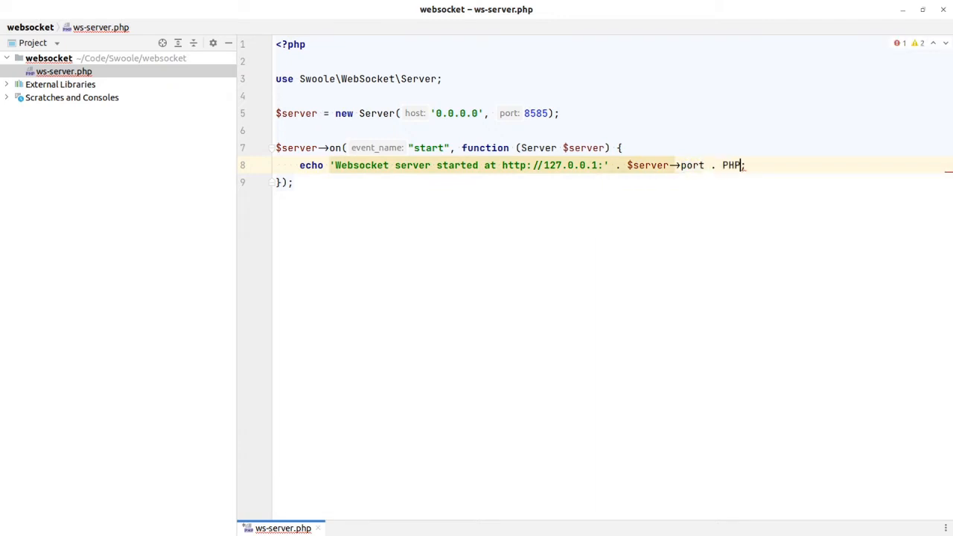
type("_EOL")
type("$server->on();")
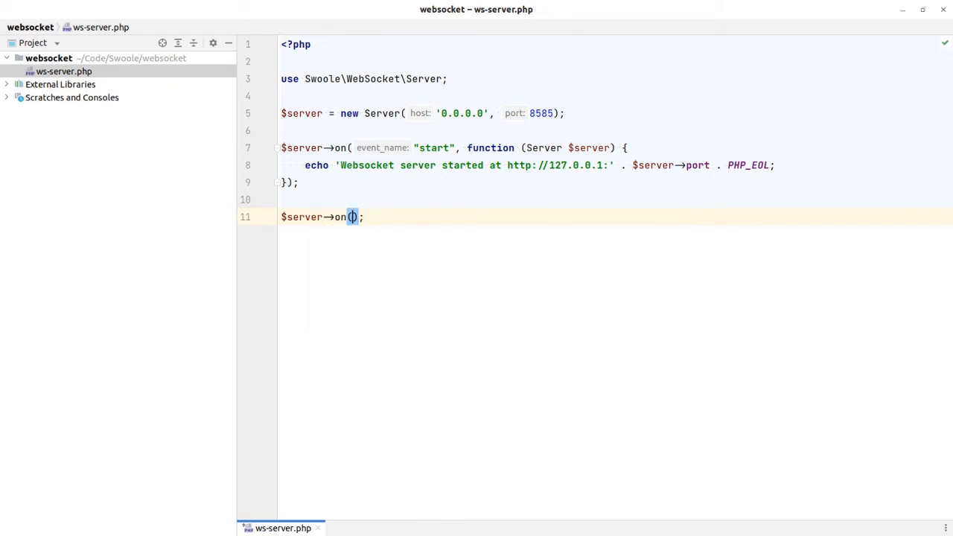
Write the 'message' handler closure with Server $server and Frame $frame parameters, importing Frame
type("'message'")
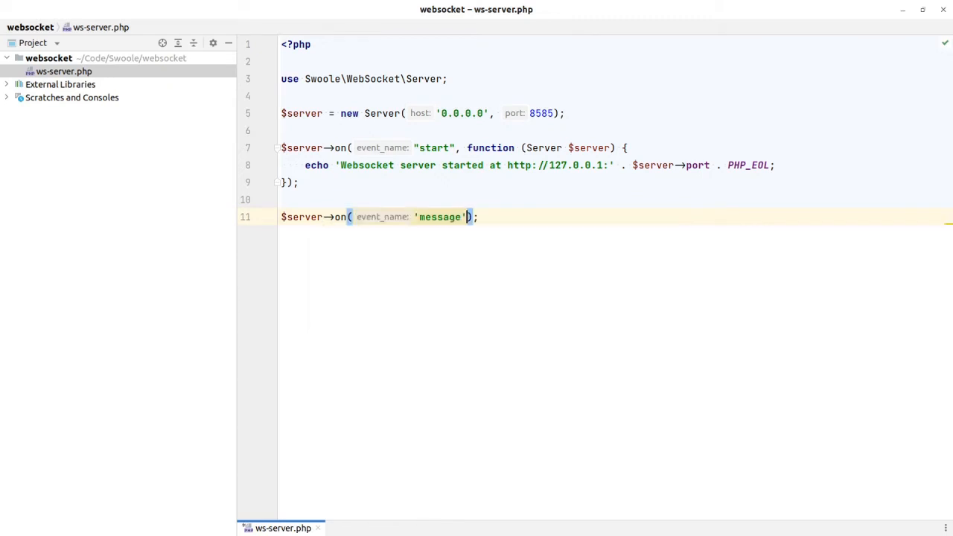
type("m fcyb")
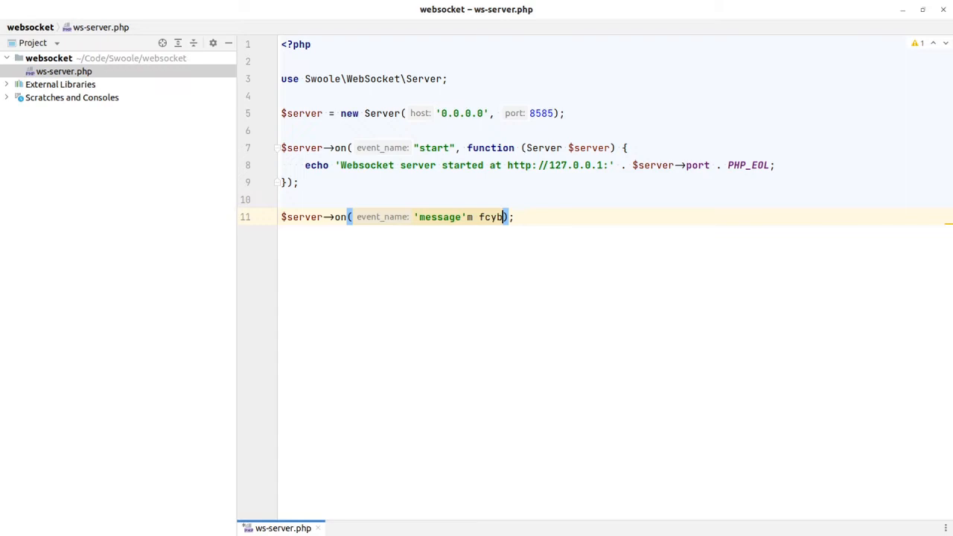
key("BackSpace")
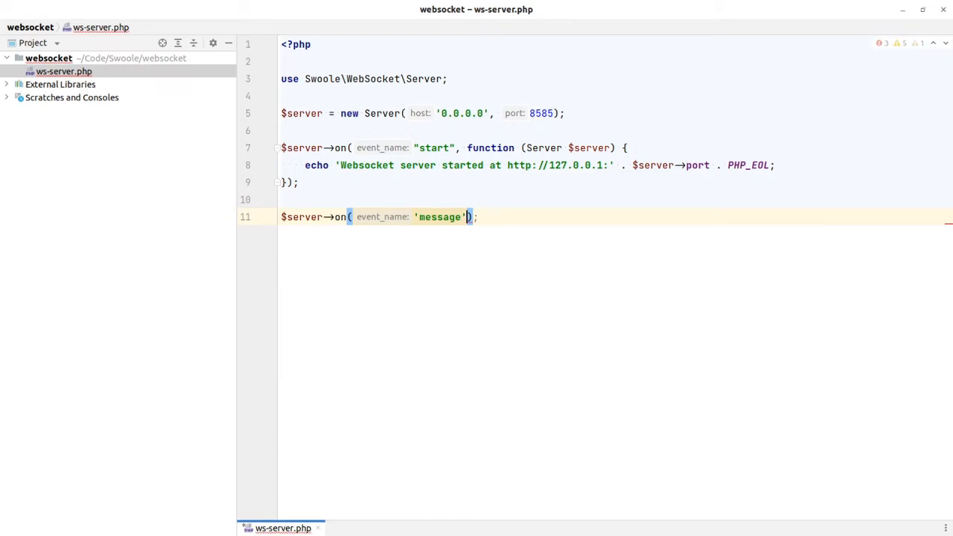
type("m function ()")
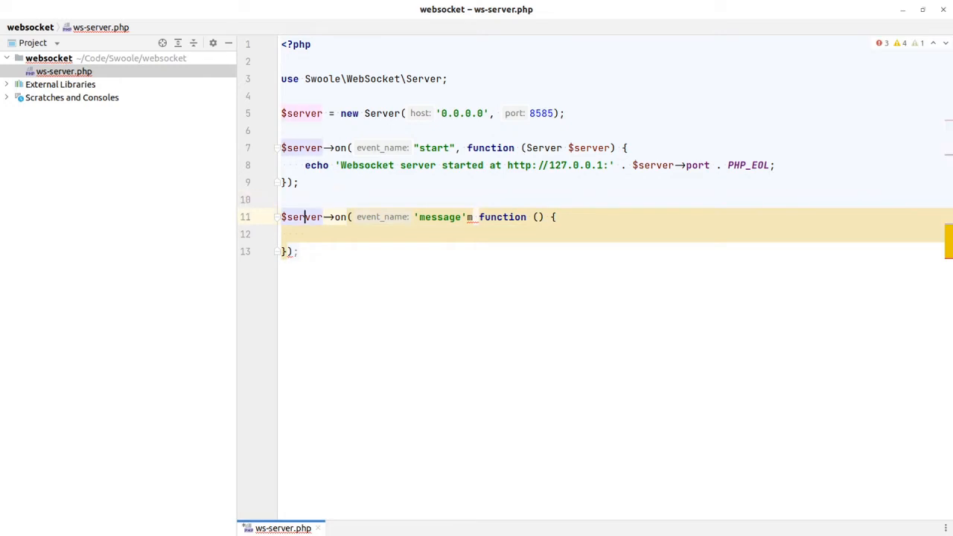
type(",")
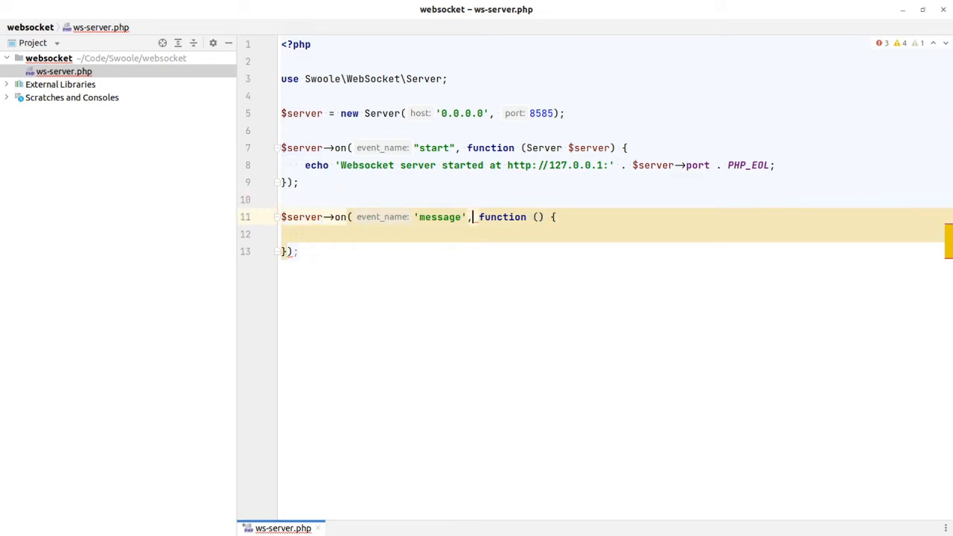
type("$s")
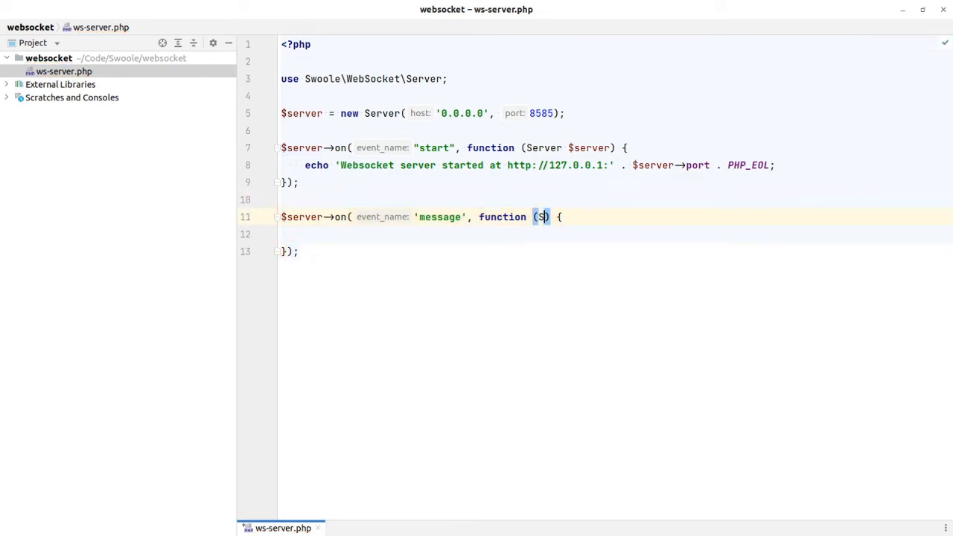
type("erver $see")
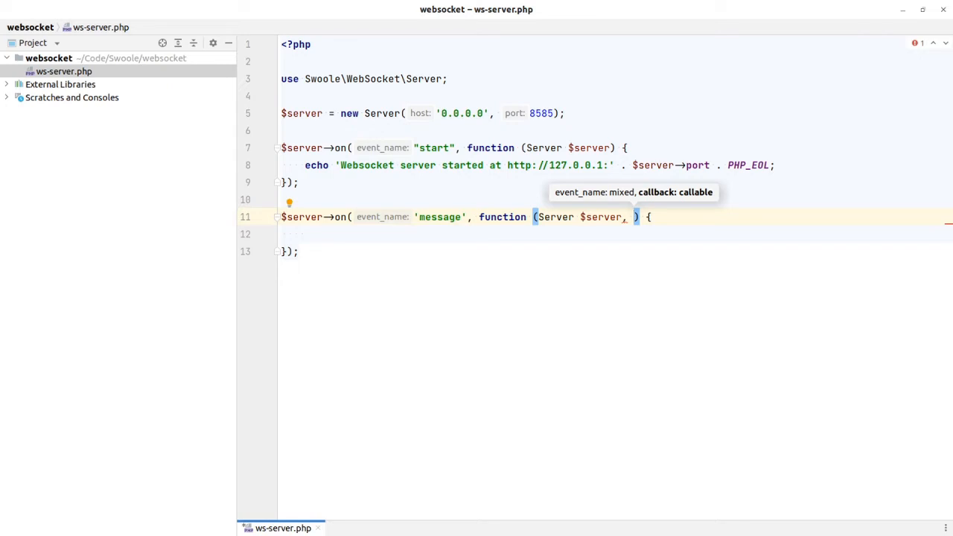
type("Frame $fram")
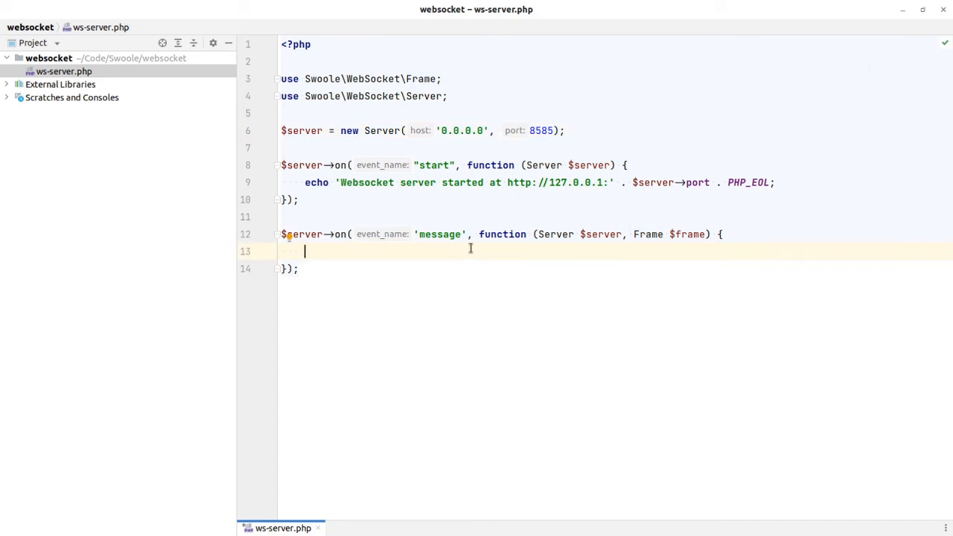
Echo 'Received message: ' . $frame->data . PHP_EOL inside the message handler
type("echo")
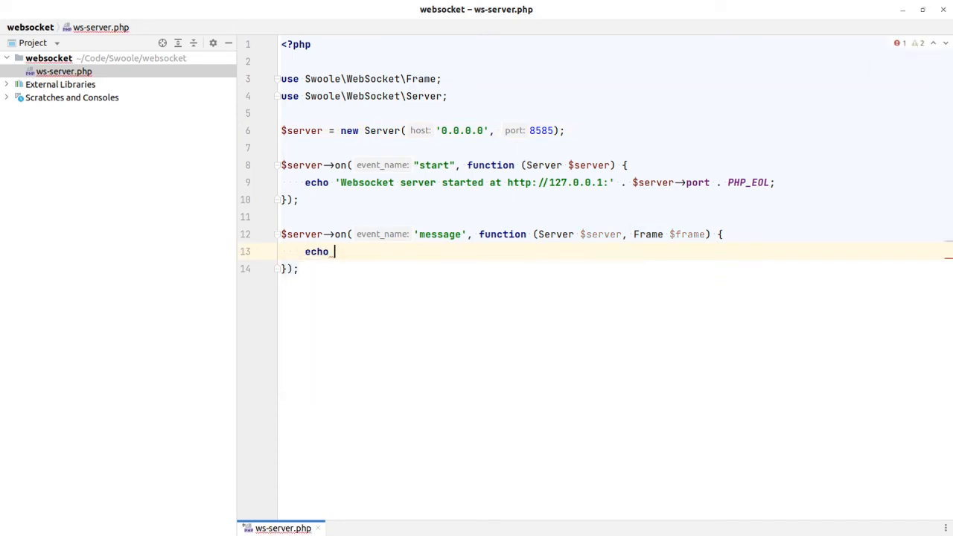
type("'' /. ;")
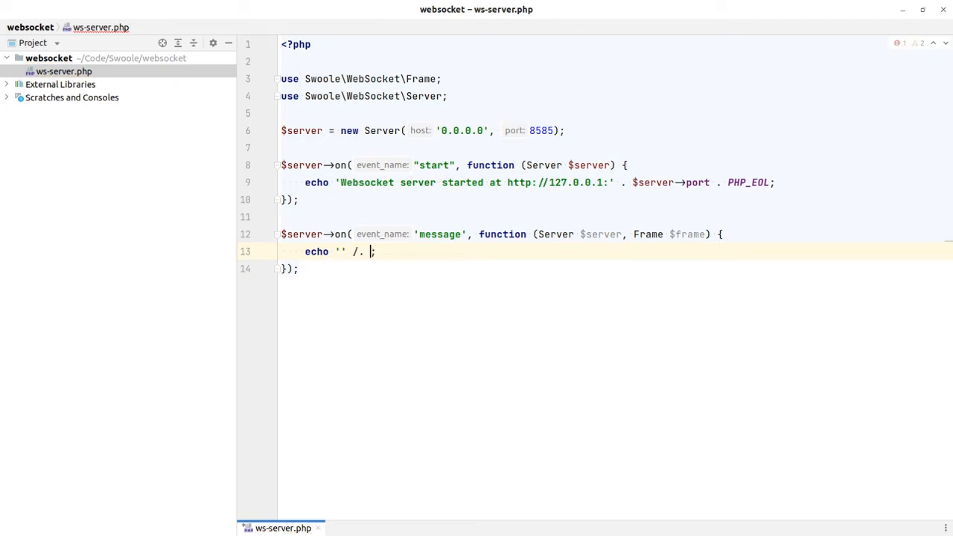
key("BackSpace")
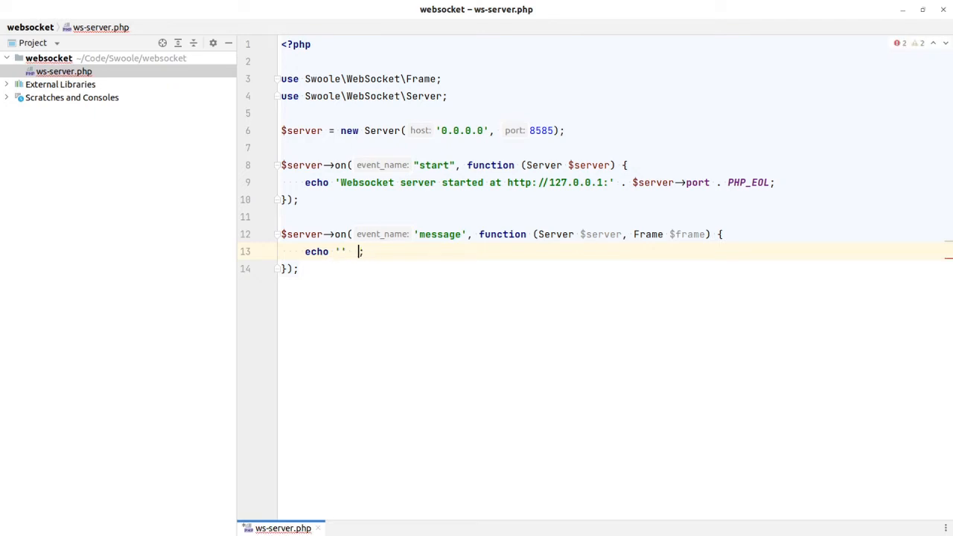
type(". PHP_EOL")
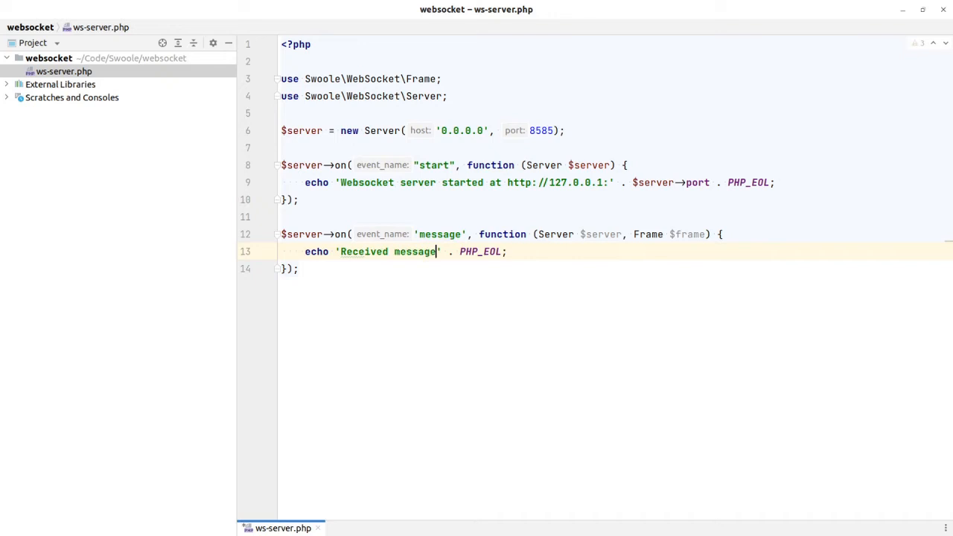
type(":")
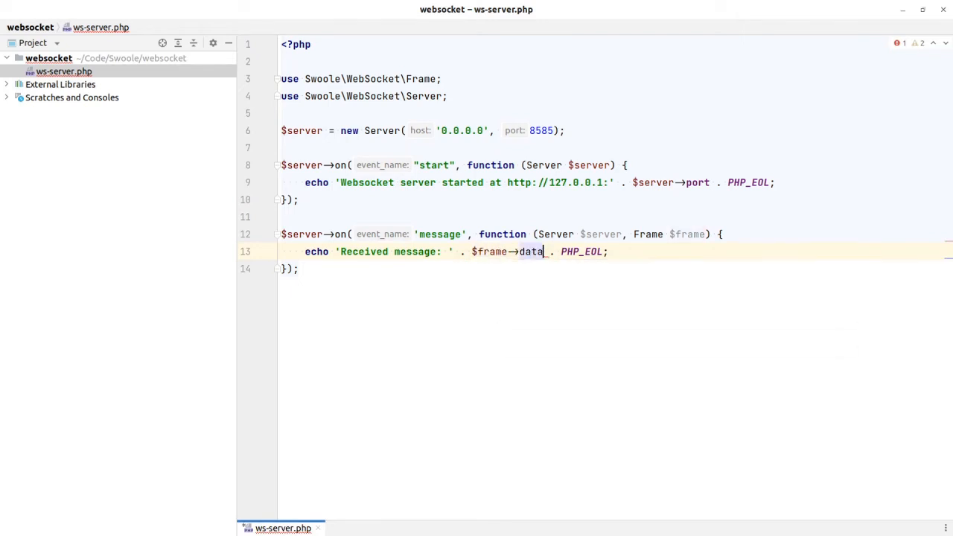
key("Return")
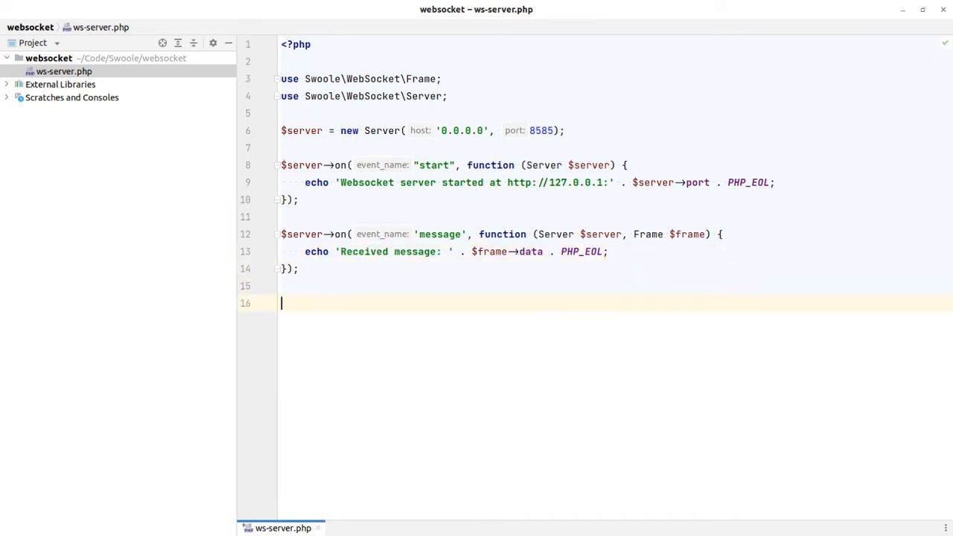
End the script with a $server->start(); call
type("$server->start(")
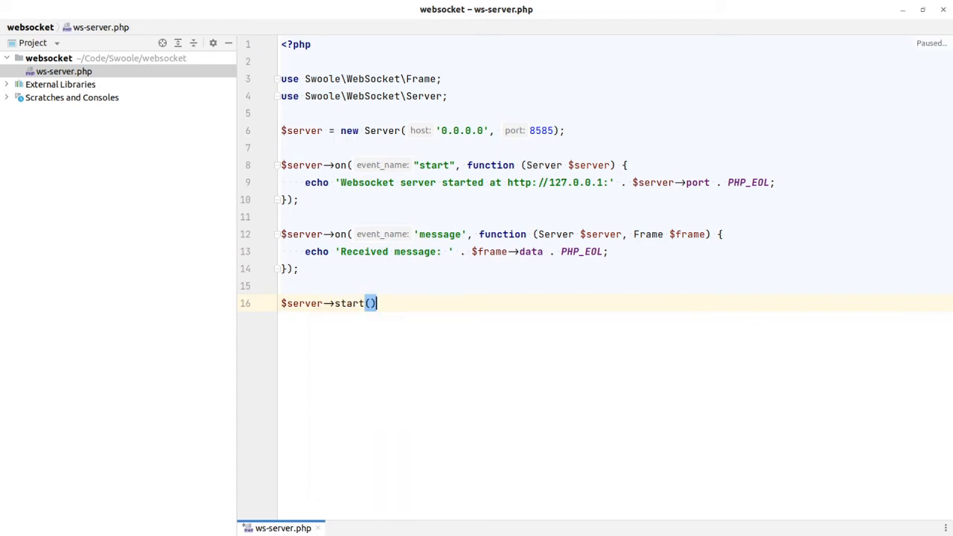
type(";")
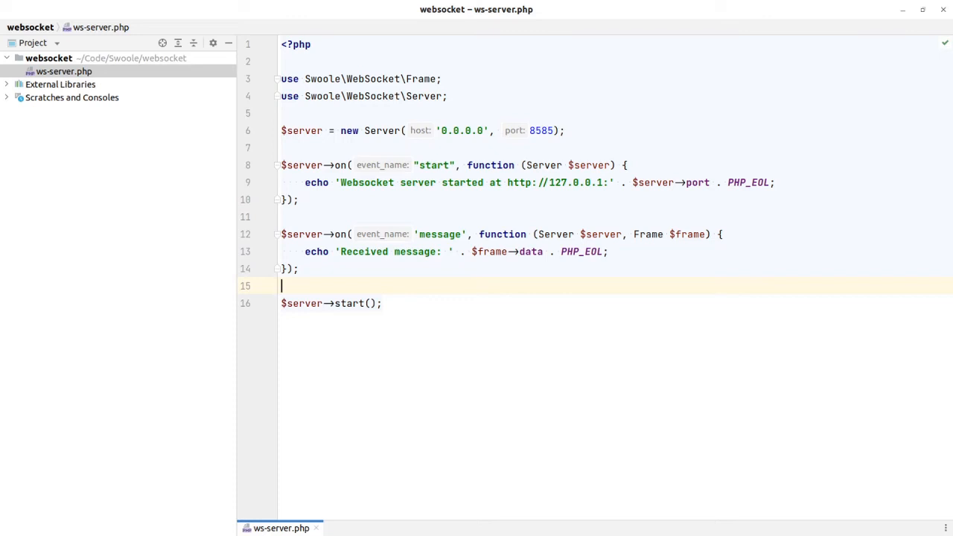
Insert $server->on('request', function () { }); above the start call
key("Return")
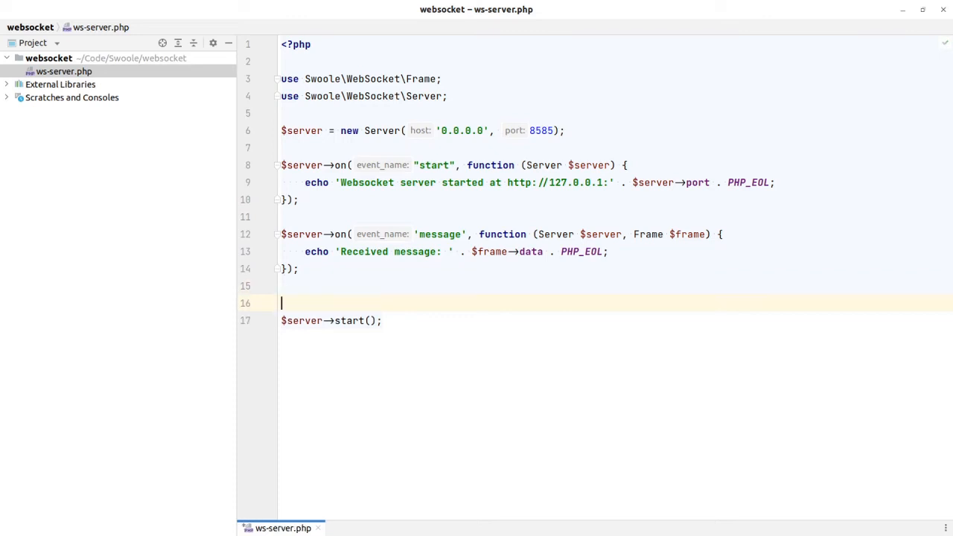
type("$server->on(")
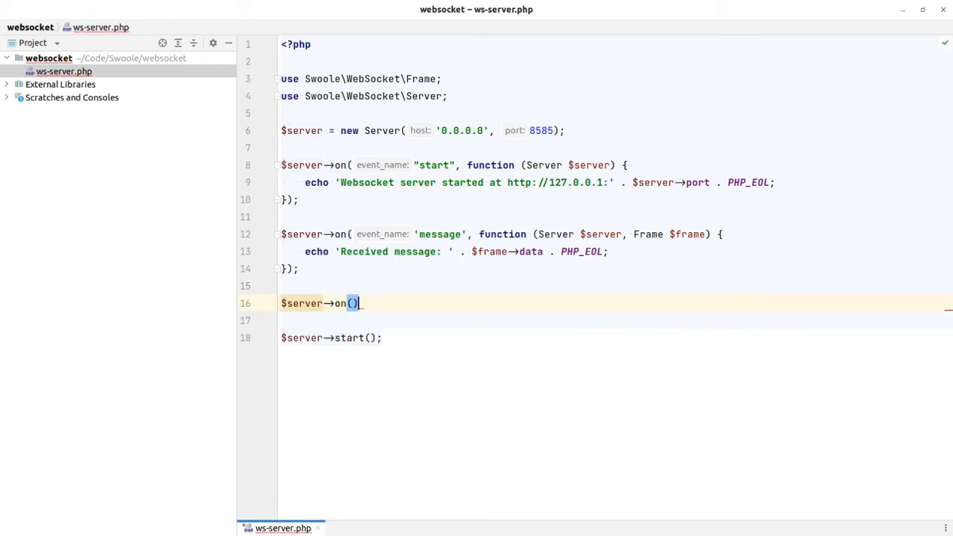
type(";")
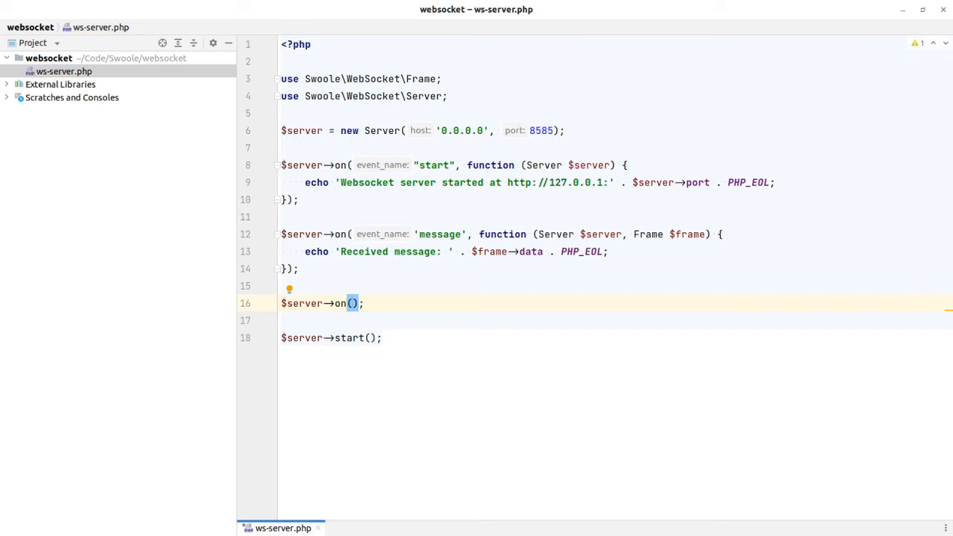
type("'res'")
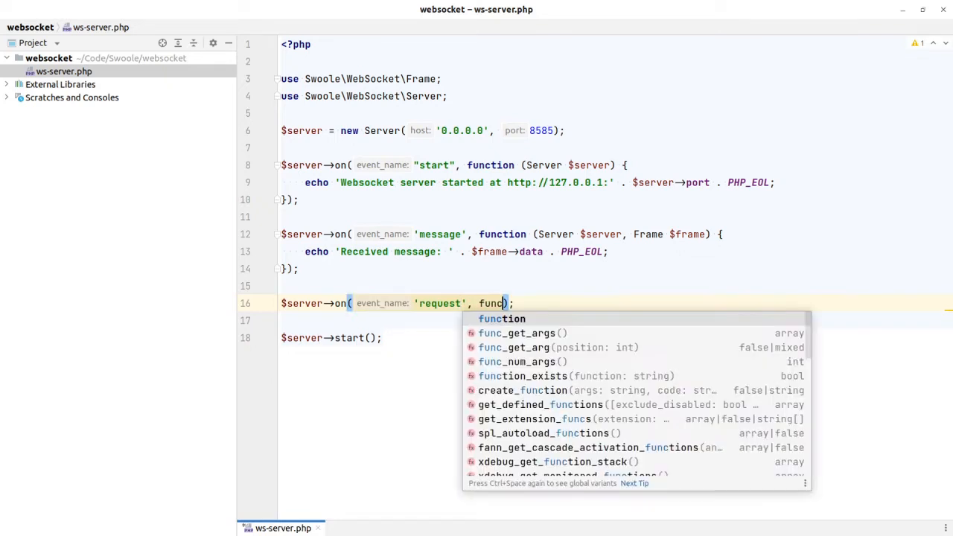
left_click(502, 318)
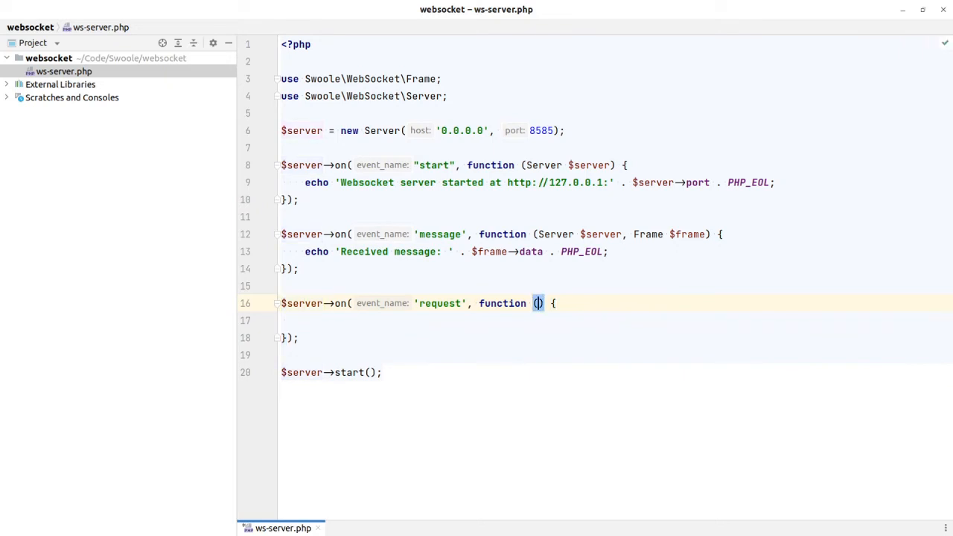
Add a Request $request parameter, importing Swoole\Http\Request
type("$r")
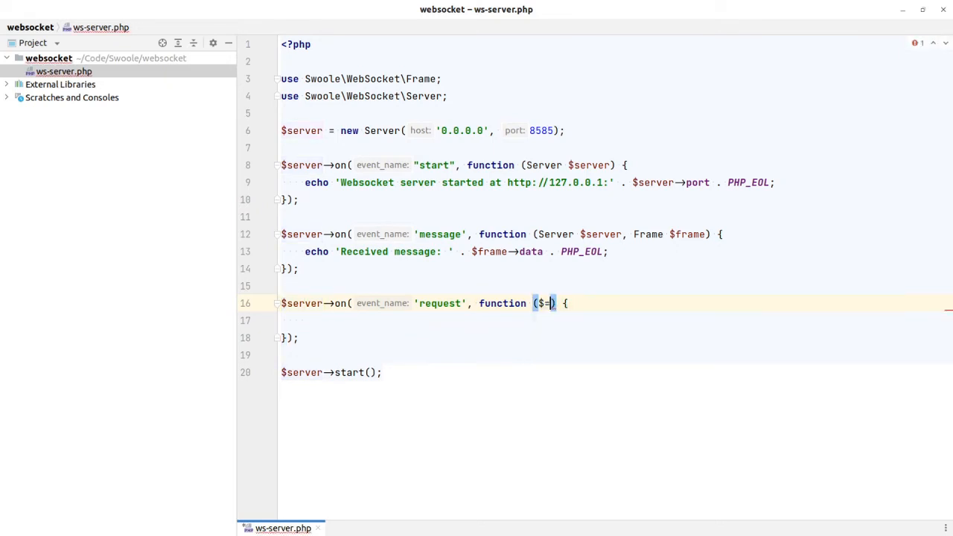
type("Reques")
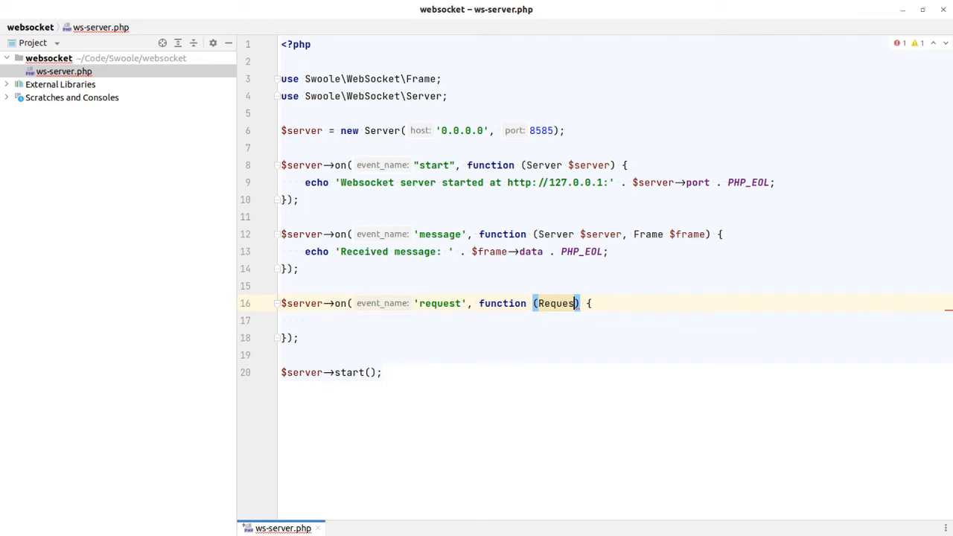
type("\\Swoole\\Http\\Request")
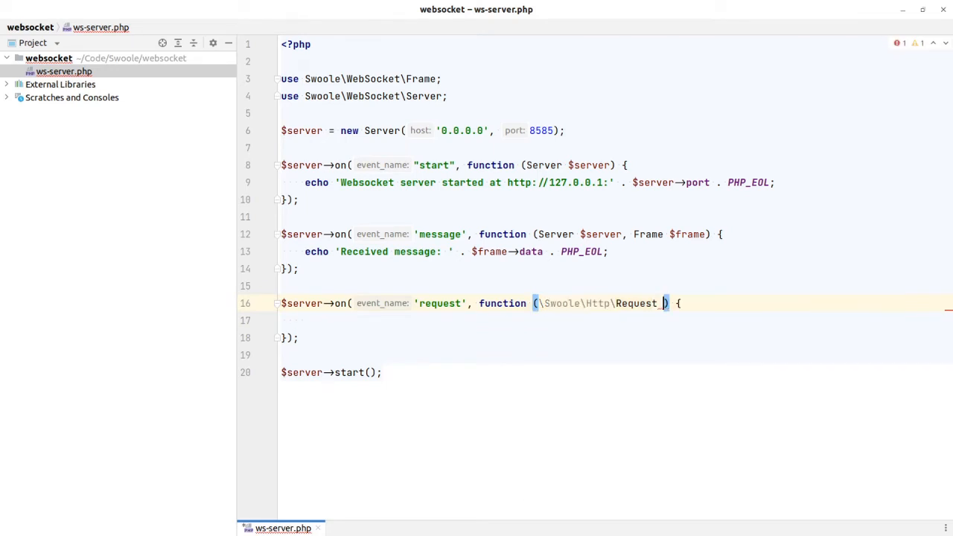
type("$request")
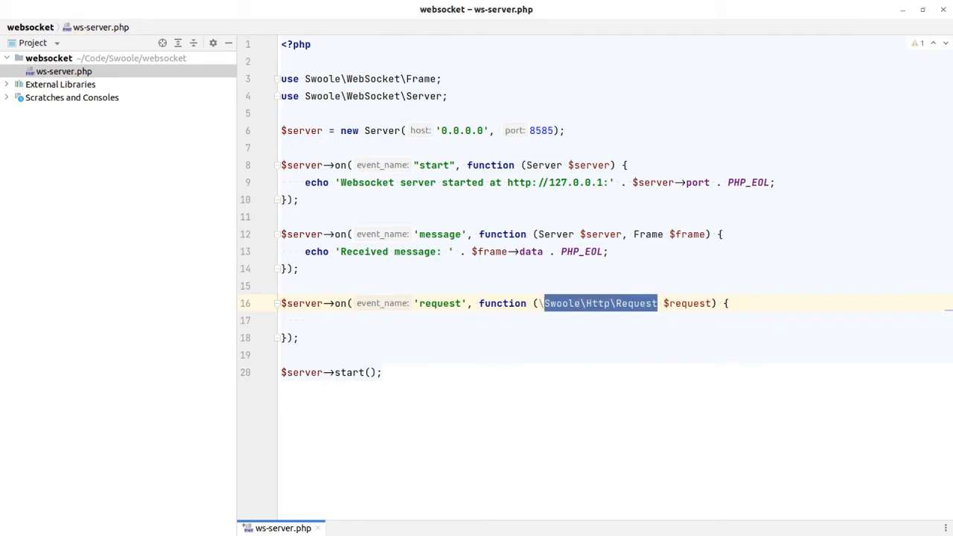
type("Request")
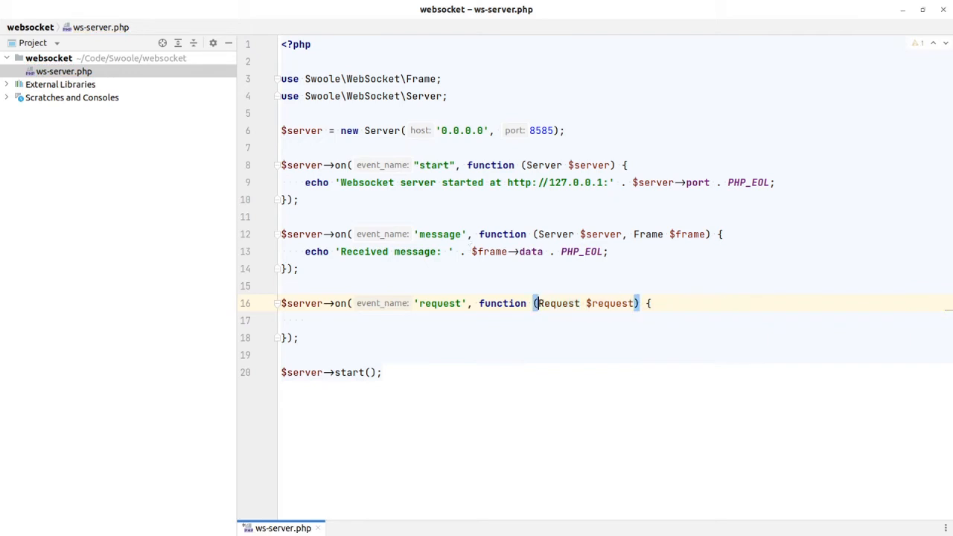
type("us")
type(",")
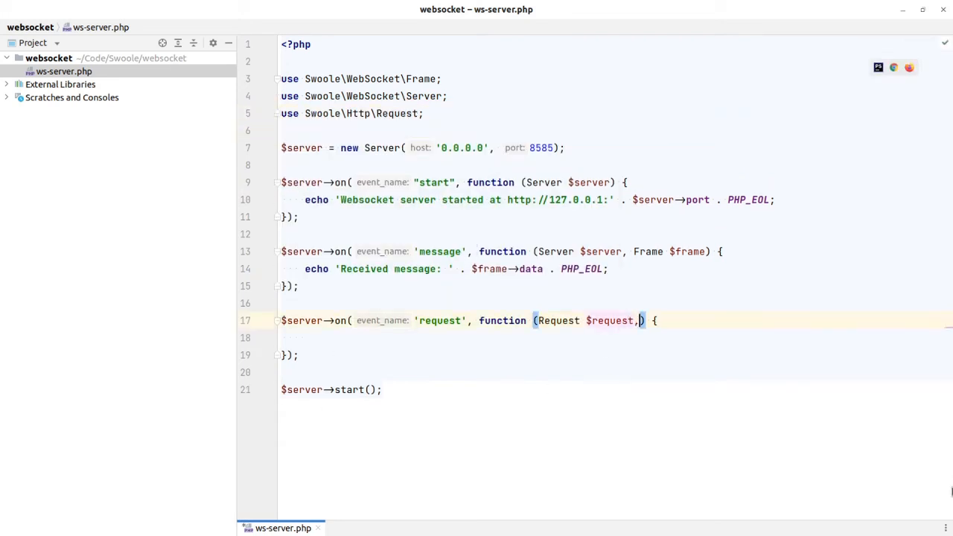
Add a Response $response parameter, importing Swoole\Http\Response
type("$")
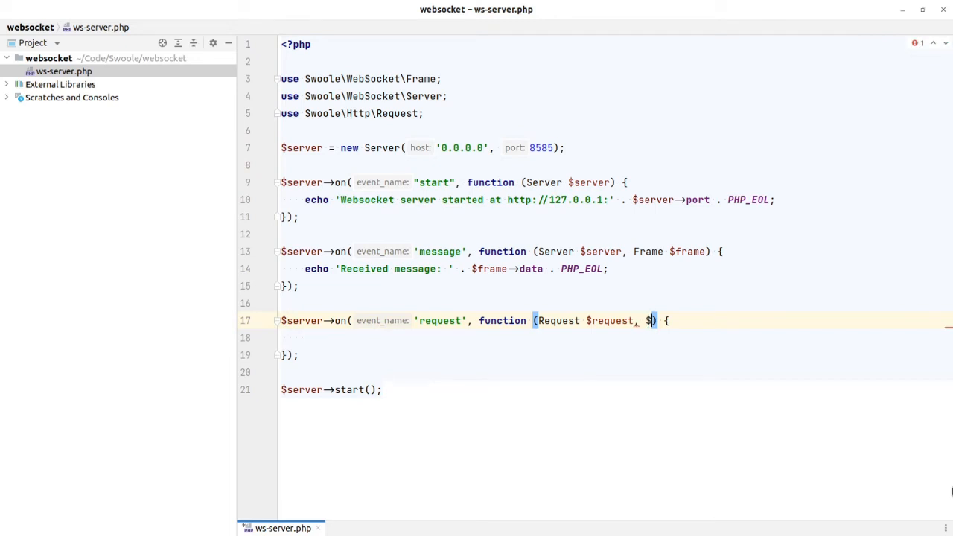
type("Res")
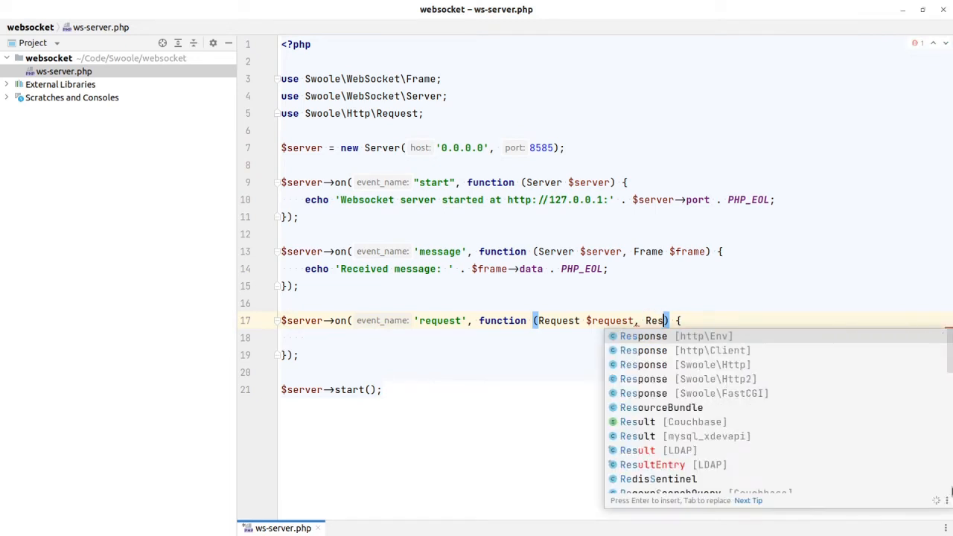
left_click(684, 363)
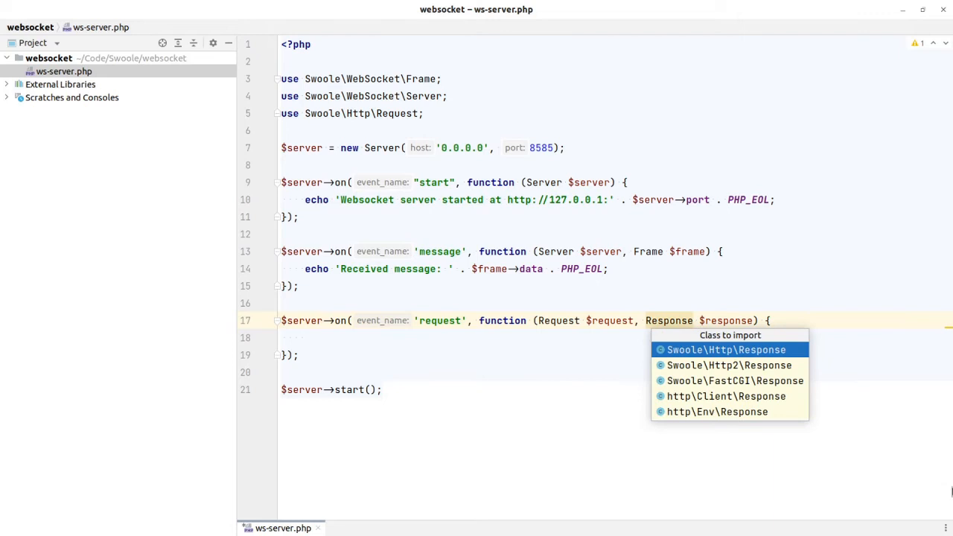
left_click(727, 350)
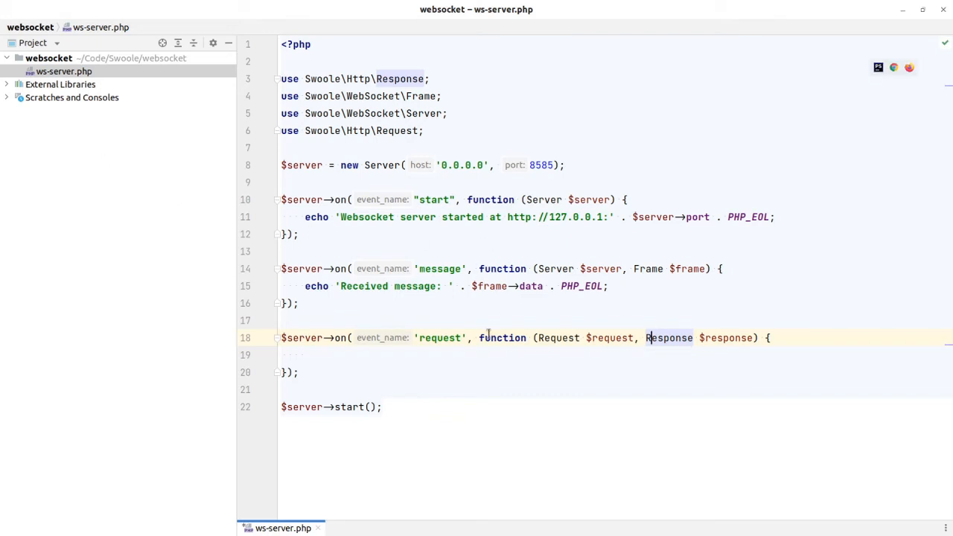
mouse_move(414, 352)
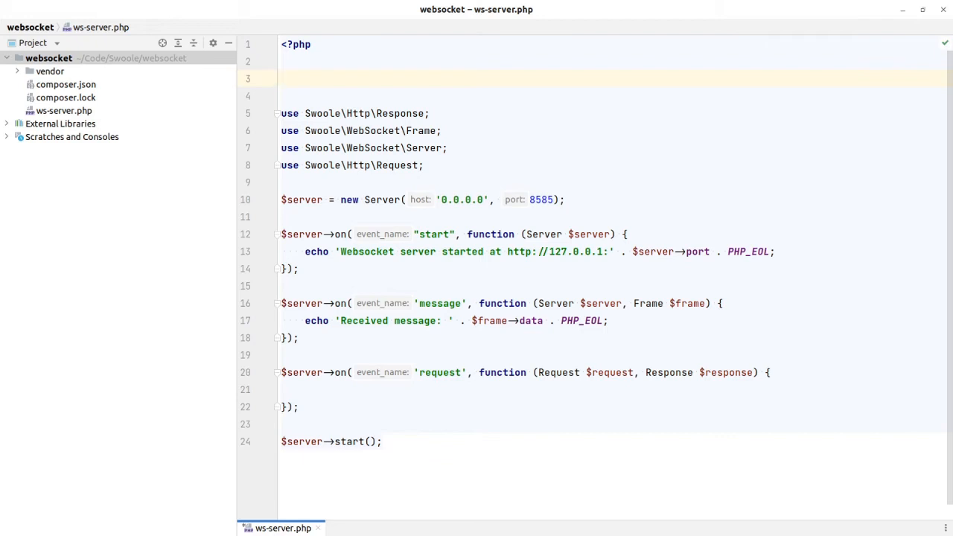
Add require __DIR__ . '/vendor/autoload.php' at the top and begin $templates in the request handler
type("require")
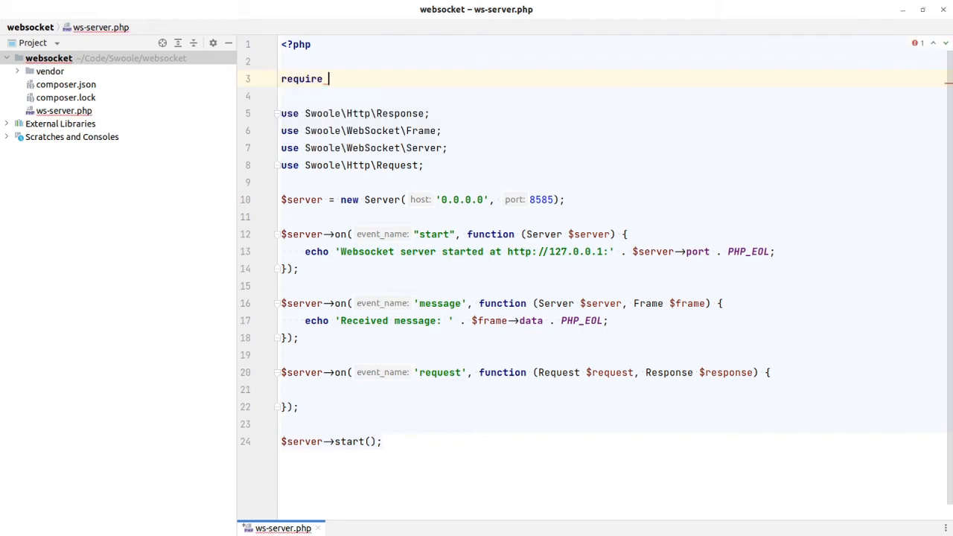
type("__DIR__ .")
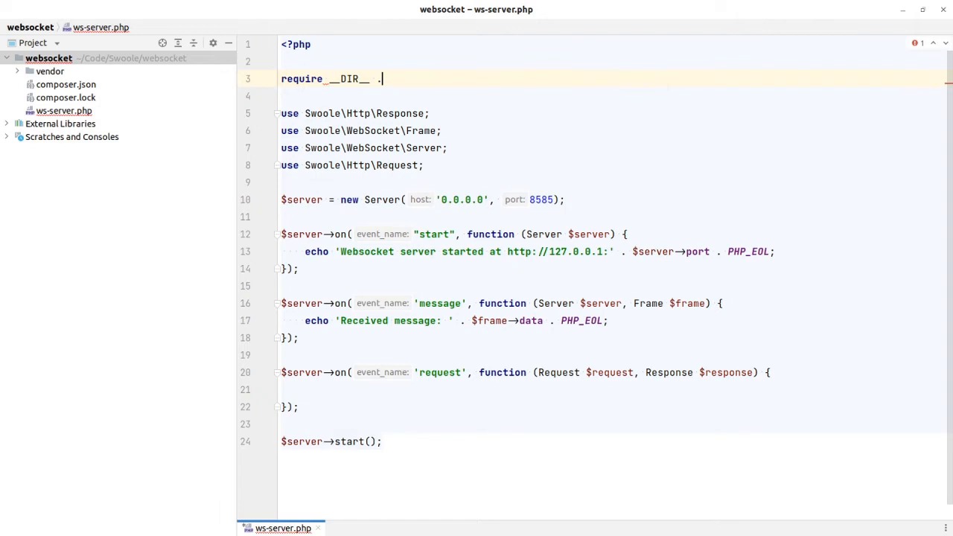
type("'/vendor/autoload.php';")
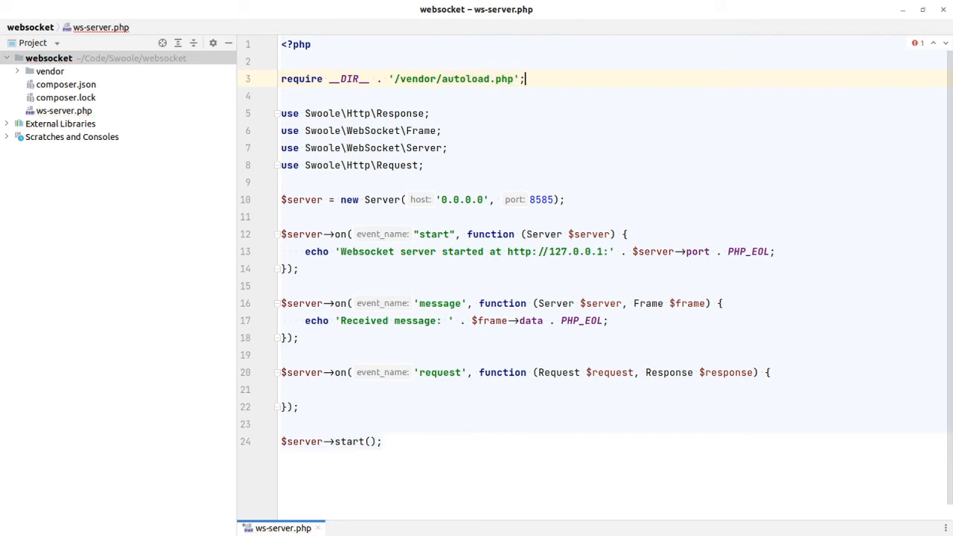
scroll("up", 3)
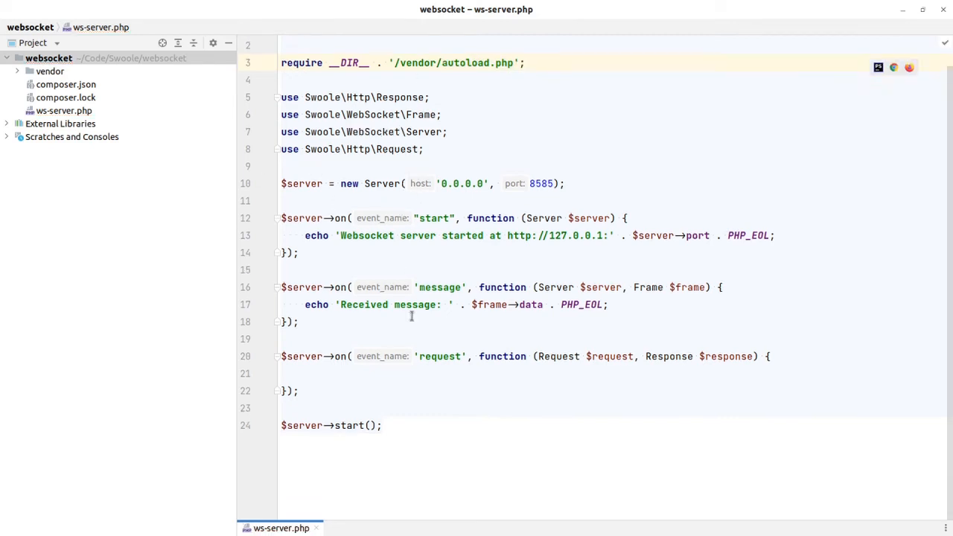
left_click(439, 372)
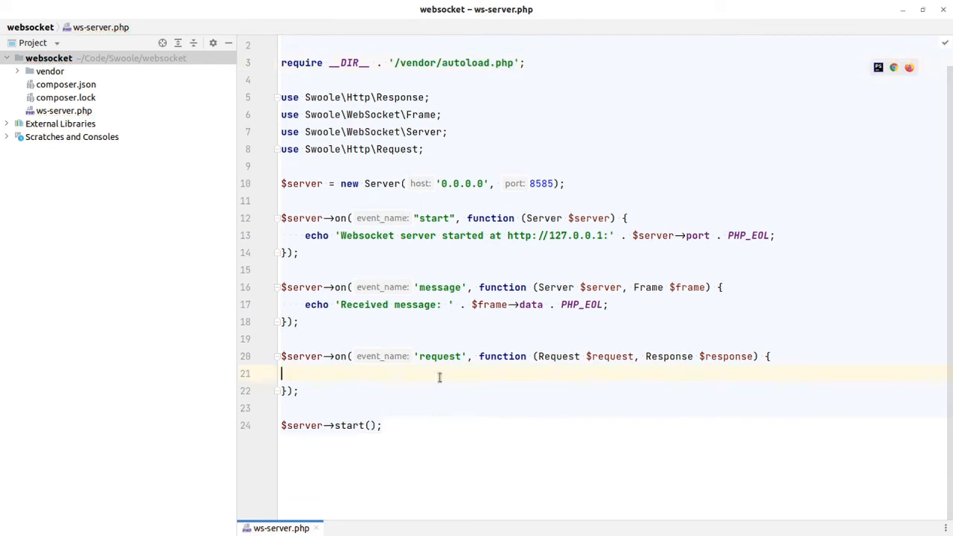
type("$templates -")
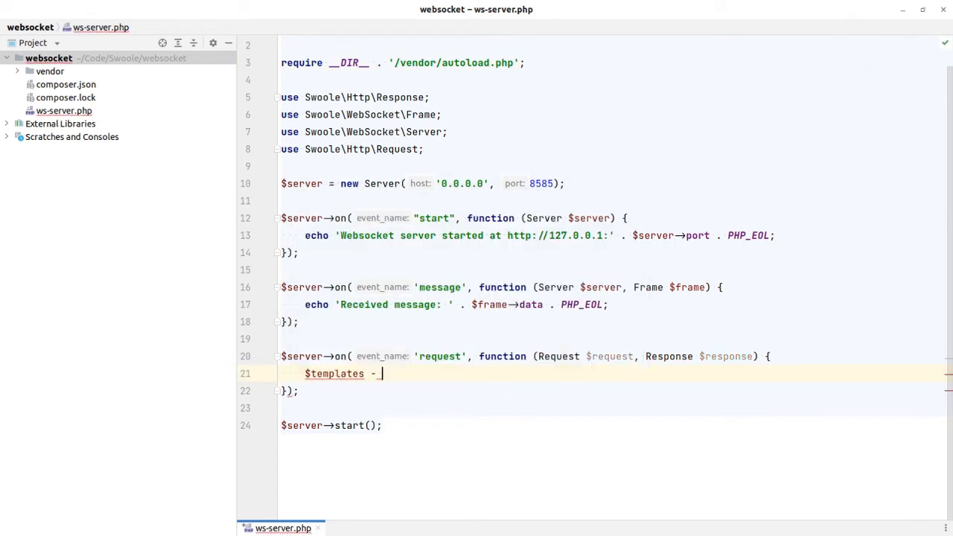
Set $templates = new Engine(__DIR__ . '/views'), importing League\Plates\Engine, and render 'home' as text/html
key("Backspace")
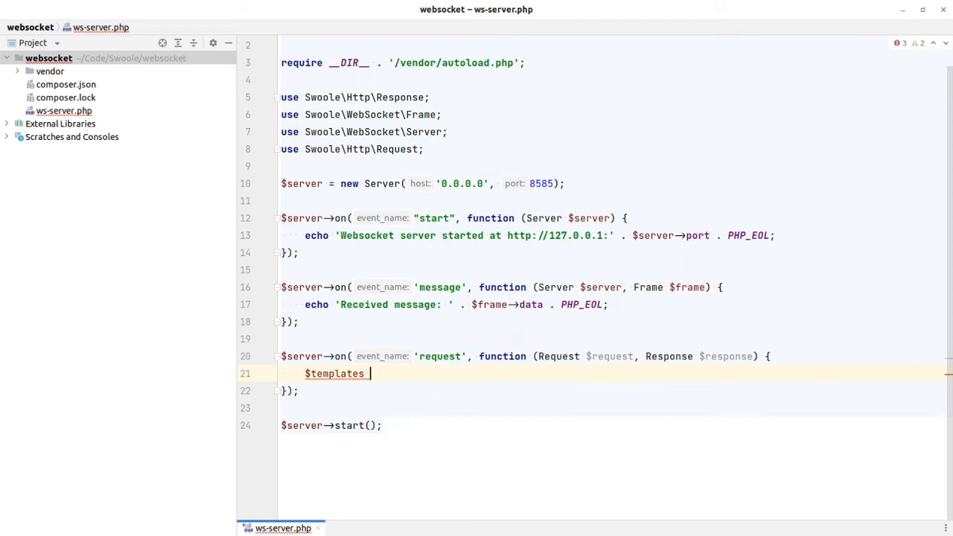
type("=")
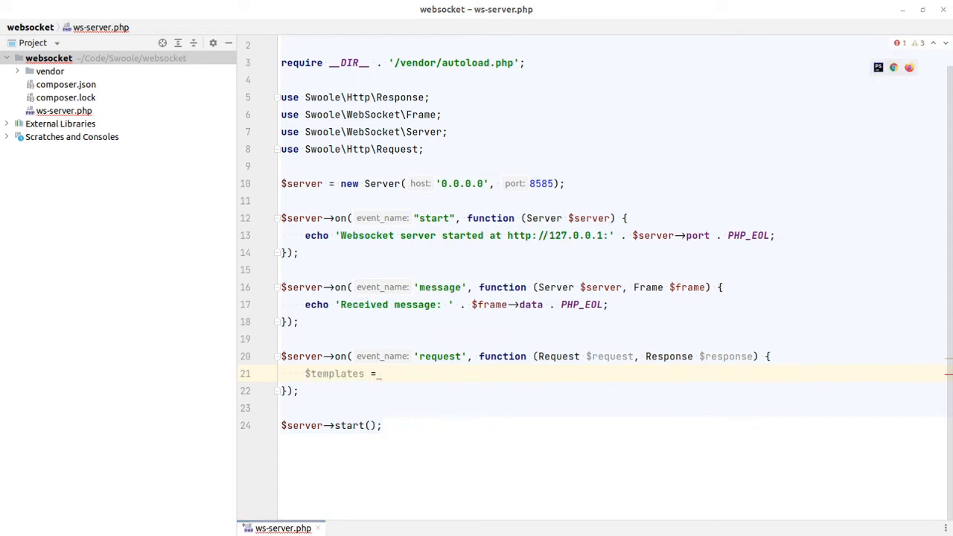
mouse_move(370, 339)
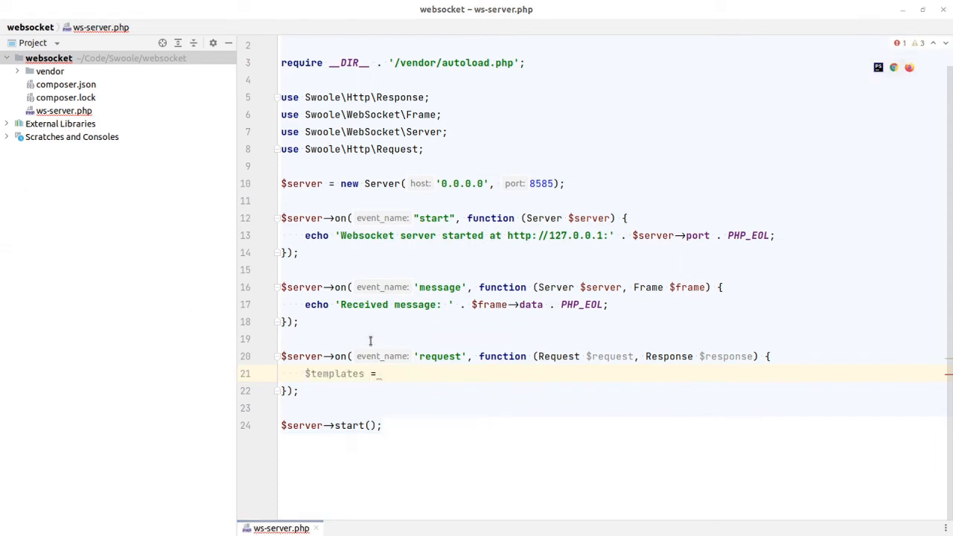
type("new Engine(__DIR__ . '/views');")
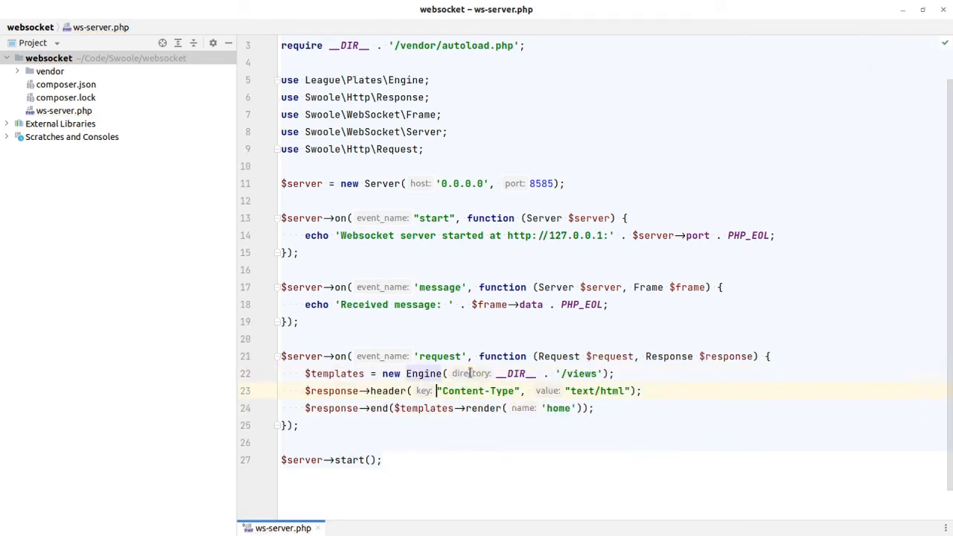
left_click(595, 408)
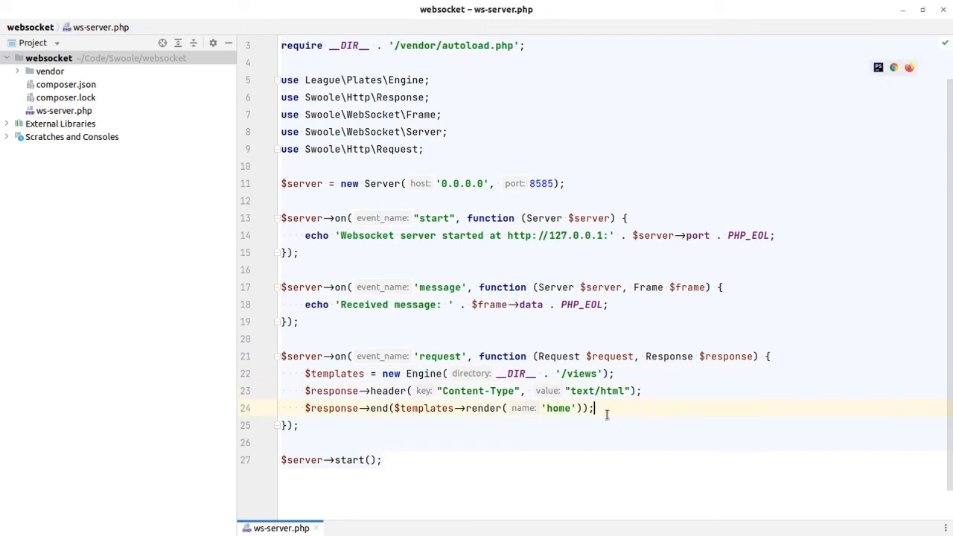
scroll("up", 3)
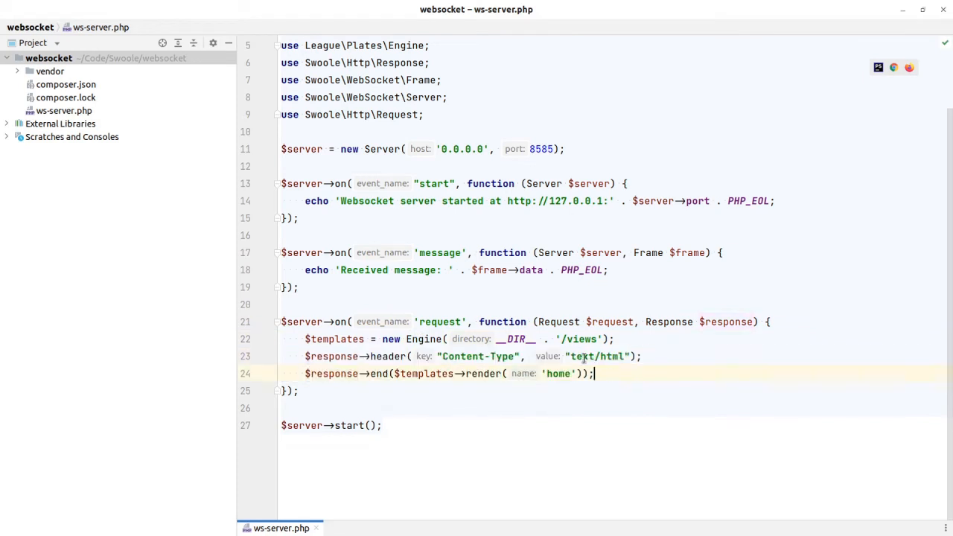
double_click(596, 356)
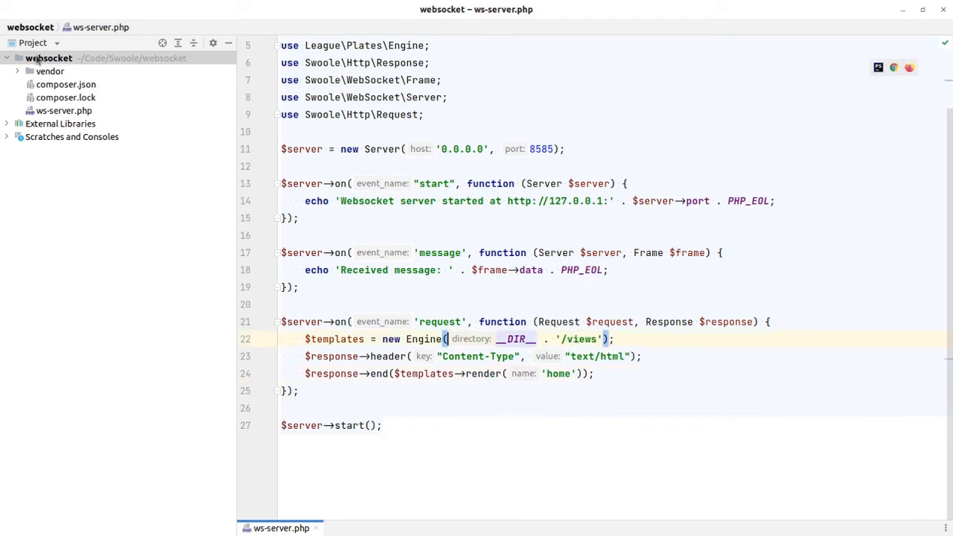
Create a views directory under the project root
right_click(48, 58)
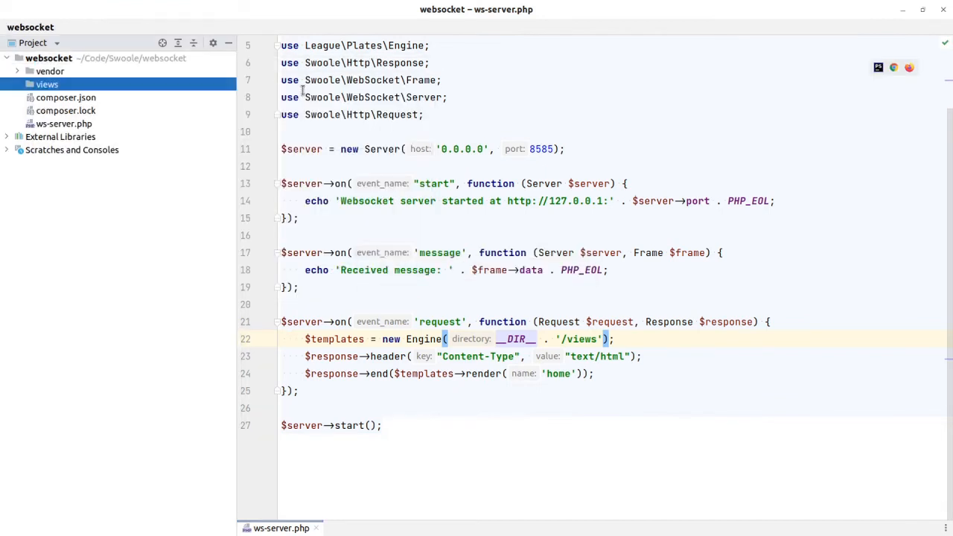
left_click(47, 83)
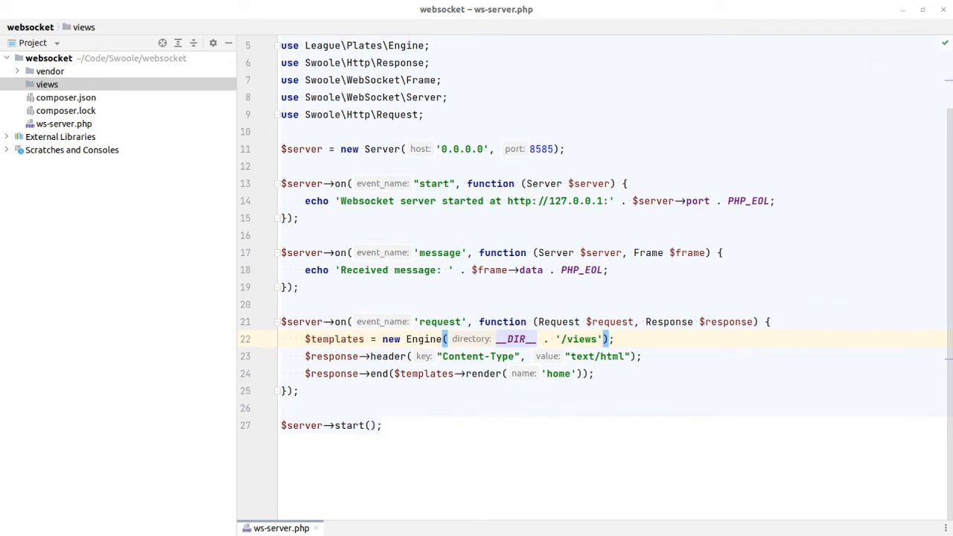
left_click(48, 83)
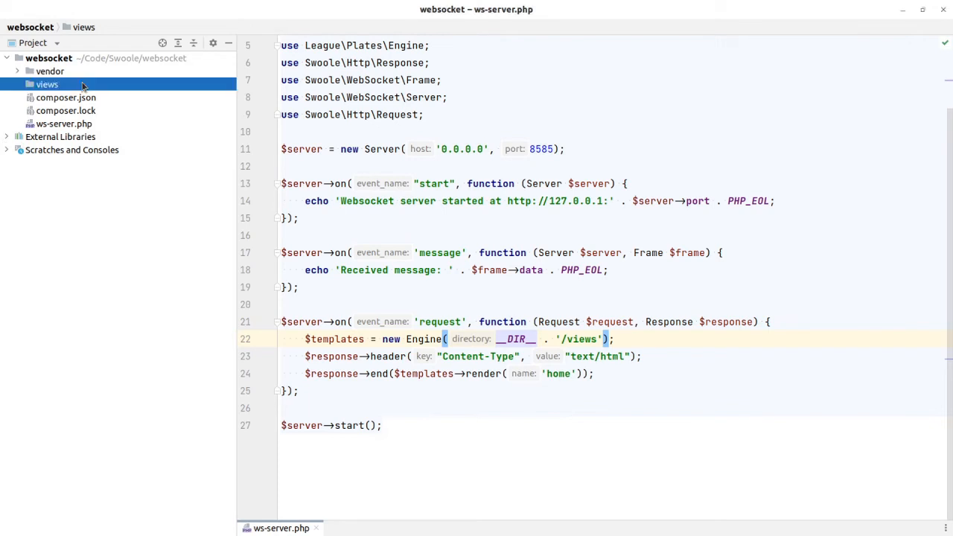
Create a new PHP file named template.php inside the views folder
right_click(47, 83)
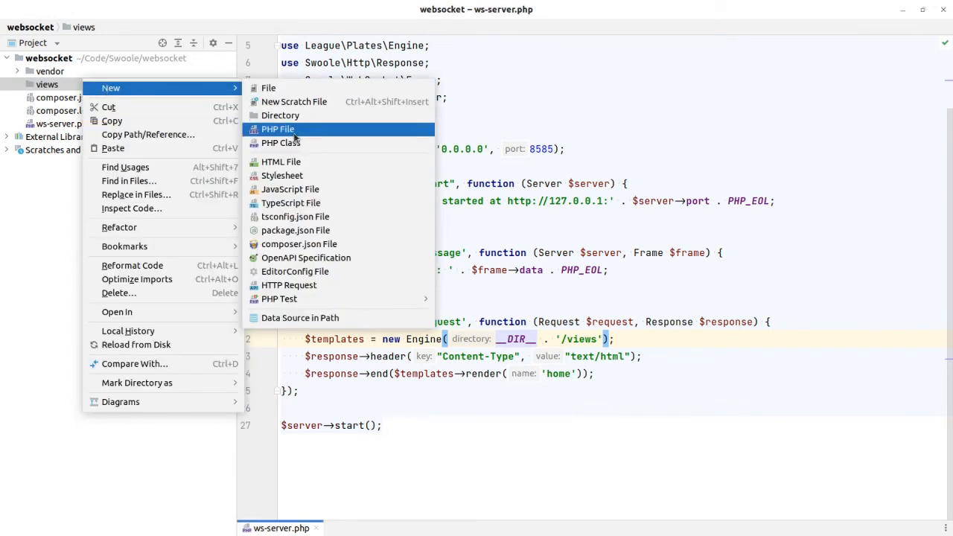
left_click(277, 128)
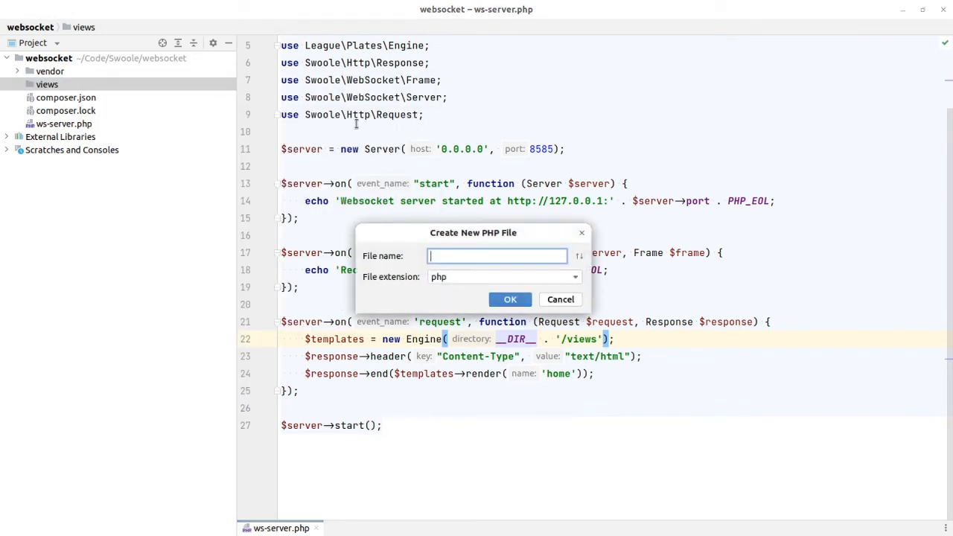
type("tem")
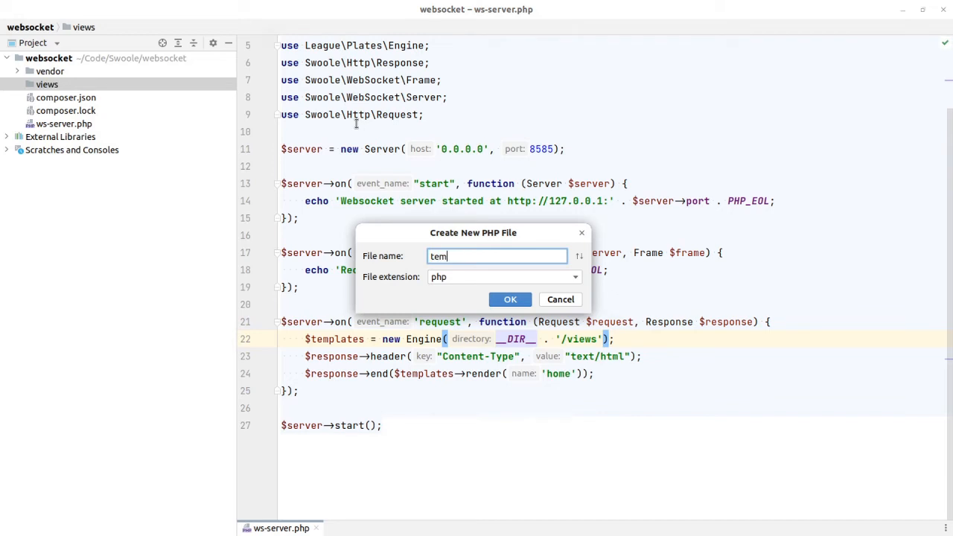
left_click(509, 298)
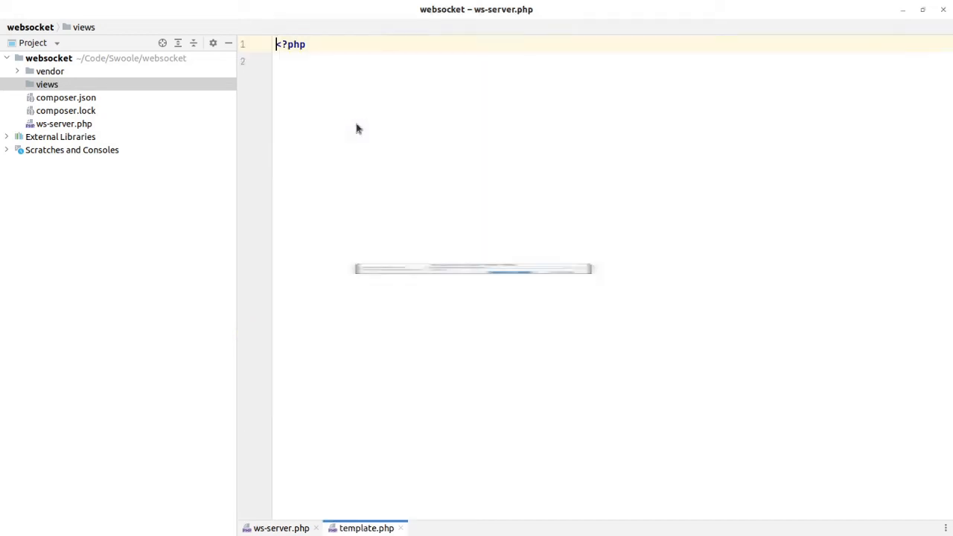
Paste the HTML layout into template.php and create home.php with the WebSocket client markup
left_click(367, 527)
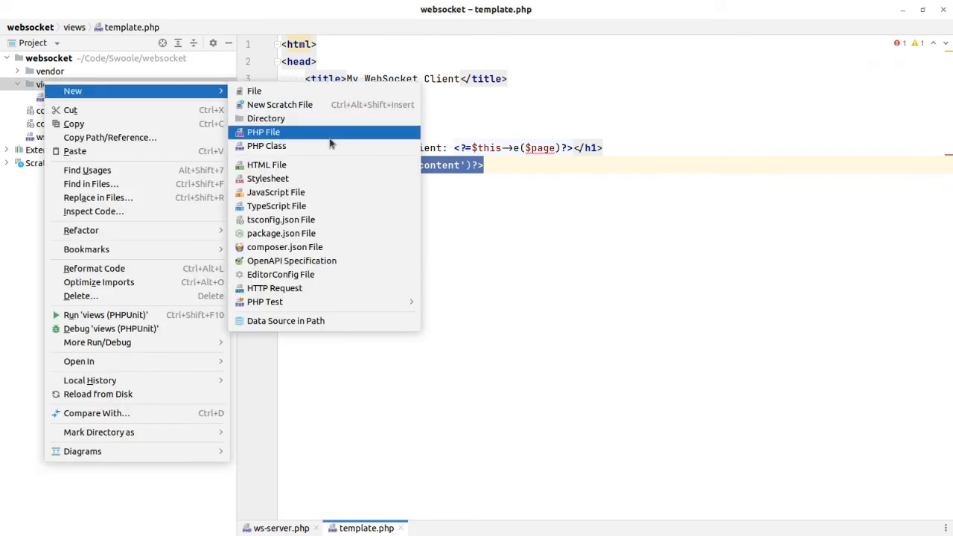
left_click(262, 131)
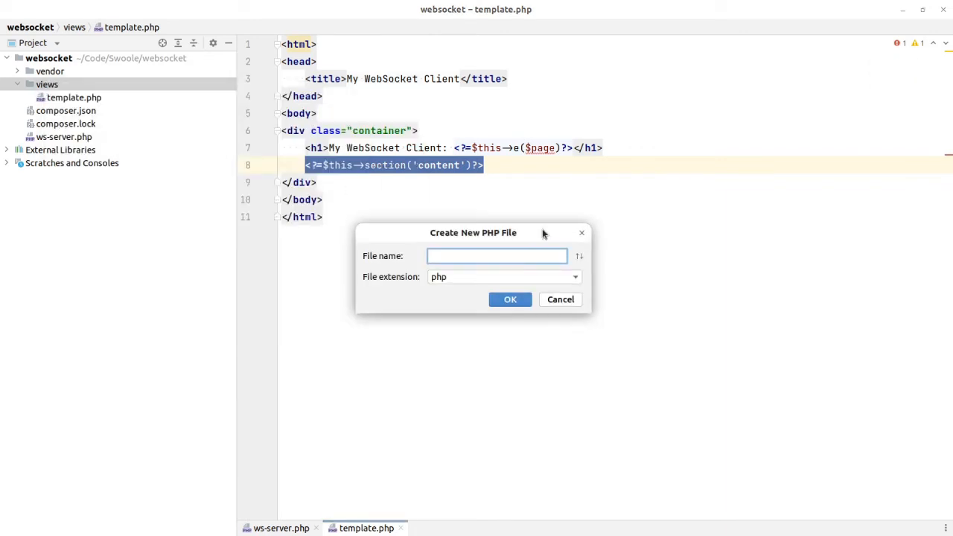
left_click(509, 298)
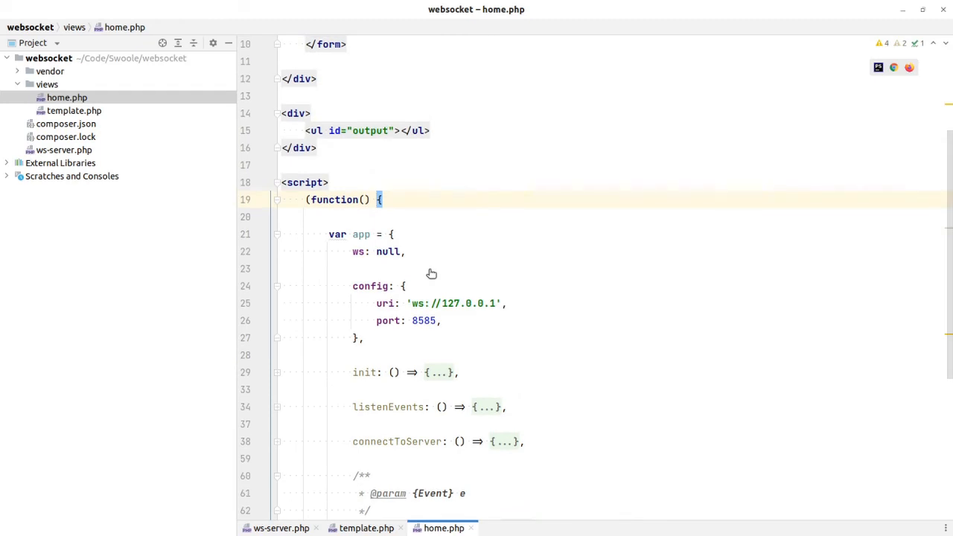
scroll("up", 3)
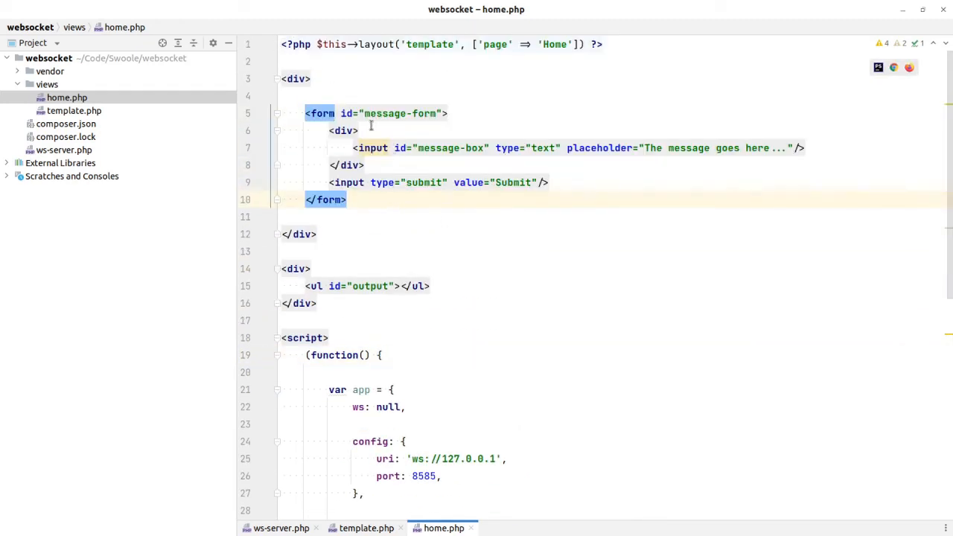
double_click(399, 113)
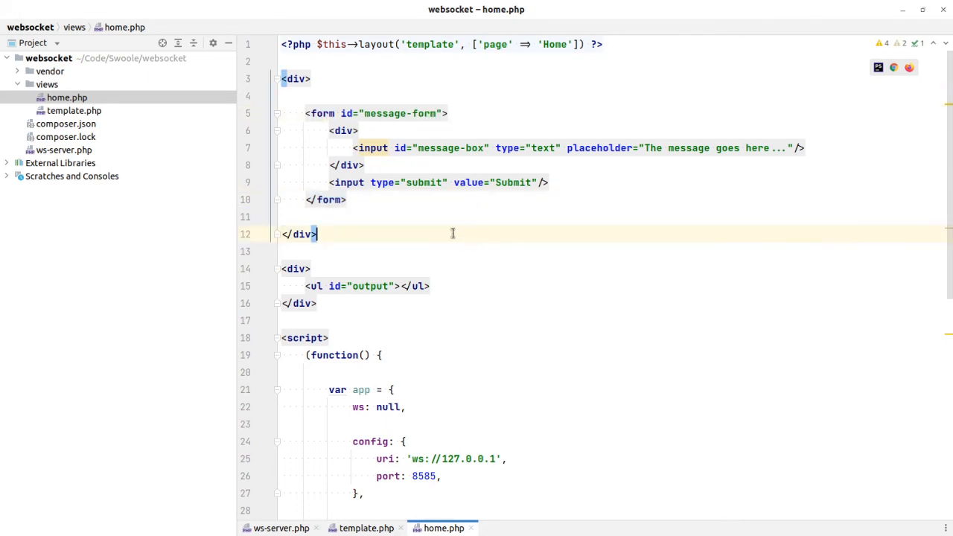
double_click(449, 148)
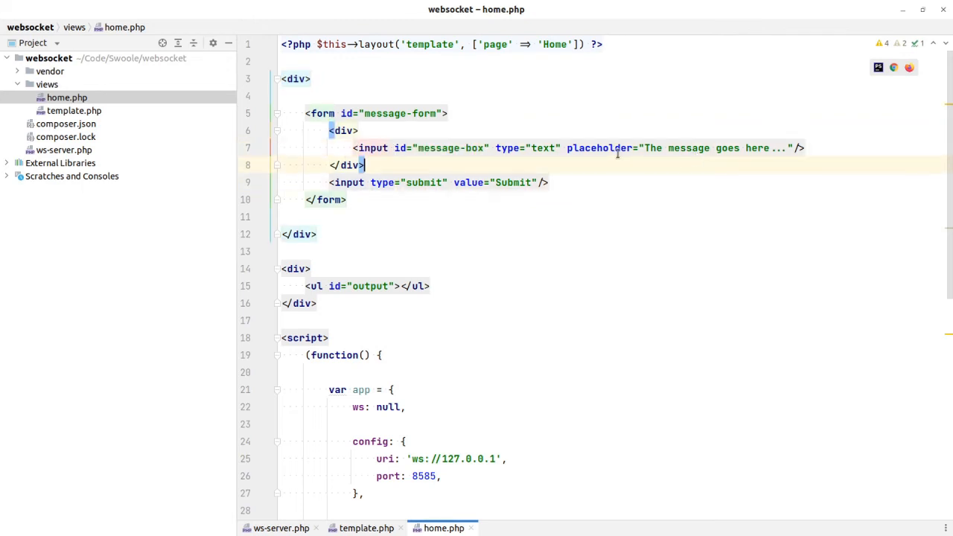
double_click(693, 148)
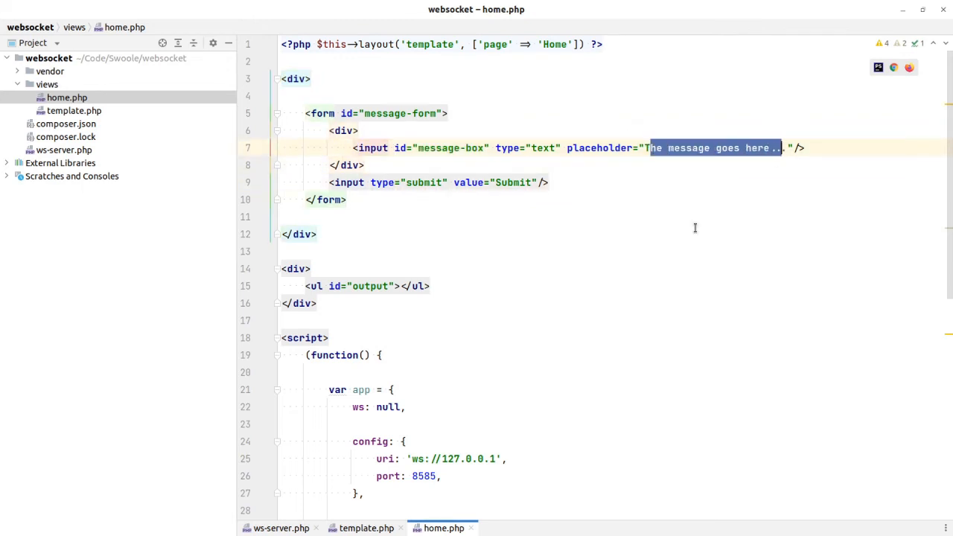
double_click(426, 181)
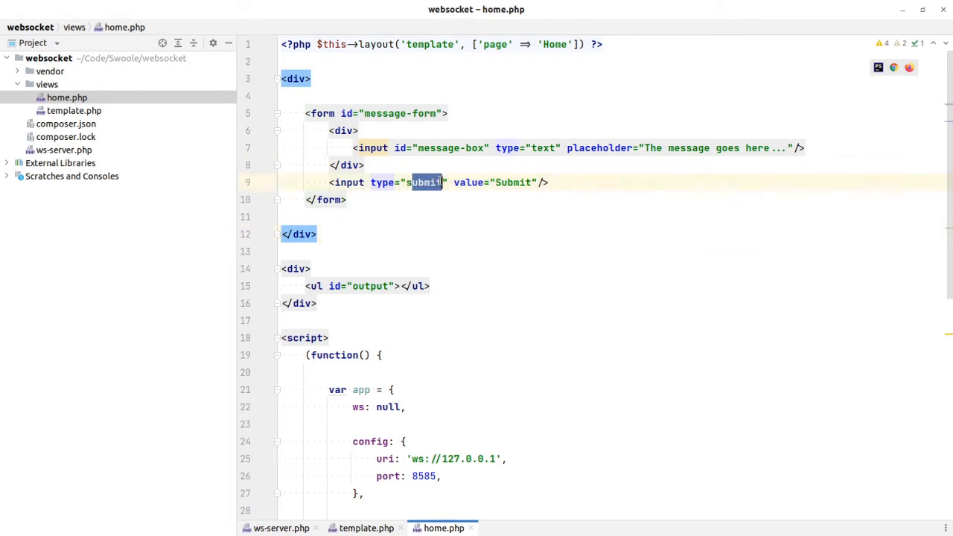
left_click(494, 181)
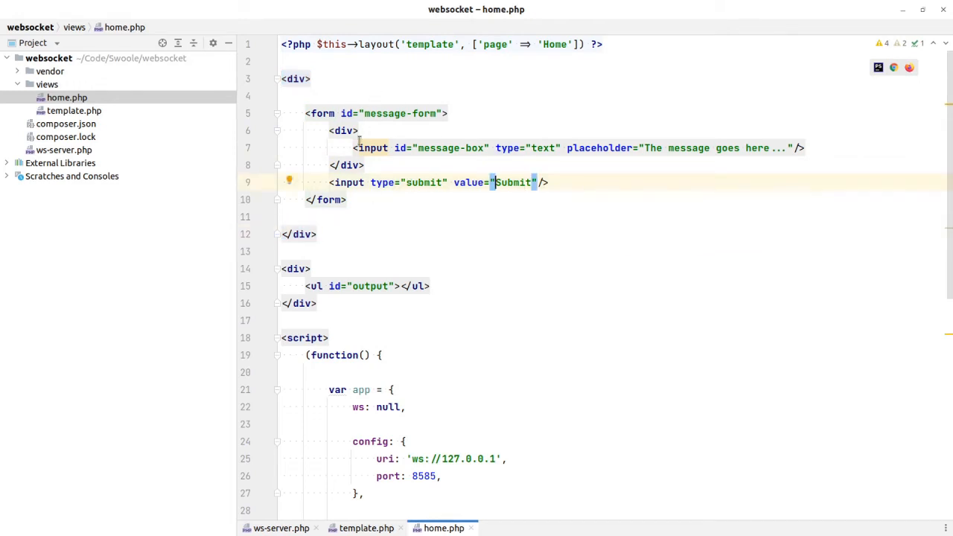
scroll("down", 3)
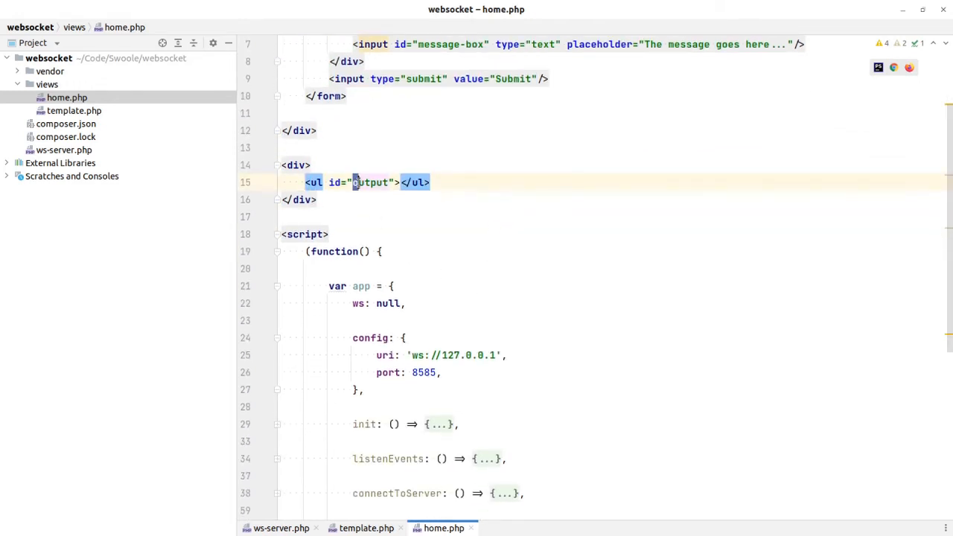
double_click(369, 181)
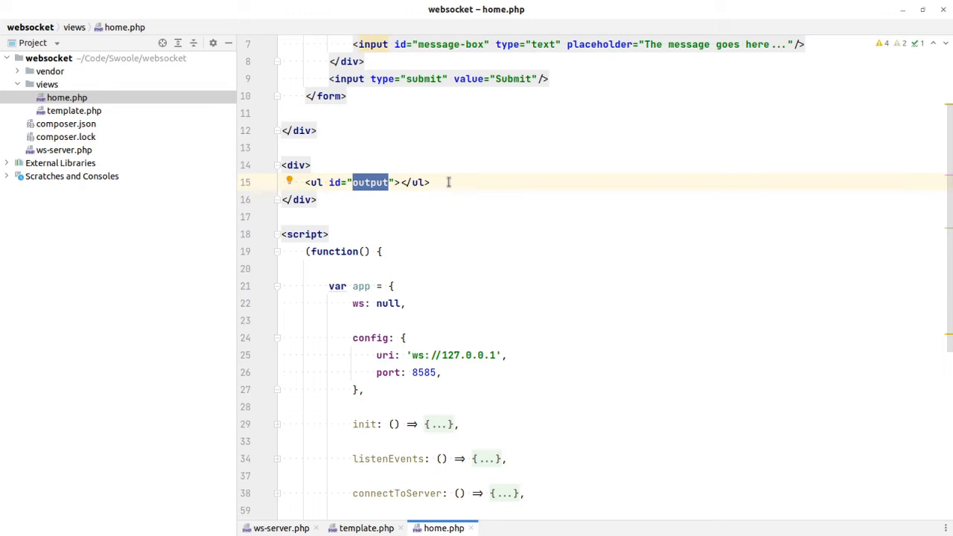
scroll("down", 3)
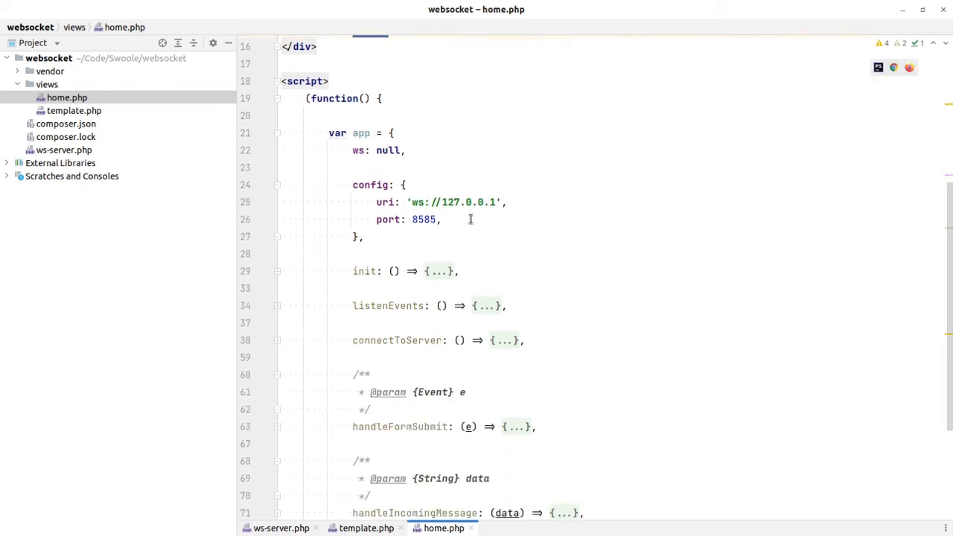
Review the client app object's ws property and config settings in home.php
double_click(360, 131)
type("app.init();")
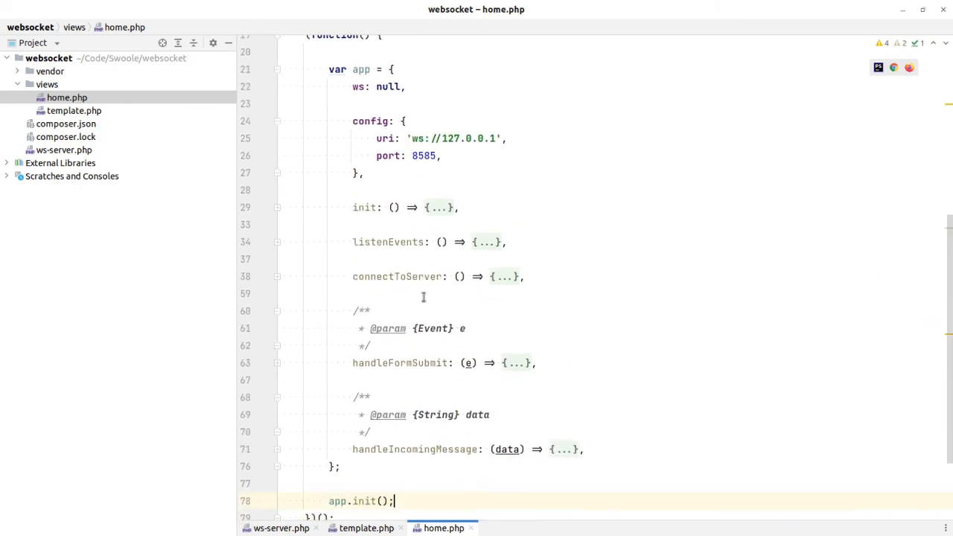
scroll("up", 3)
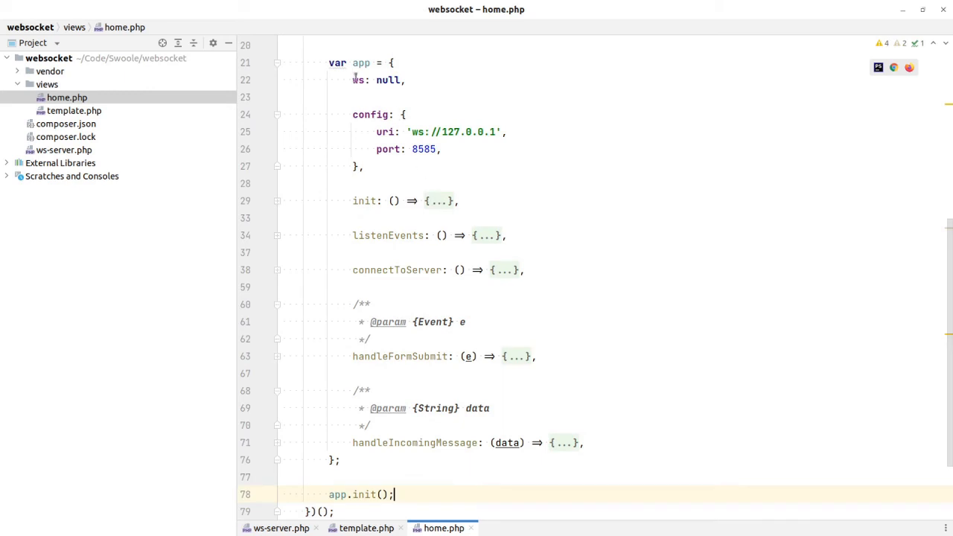
double_click(379, 81)
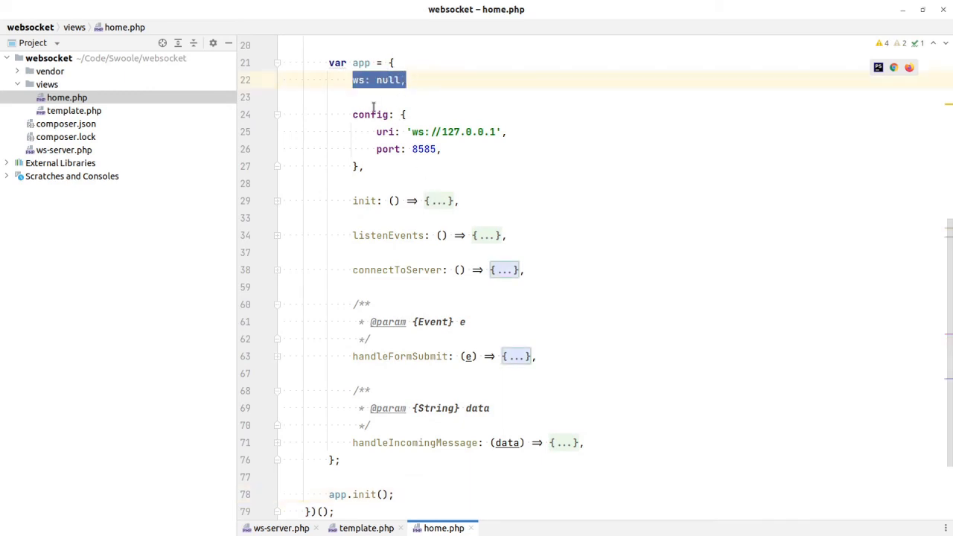
double_click(361, 81)
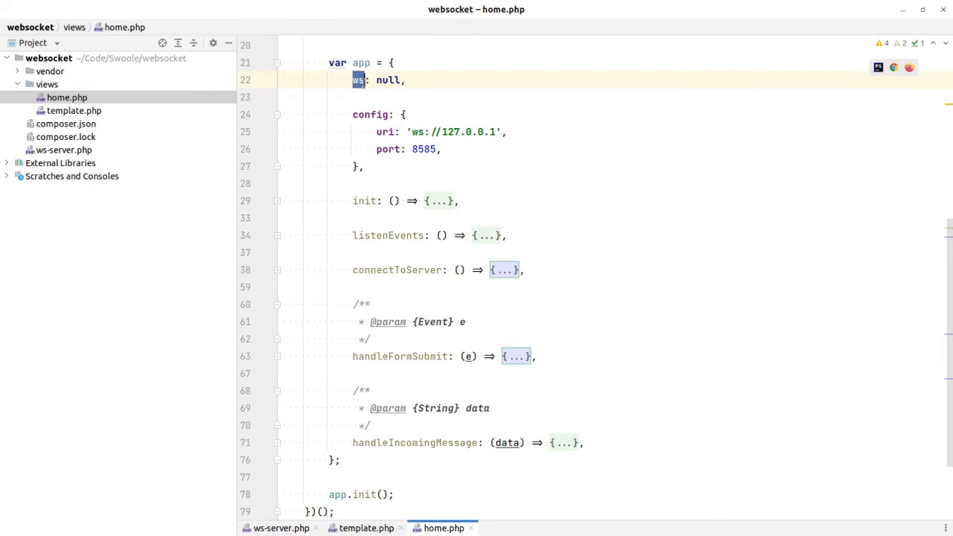
left_click(381, 113)
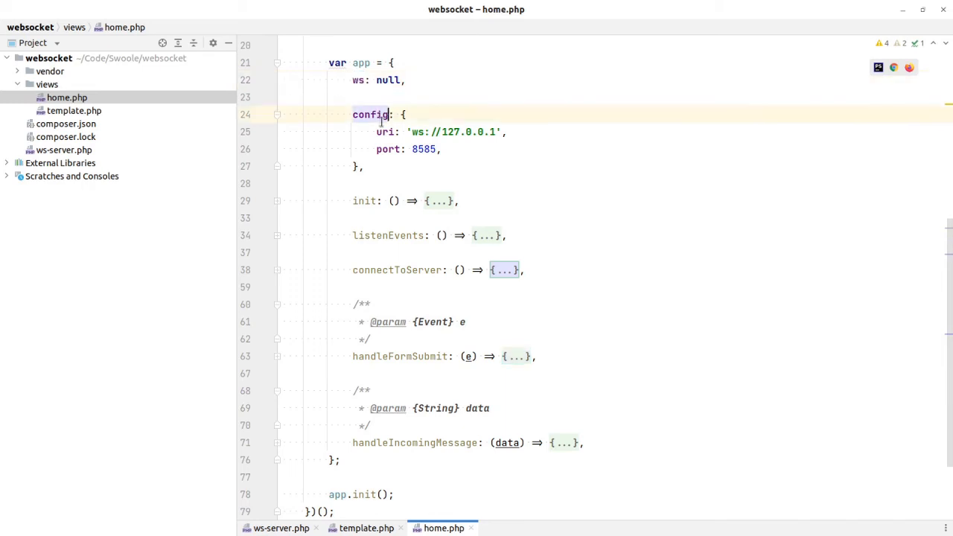
Expand the init function to show its connectToServer and listenEvents calls
left_click(441, 149)
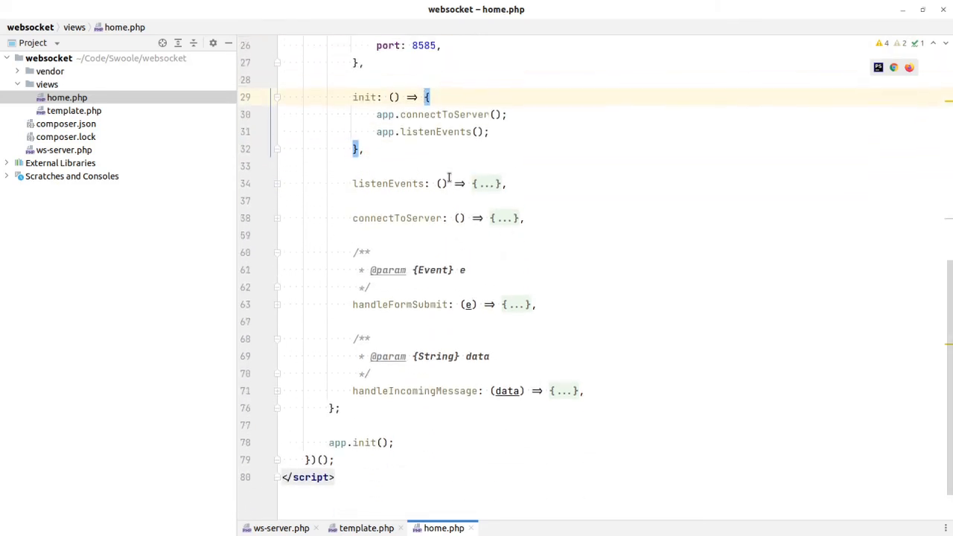
left_click(423, 113)
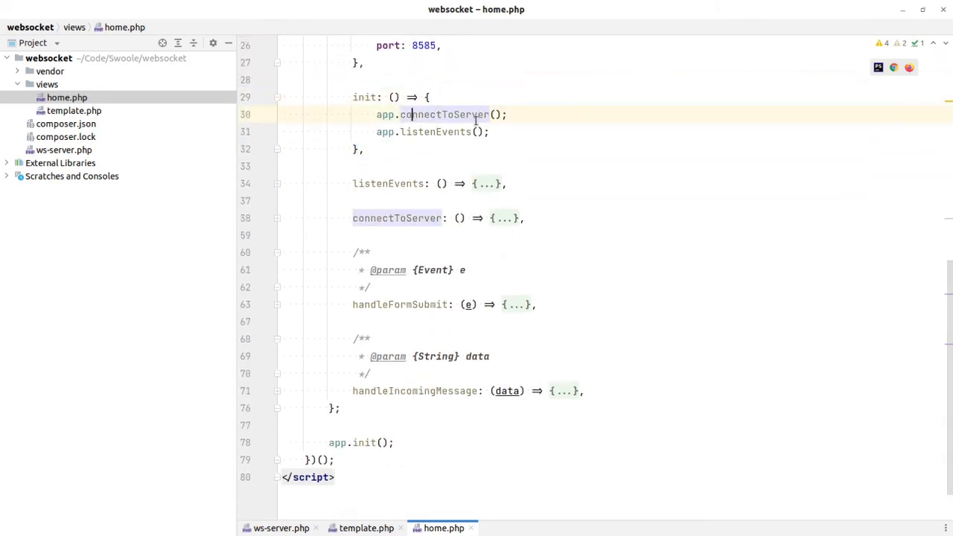
Expand connectToServer and review its onclose log line and handleIncomingMessage call
left_click(275, 217)
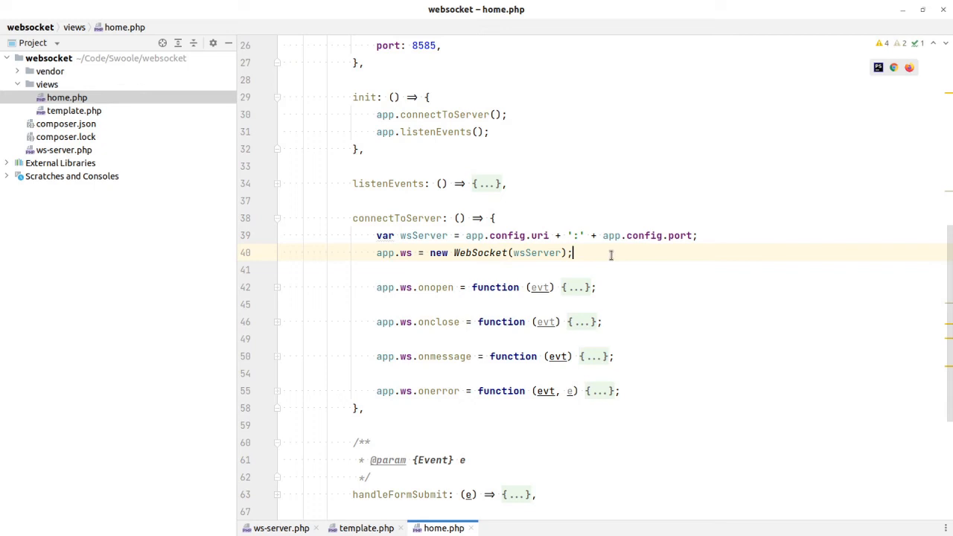
mouse_move(578, 290)
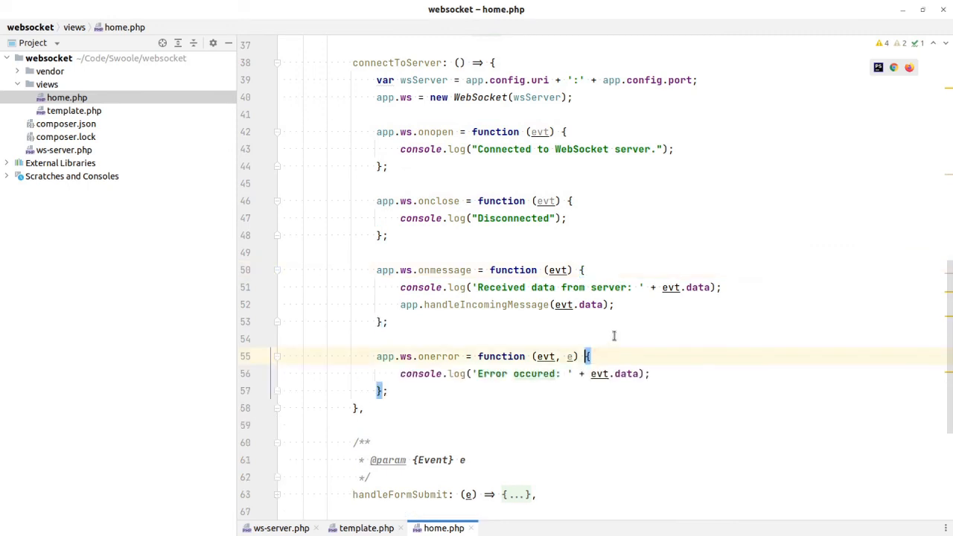
scroll("up", 3)
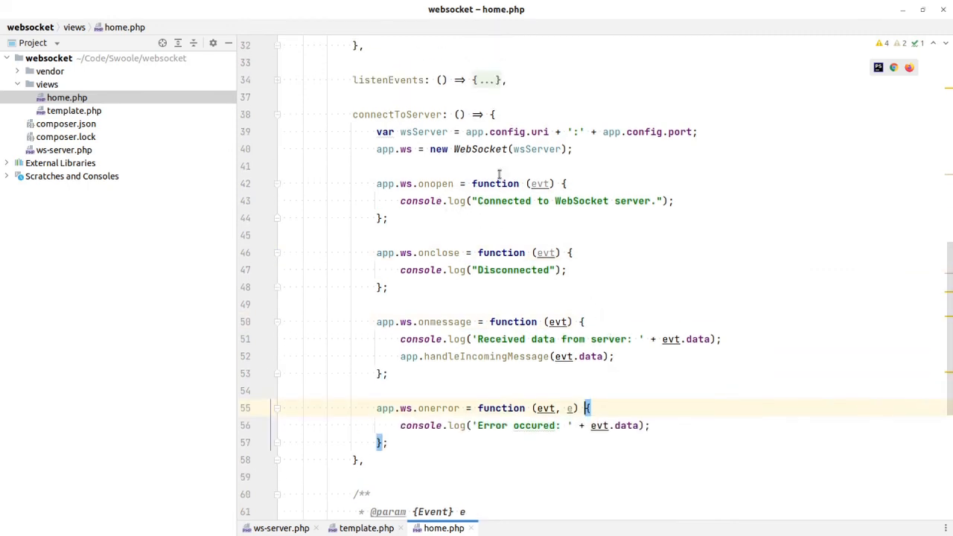
mouse_move(445, 275)
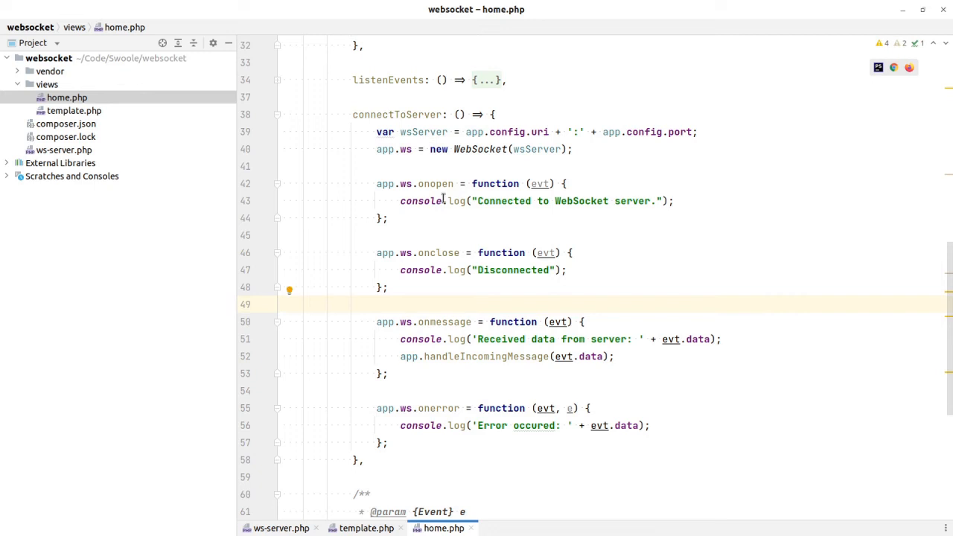
left_click(408, 270)
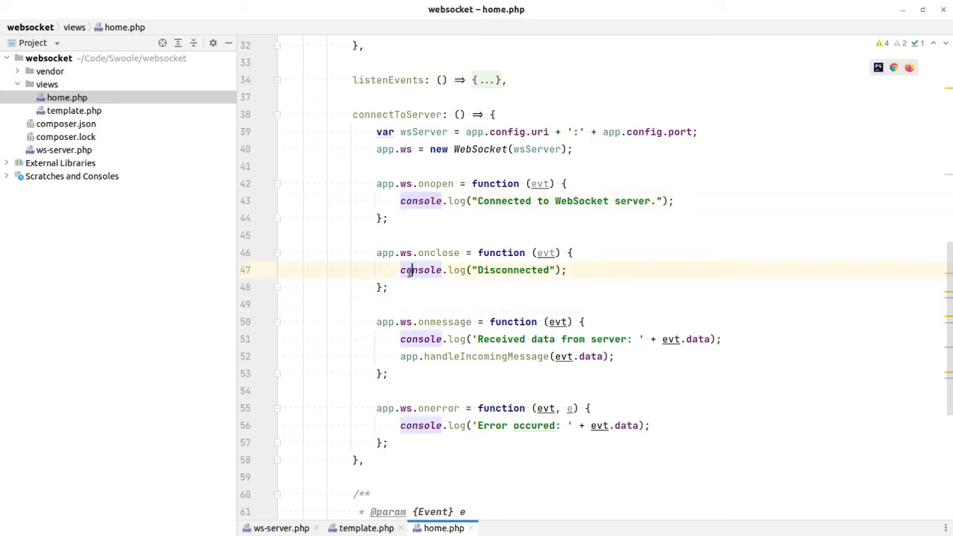
left_click(504, 356)
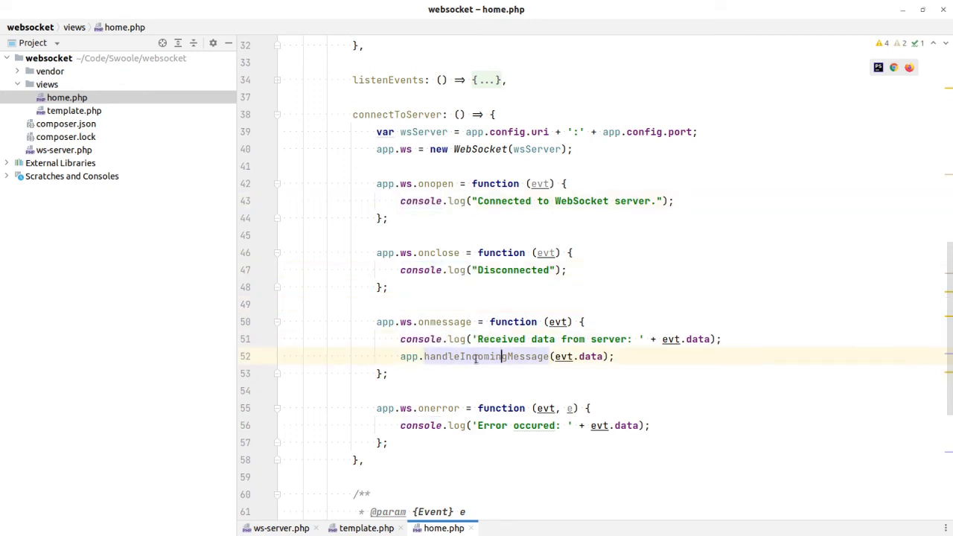
double_click(444, 322)
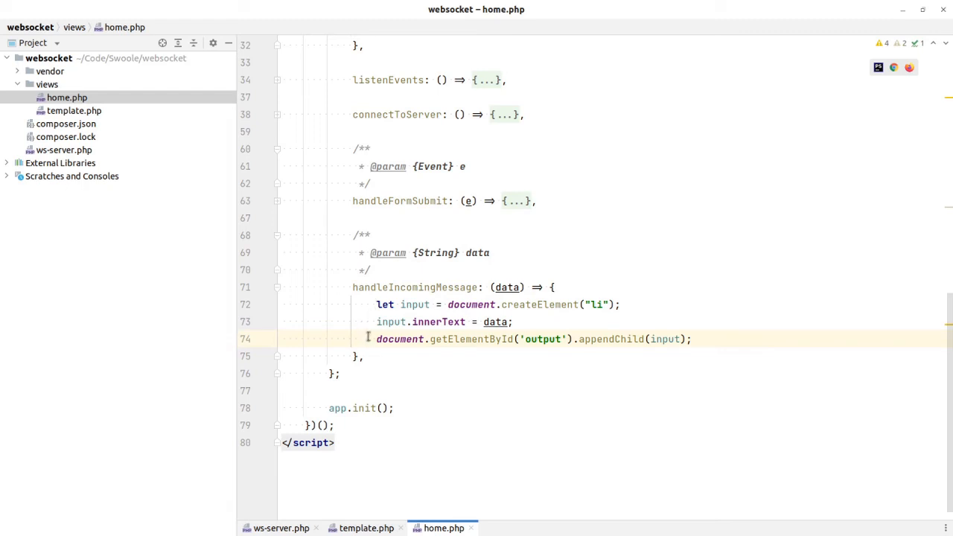
Highlight handleIncomingMessage's list-item building lines and check the output ul they target
double_click(664, 340)
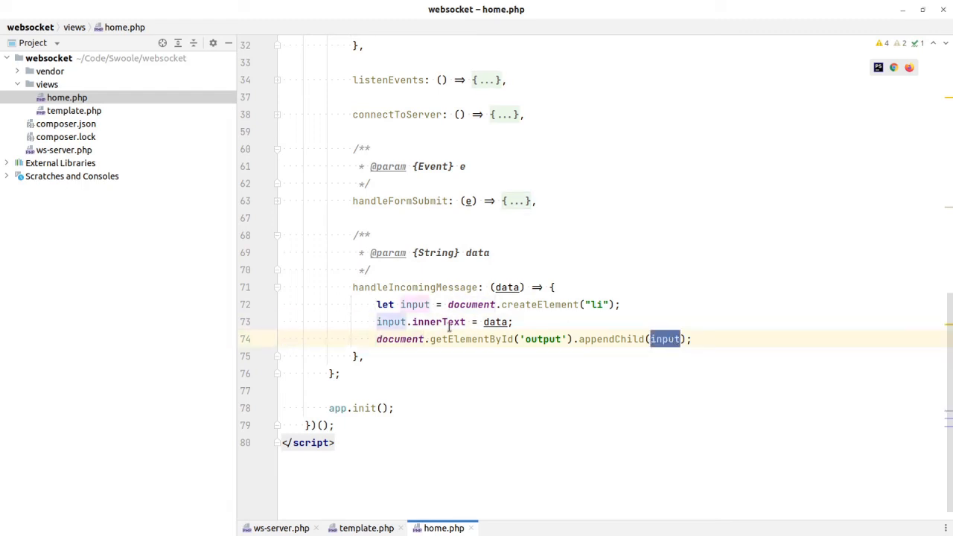
left_click_drag(375, 304, 512, 321)
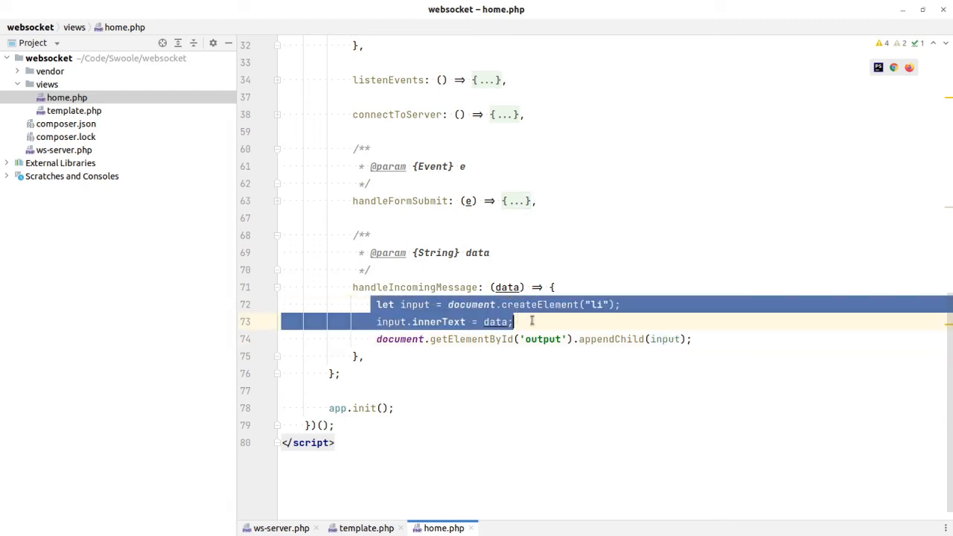
scroll("up", 3)
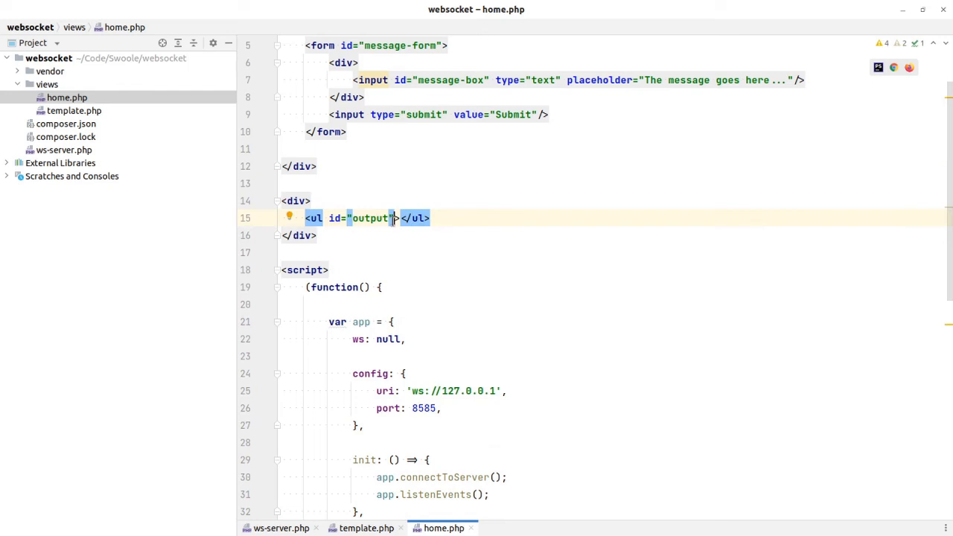
scroll("down", 3)
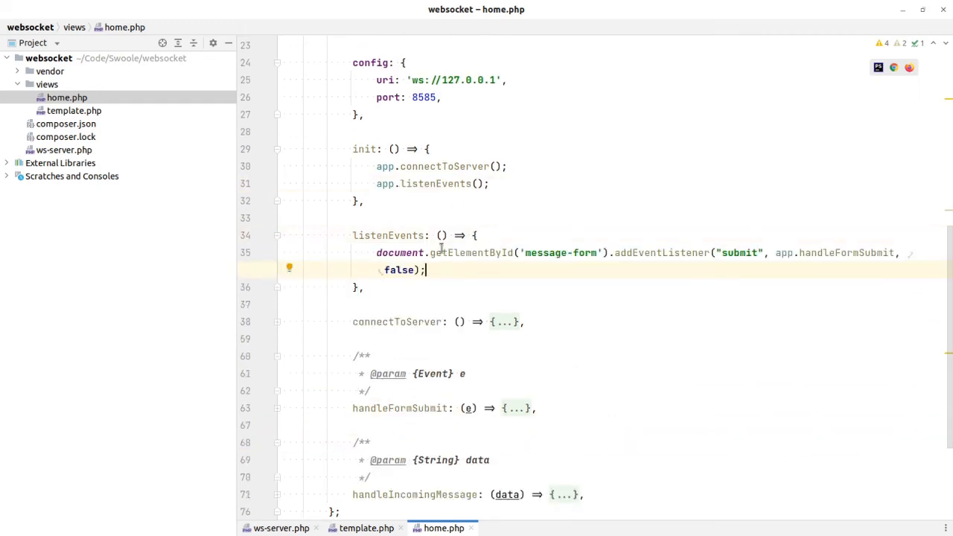
double_click(563, 254)
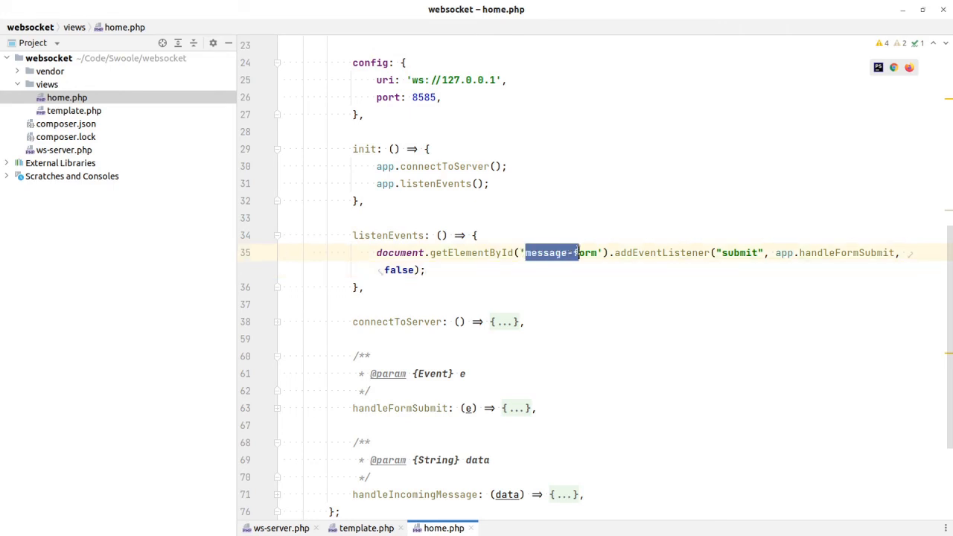
scroll("up", 3)
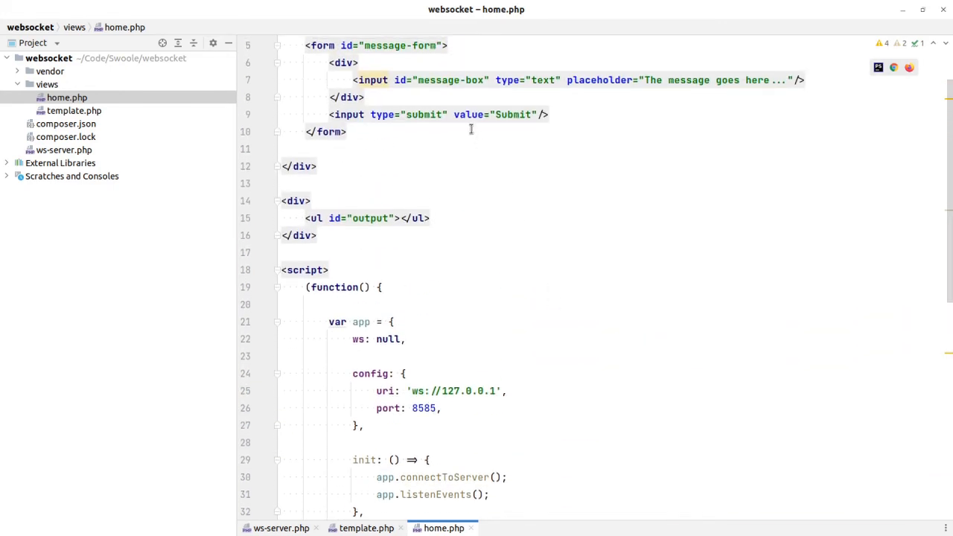
scroll("down", 3)
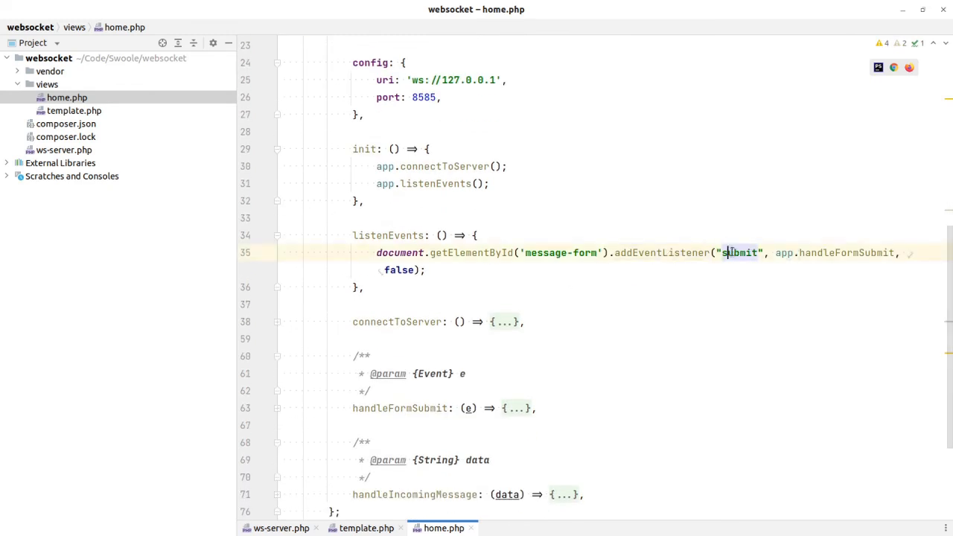
double_click(847, 253)
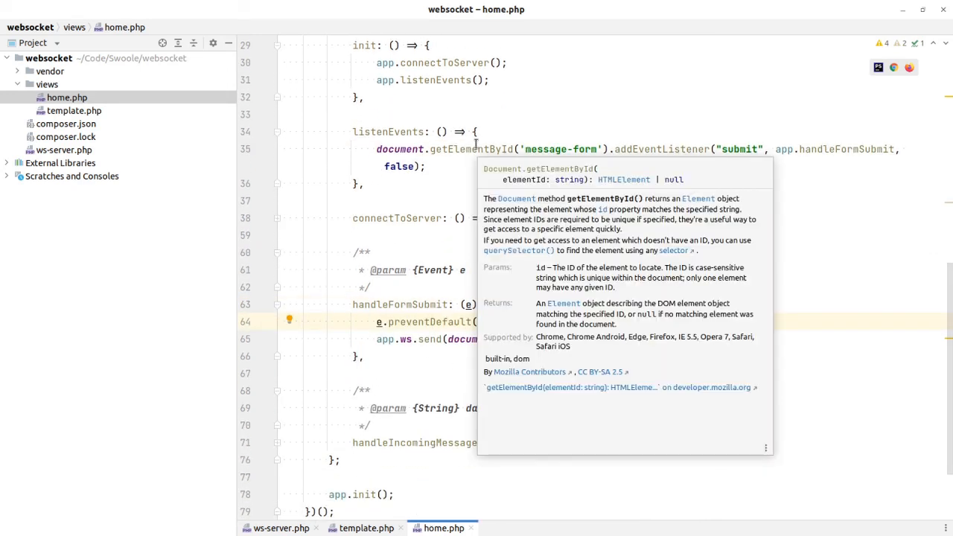
left_click(528, 322)
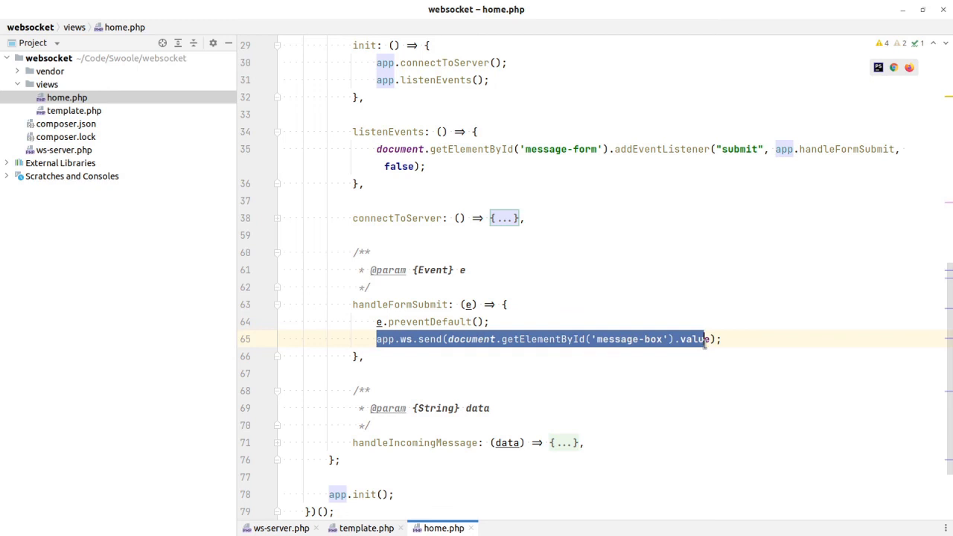
double_click(616, 339)
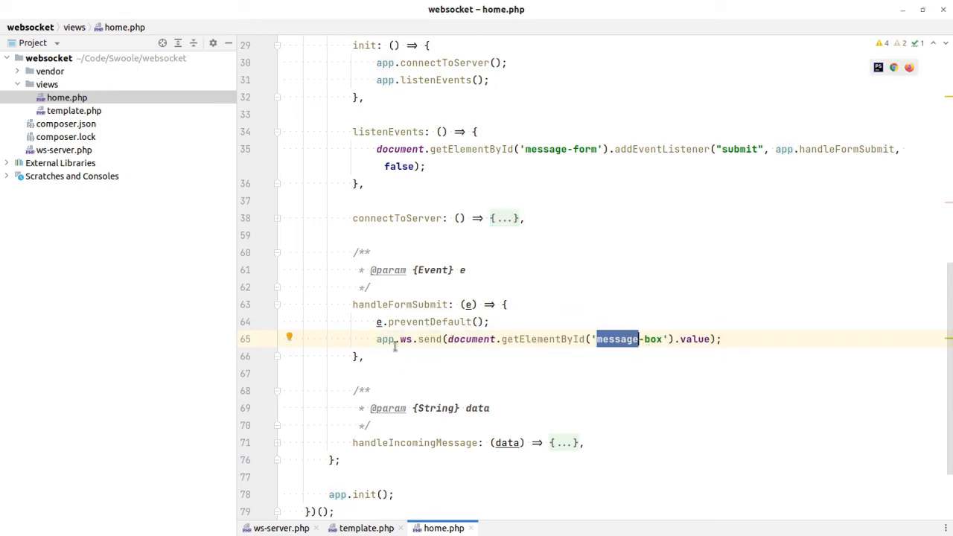
scroll("down", 3)
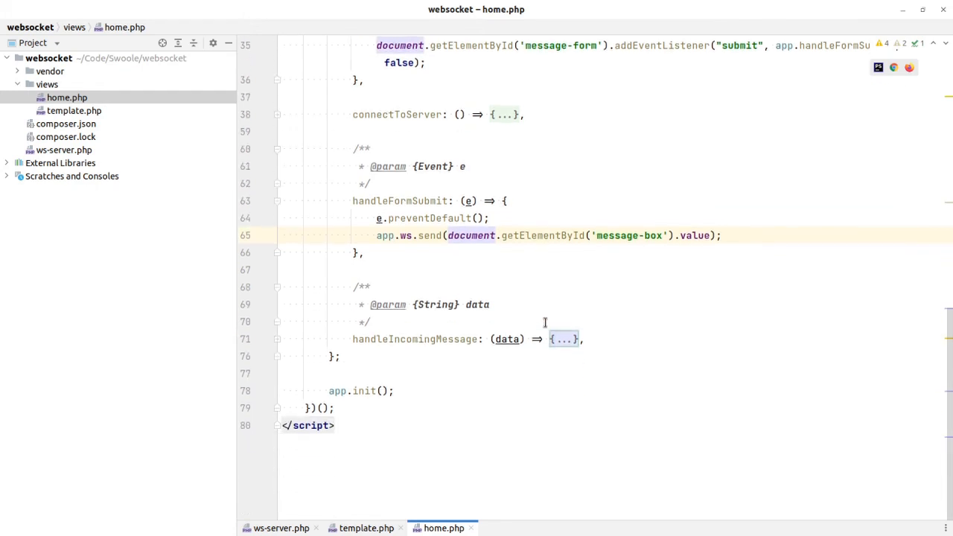
scroll("up", 3)
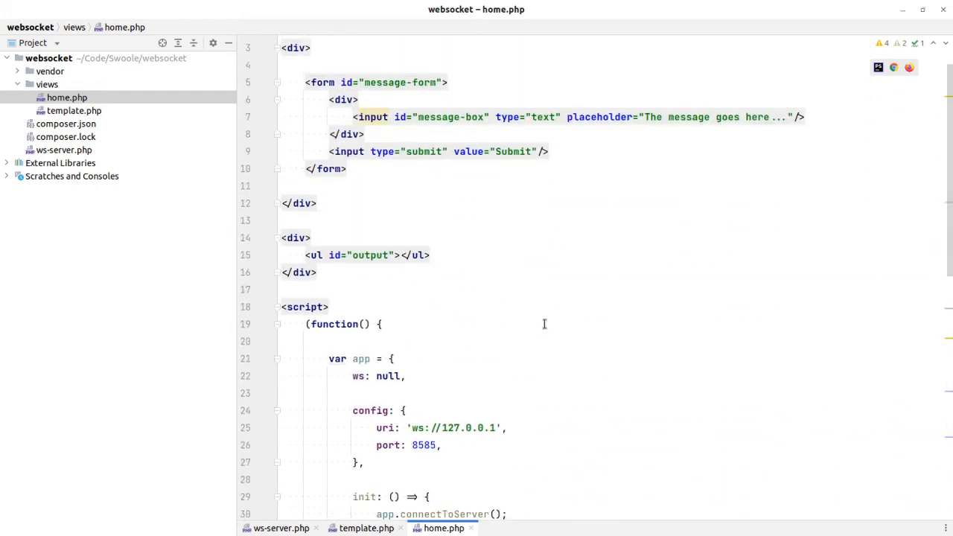
scroll("up", 3)
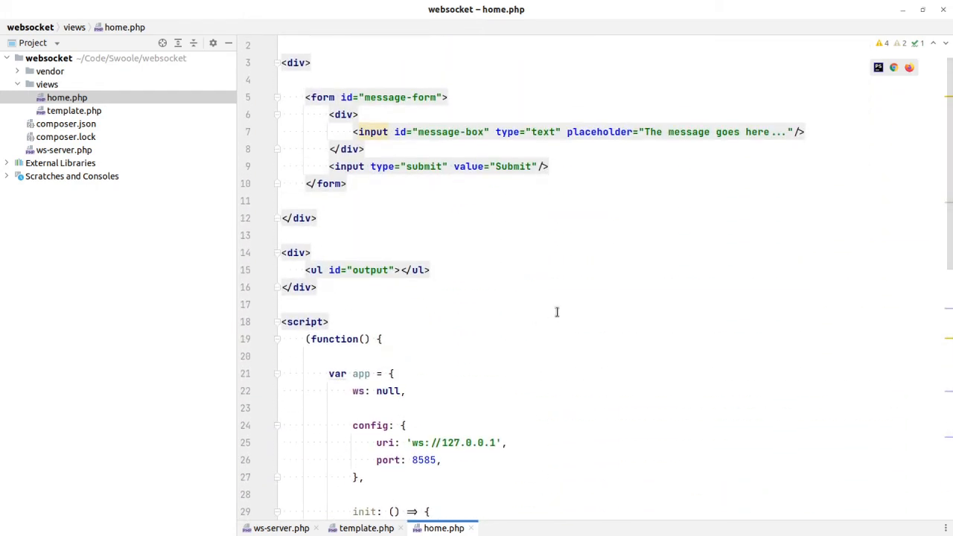
mouse_move(387, 262)
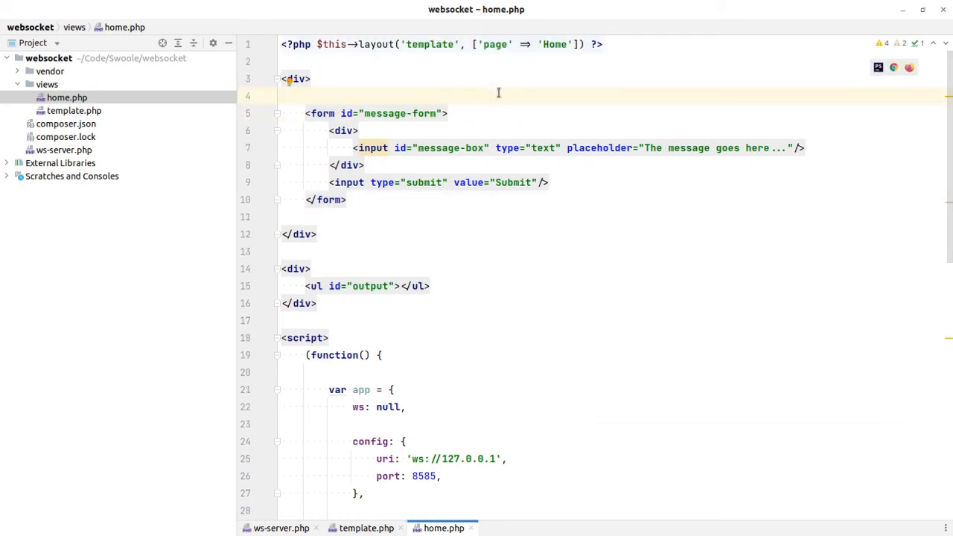
Switch to ws-server.php and place the cursor at the end of the message handler's echo line
left_click(280, 527)
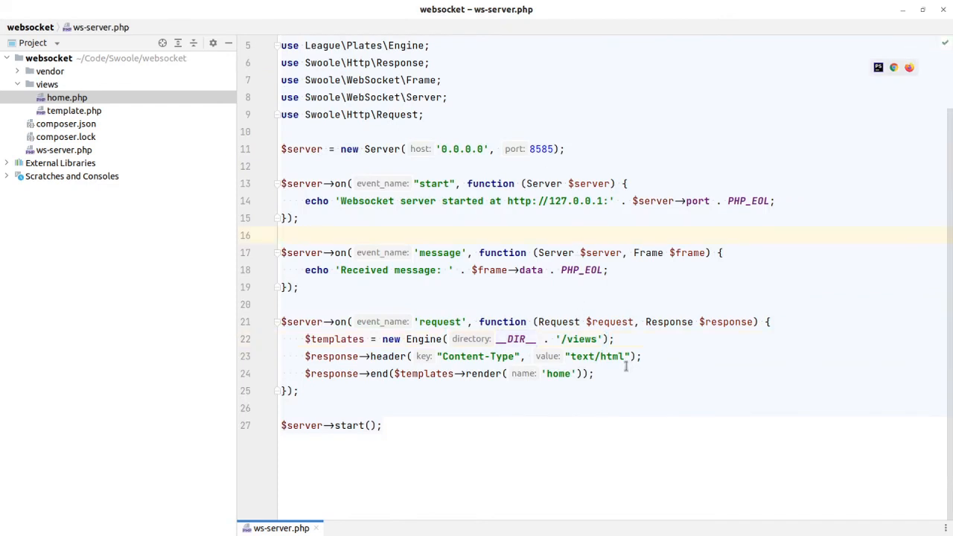
left_click_drag(304, 339, 592, 372)
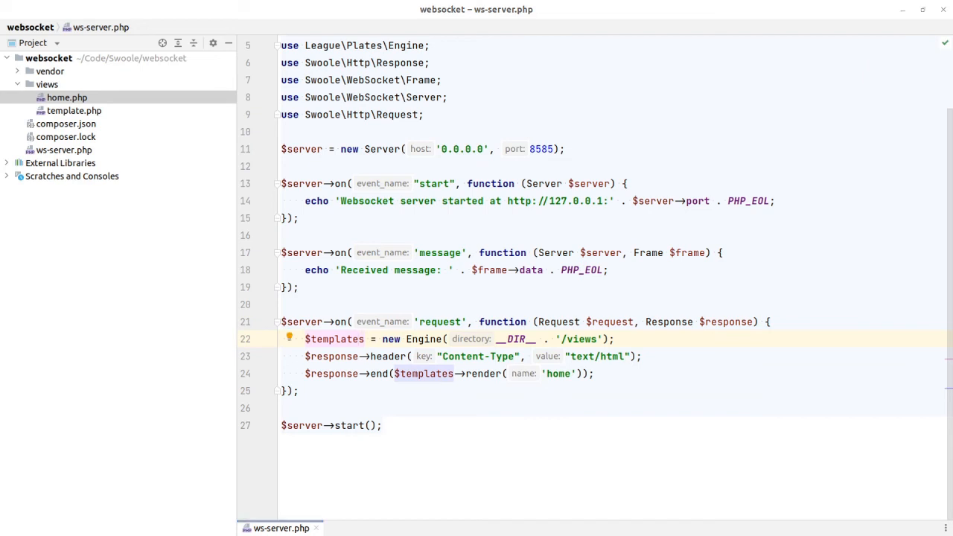
left_click(609, 270)
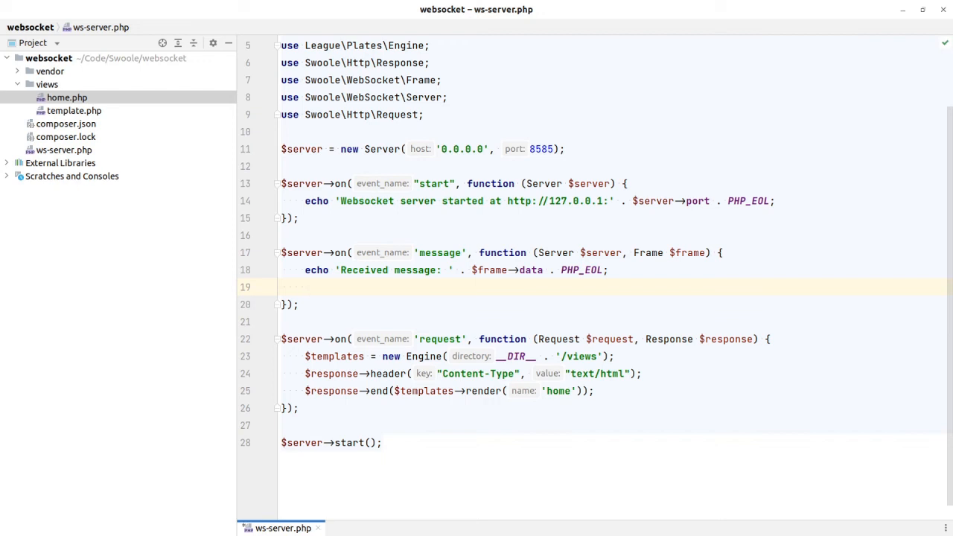
Start a foreach loop over $server->connections as $fd in the message handler
type("foreach () {")
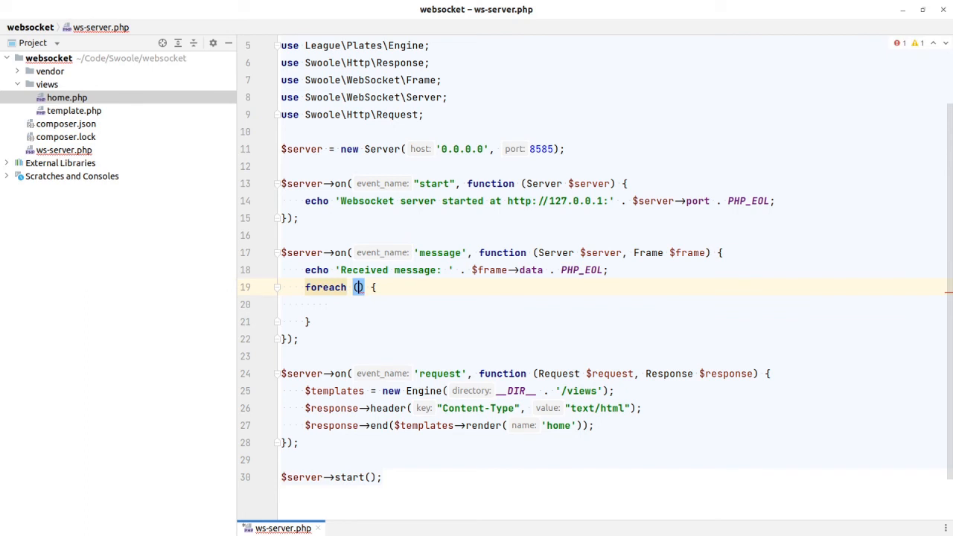
type("$server-")
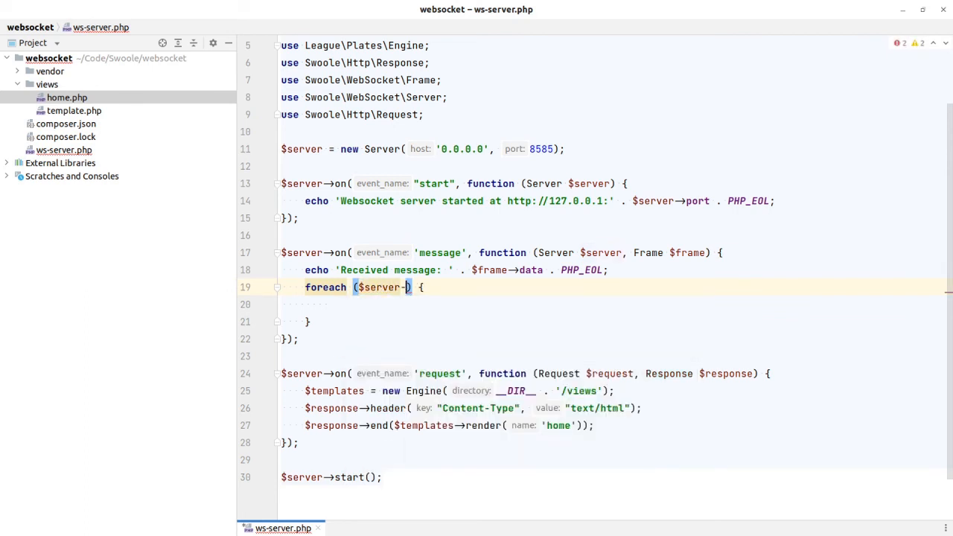
type("connections as $fd")
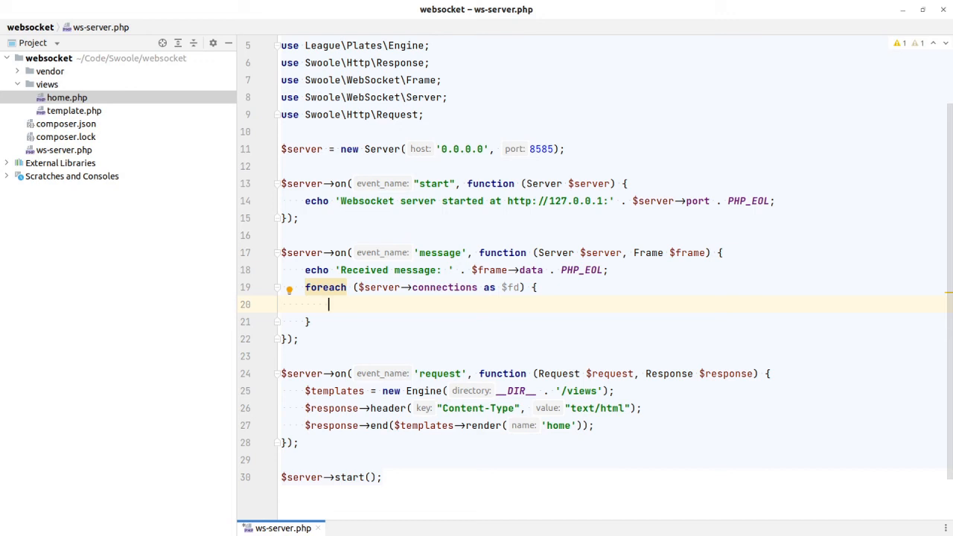
Skip non-established connections with if (!$server->isEstablished($fd)) continue
type("if (")
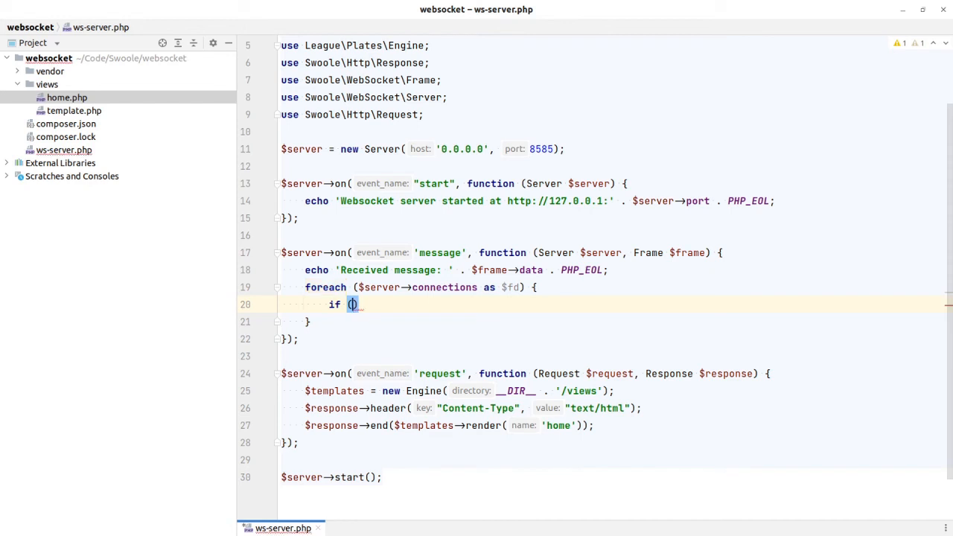
type("!s")
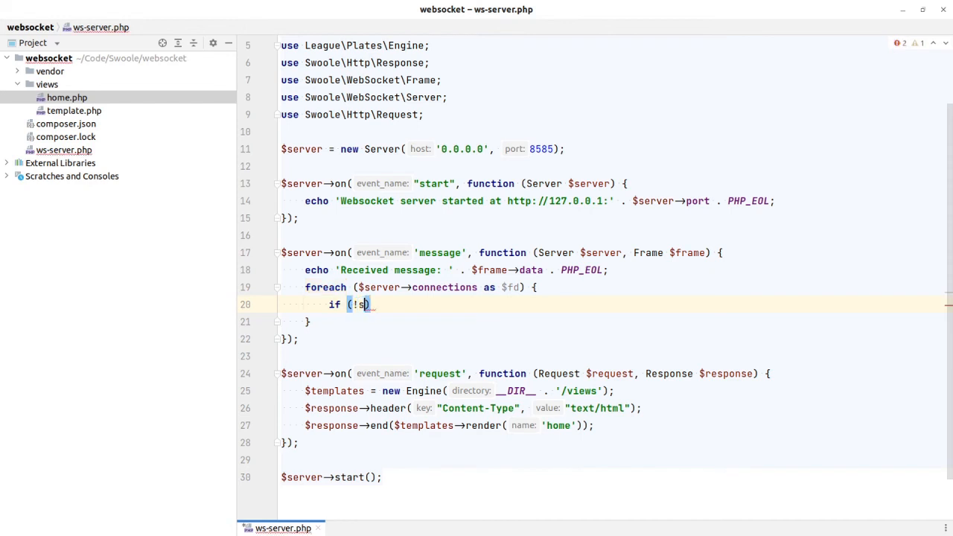
type("server->isEstablished(")
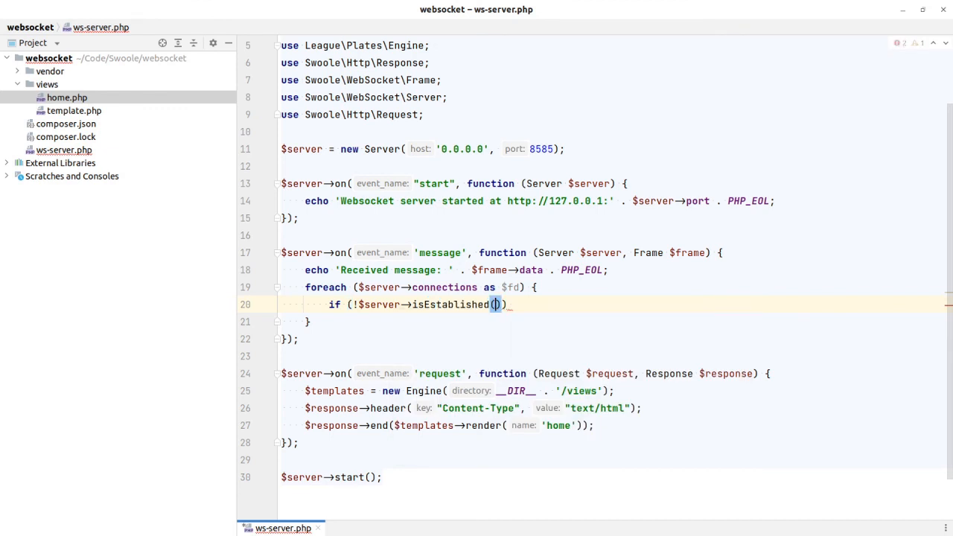
type("$fd")
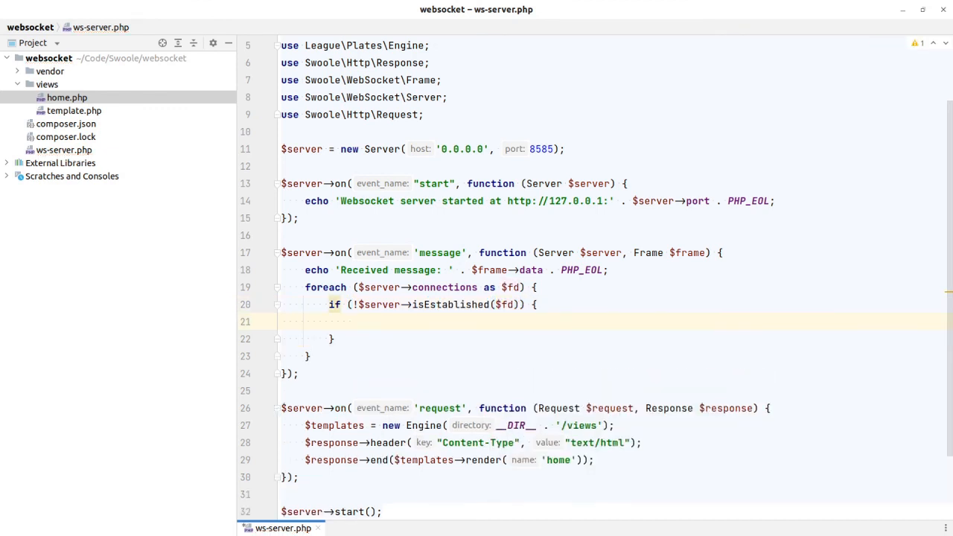
type("continue;")
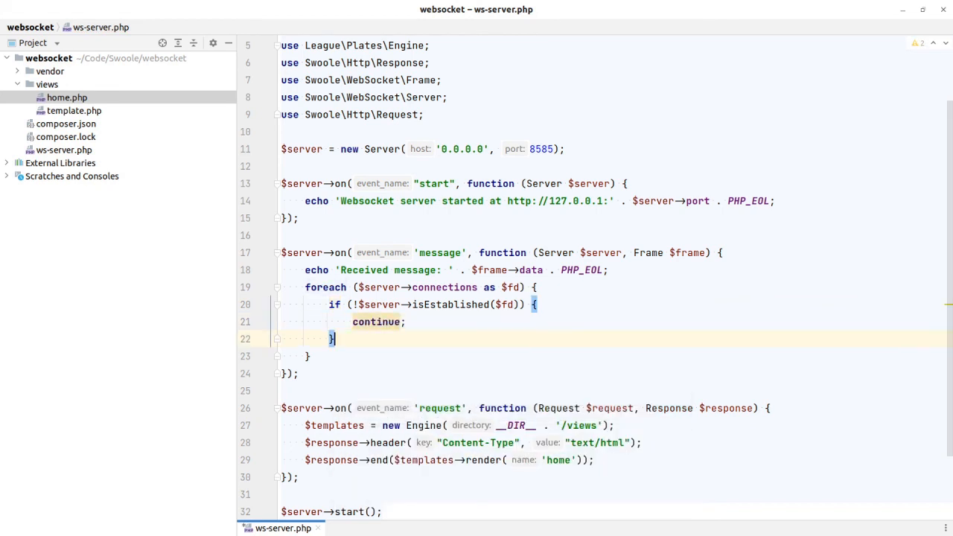
Push the frame data to each connection with $server->push($fd, $frame->data)
type("$server->push();")
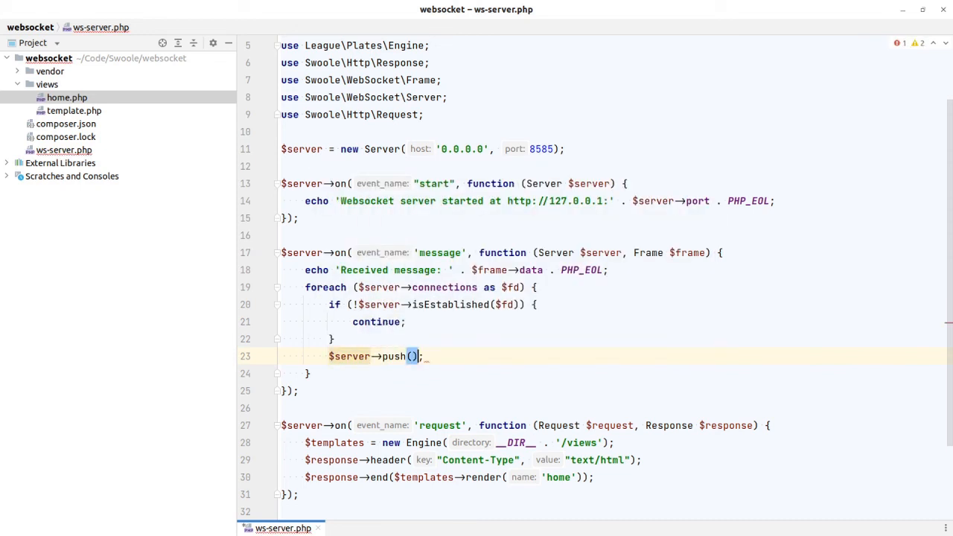
type("$fd, $frame->")
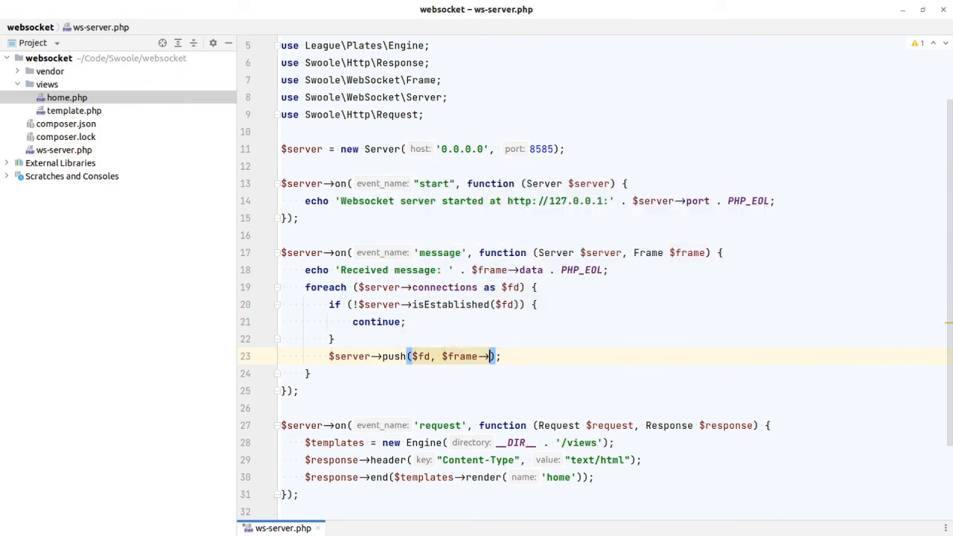
type("data")
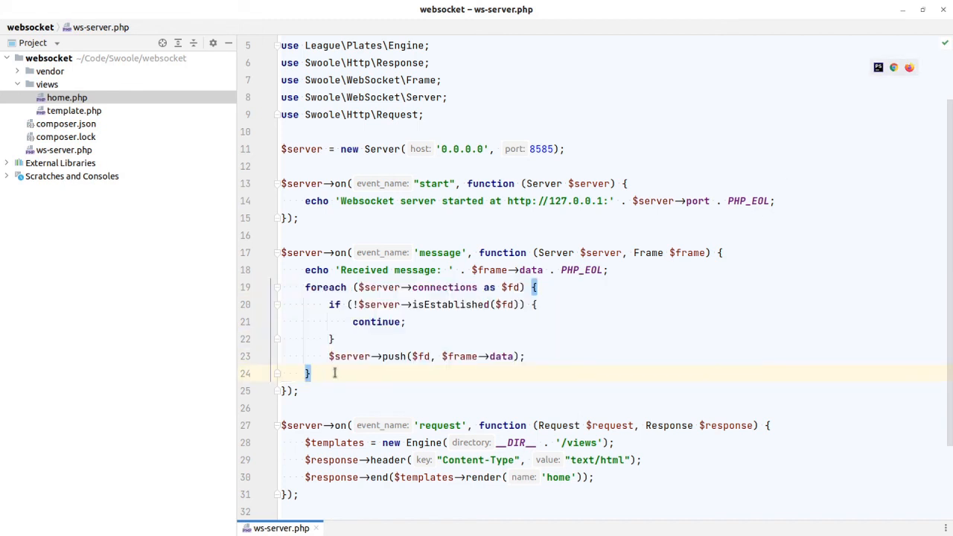
left_click(375, 356)
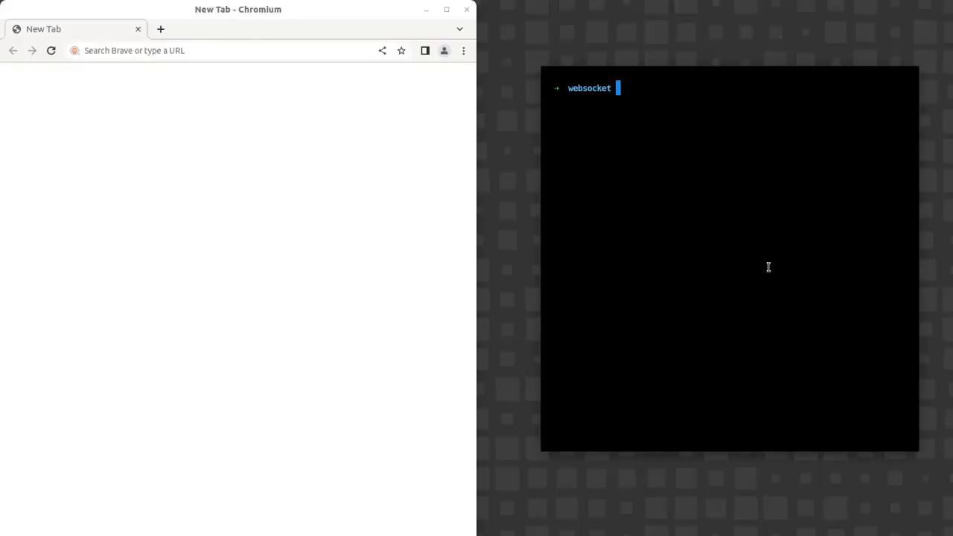
Run php ws-server.php in the terminal and send a test message from the Chromium client
type("php")
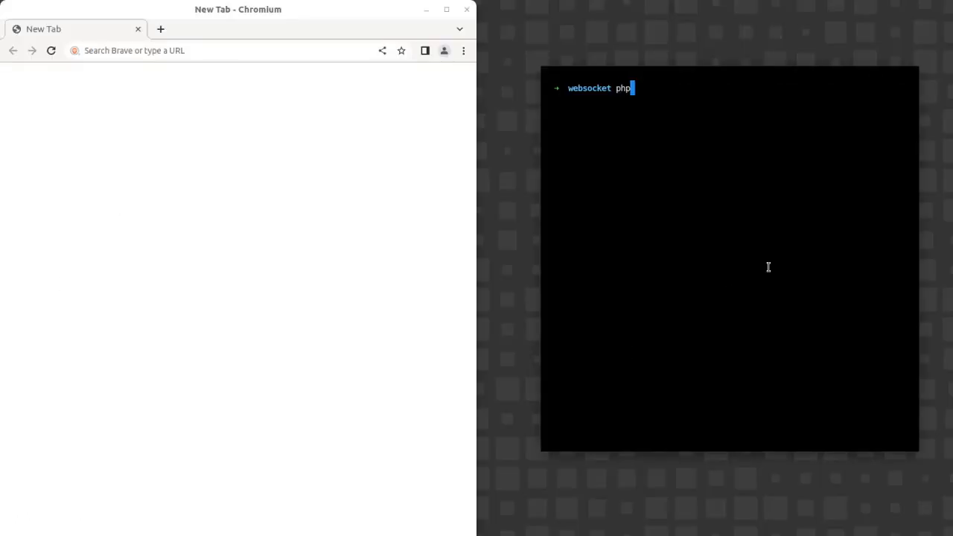
key("Return")
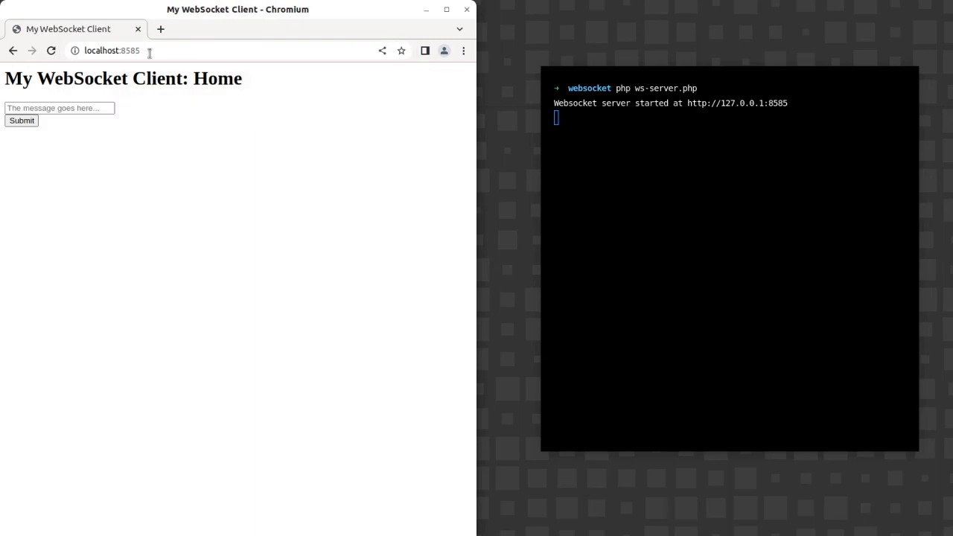
mouse_move(489, 529)
type("test")
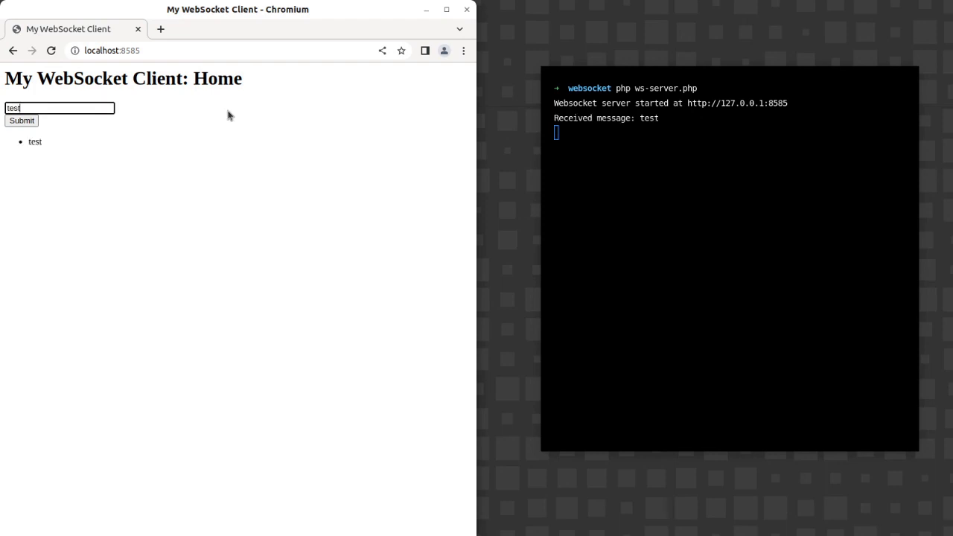
left_click(20, 120)
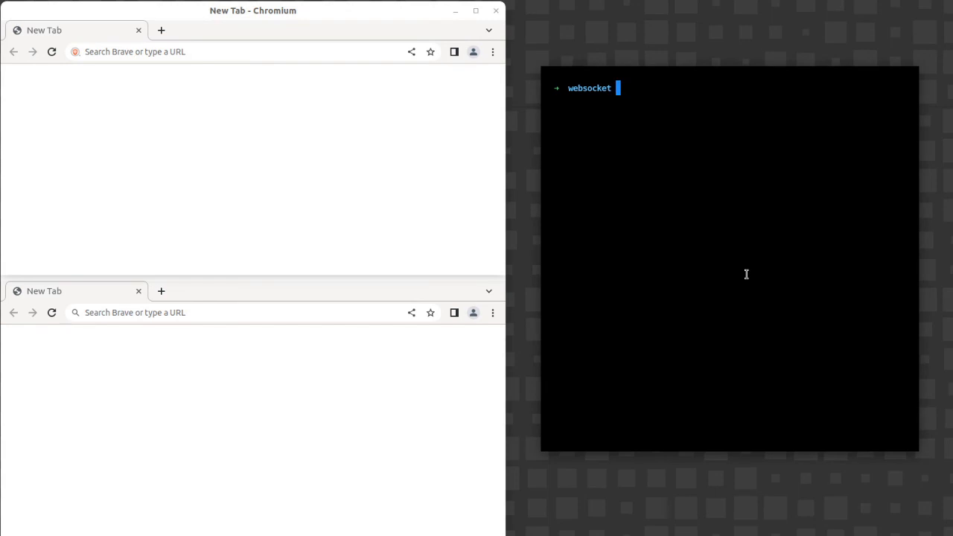
type("php ws-server.php")
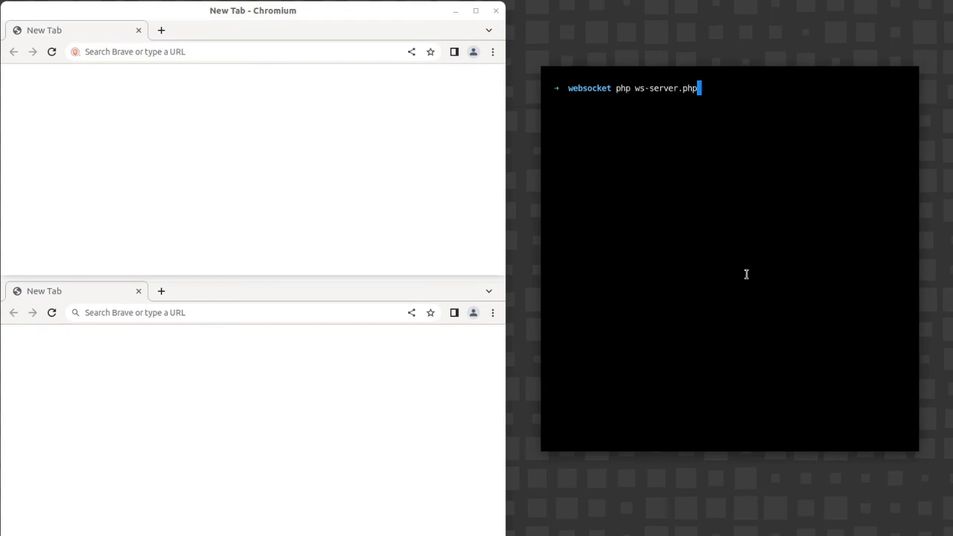
key("Return")
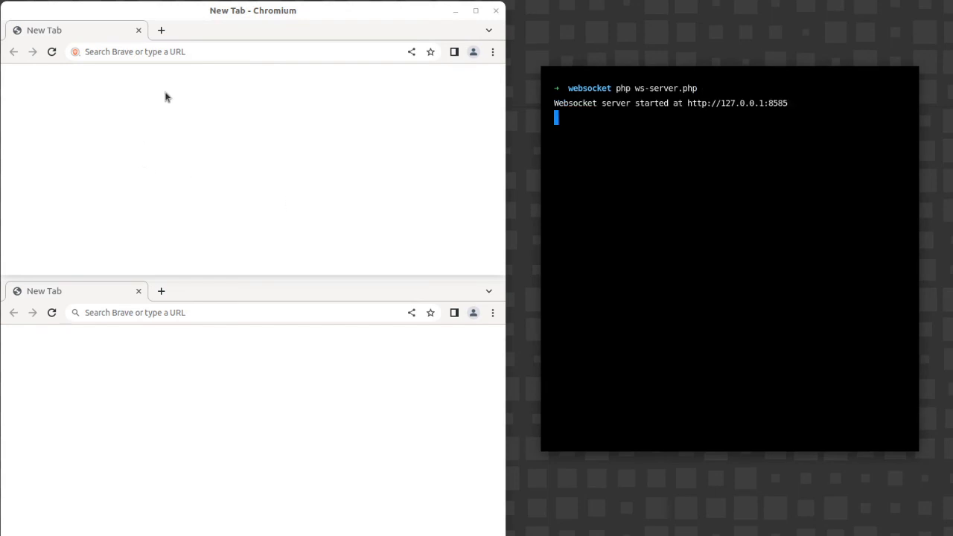
type("http://localhost:8585/")
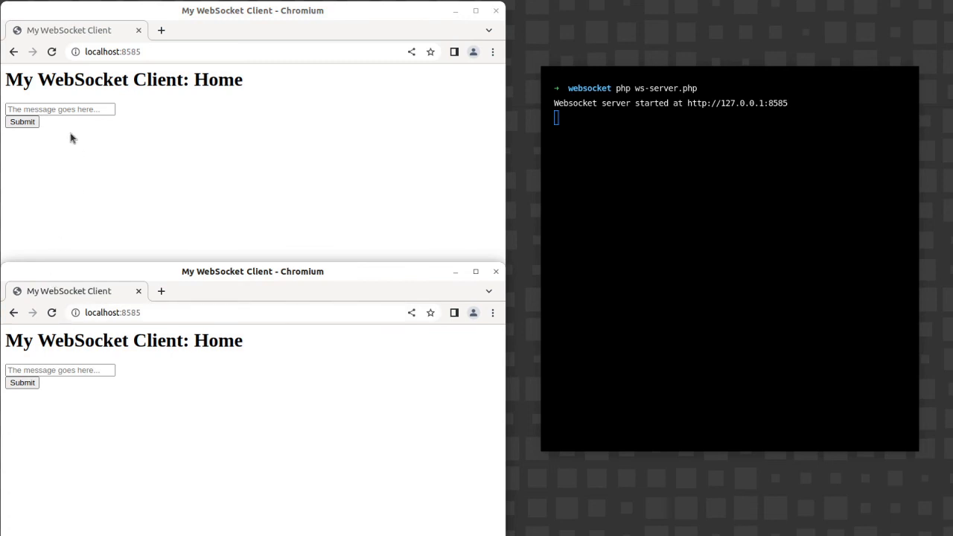
Submit 'test' from the top window and prepare 'test 1' in the bottom window
left_click(59, 109)
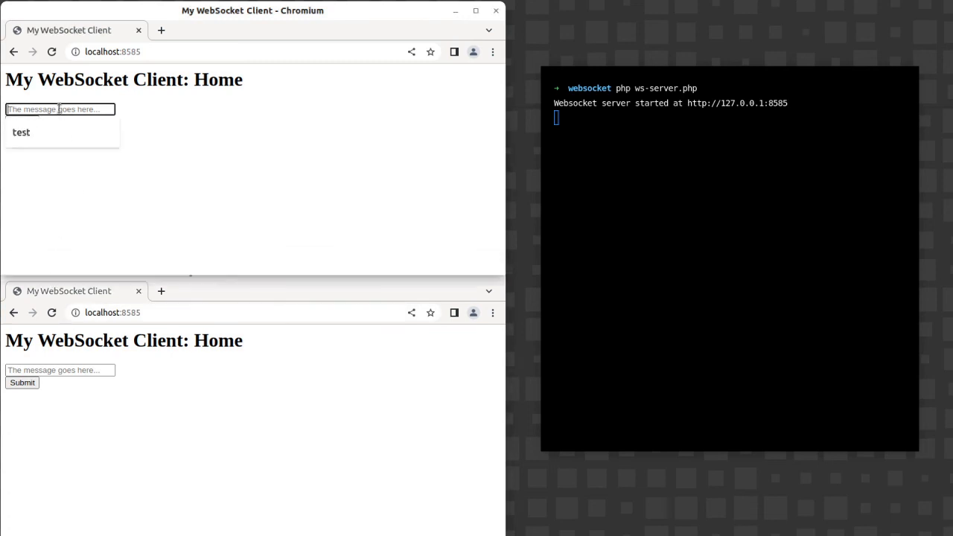
left_click(21, 122)
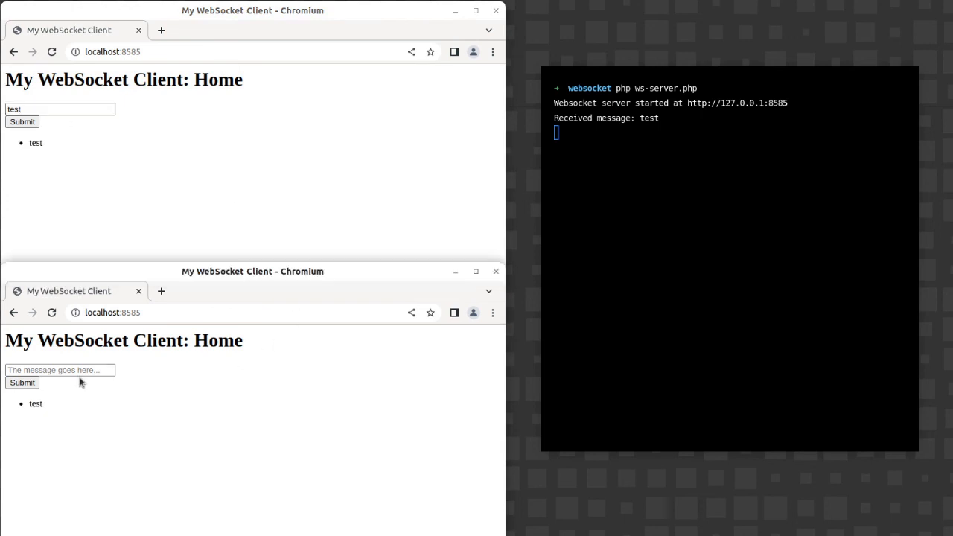
left_click(21, 381)
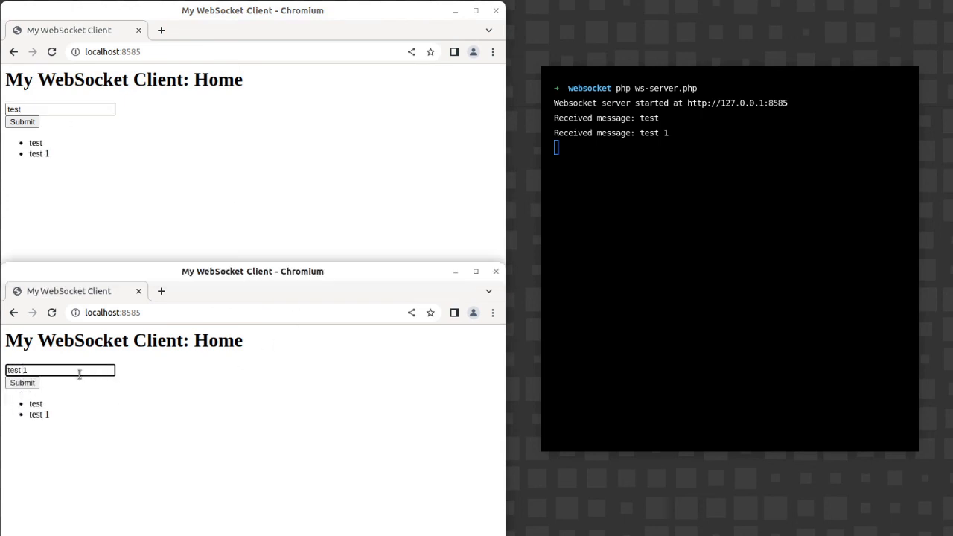